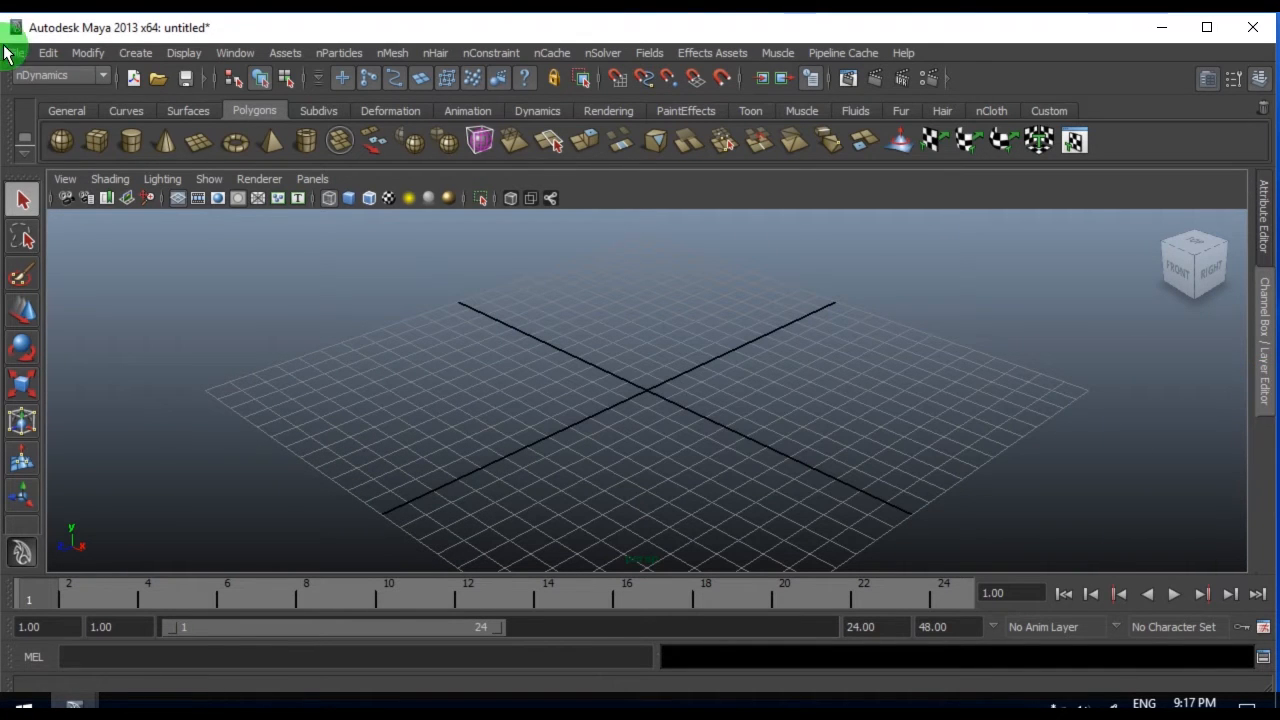
# - Switch the menu set to Dynamics and browse the Fluid Effects pond commands
pyautogui.click(55, 76)
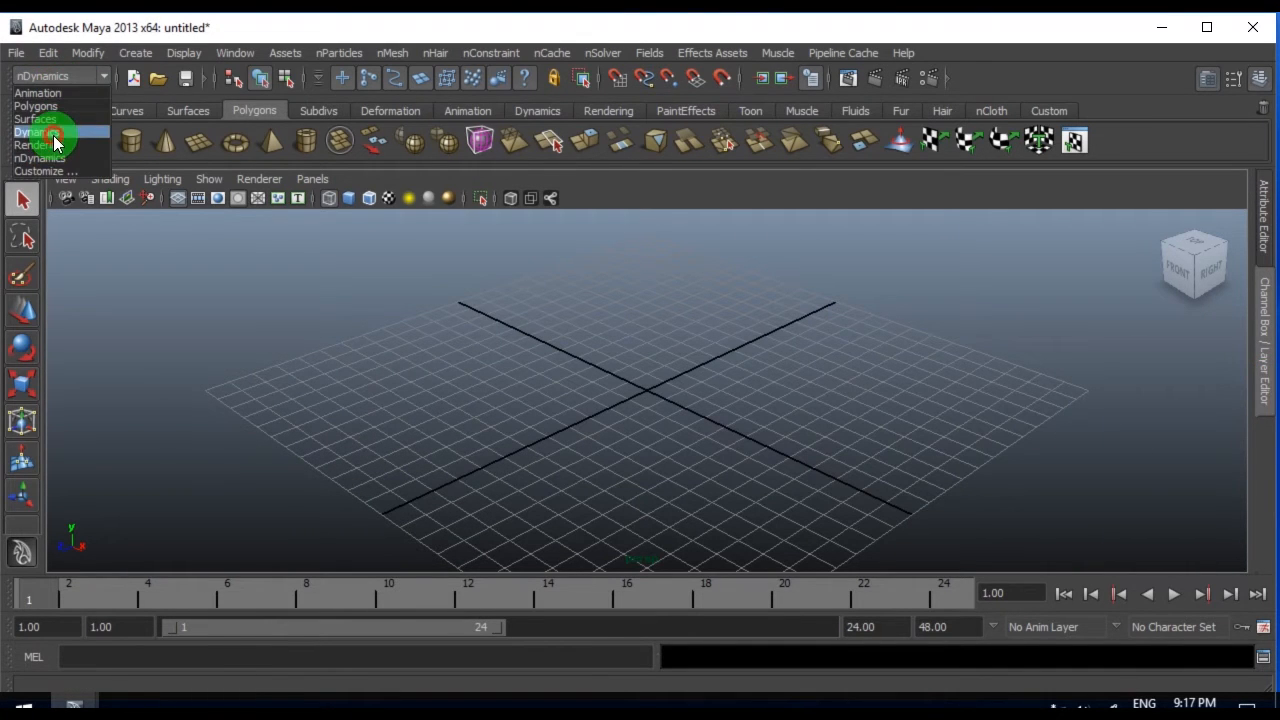
pyautogui.click(35, 131)
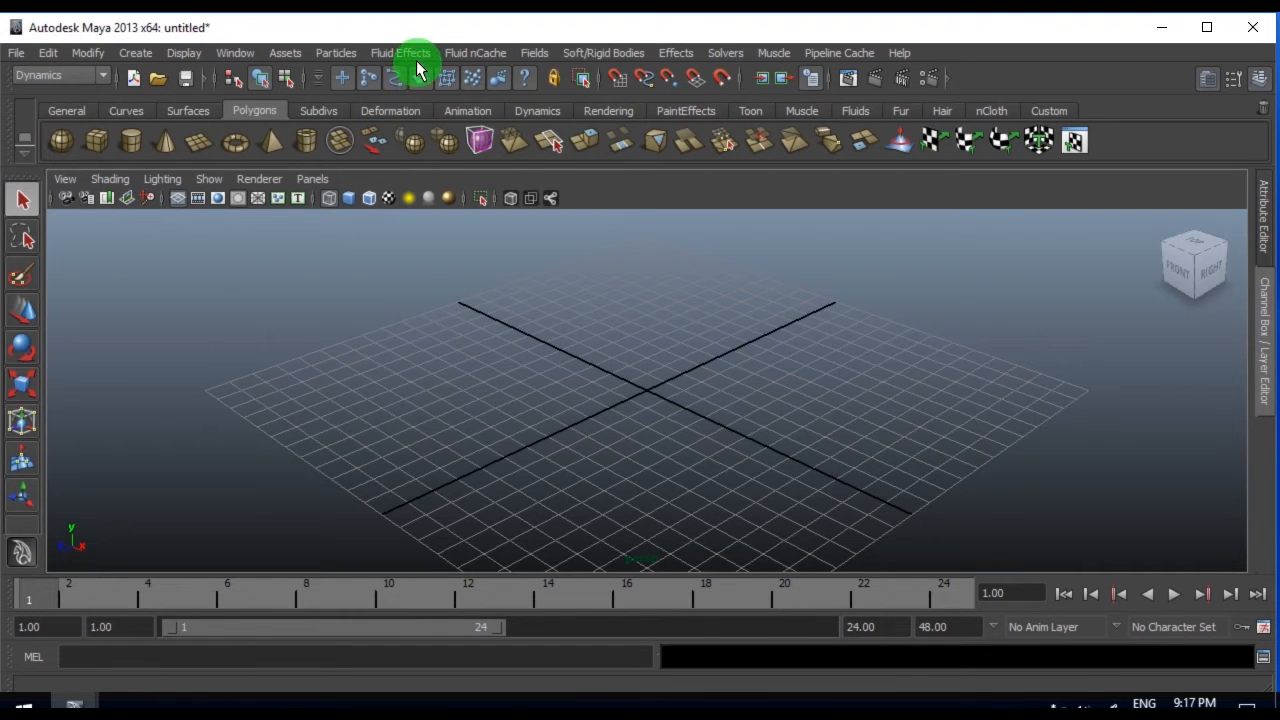
pyautogui.click(400, 52)
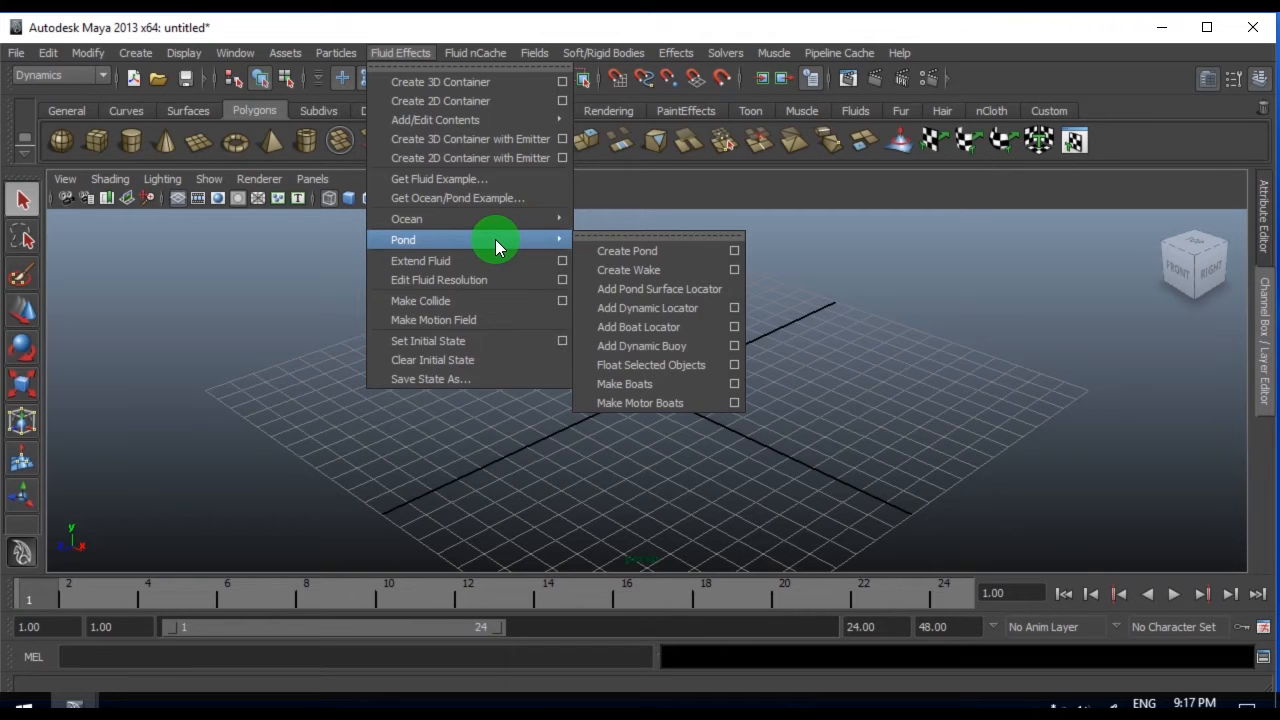
pyautogui.moveTo(610, 250)
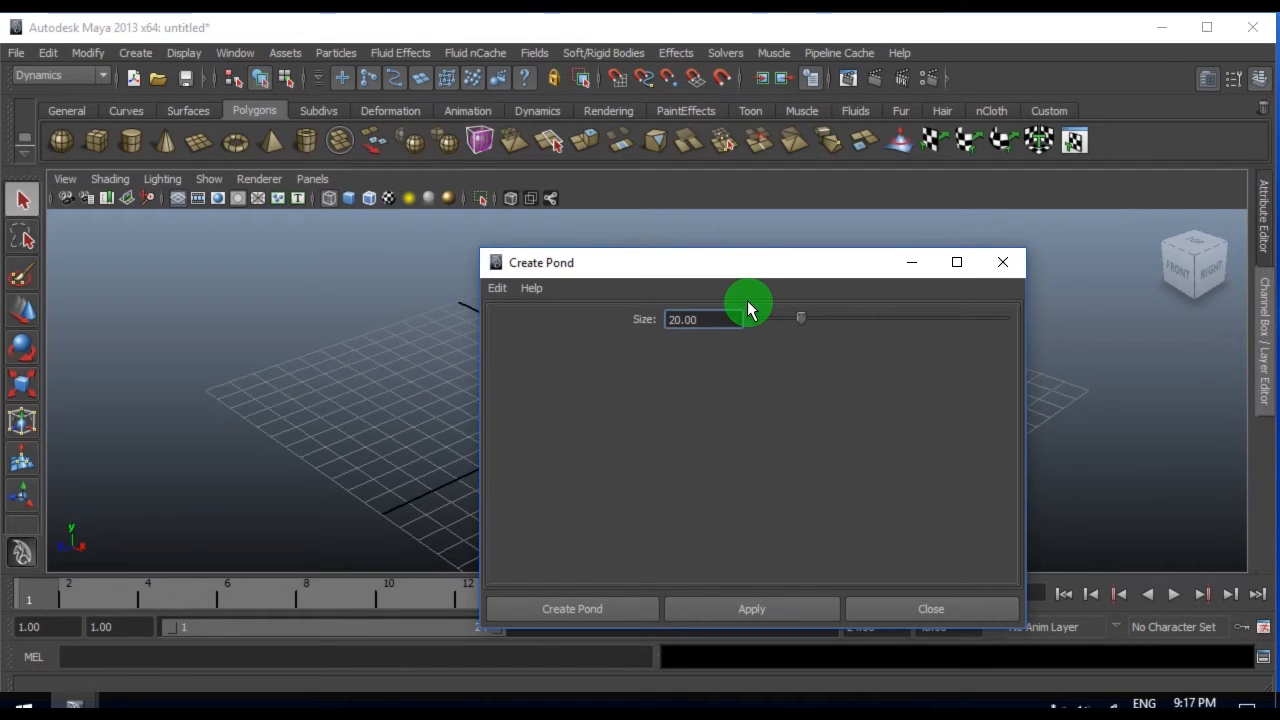
# - Create a pond with Size 30 from the Create Pond options
pyautogui.click(700, 319)
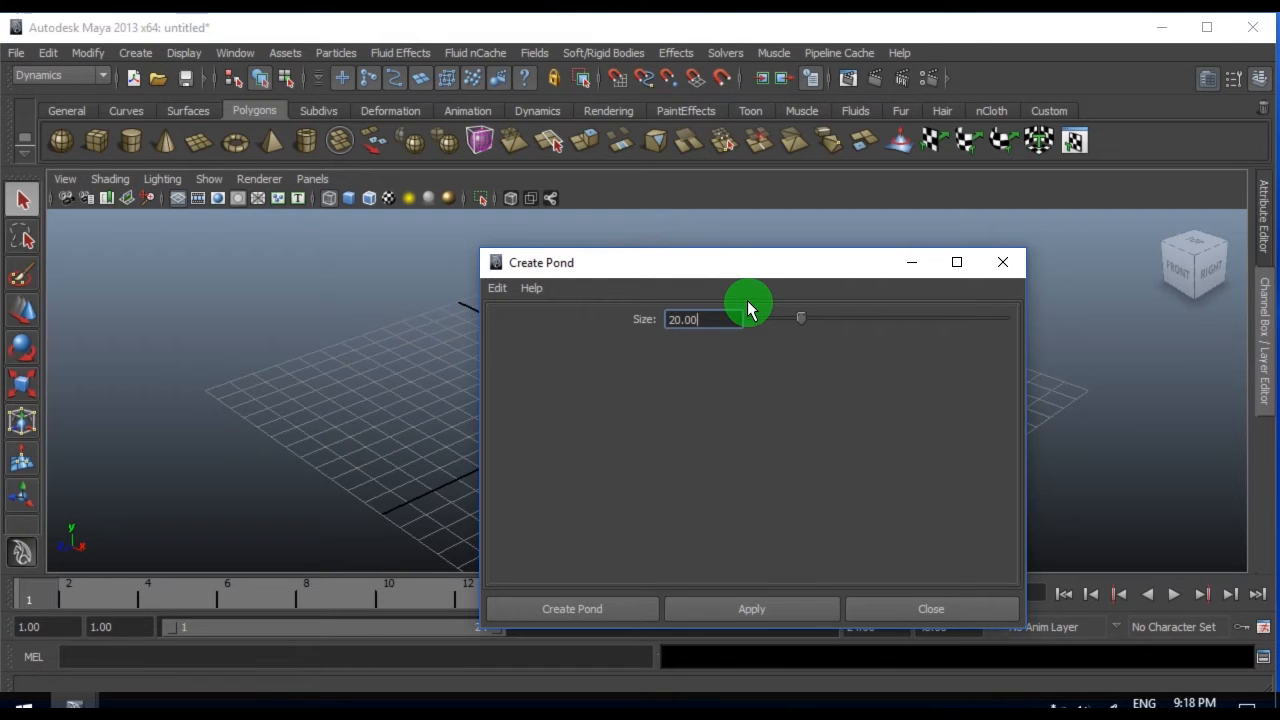
pyautogui.moveTo(750, 262); pyautogui.dragTo(755, 240)
pyautogui.write('30')
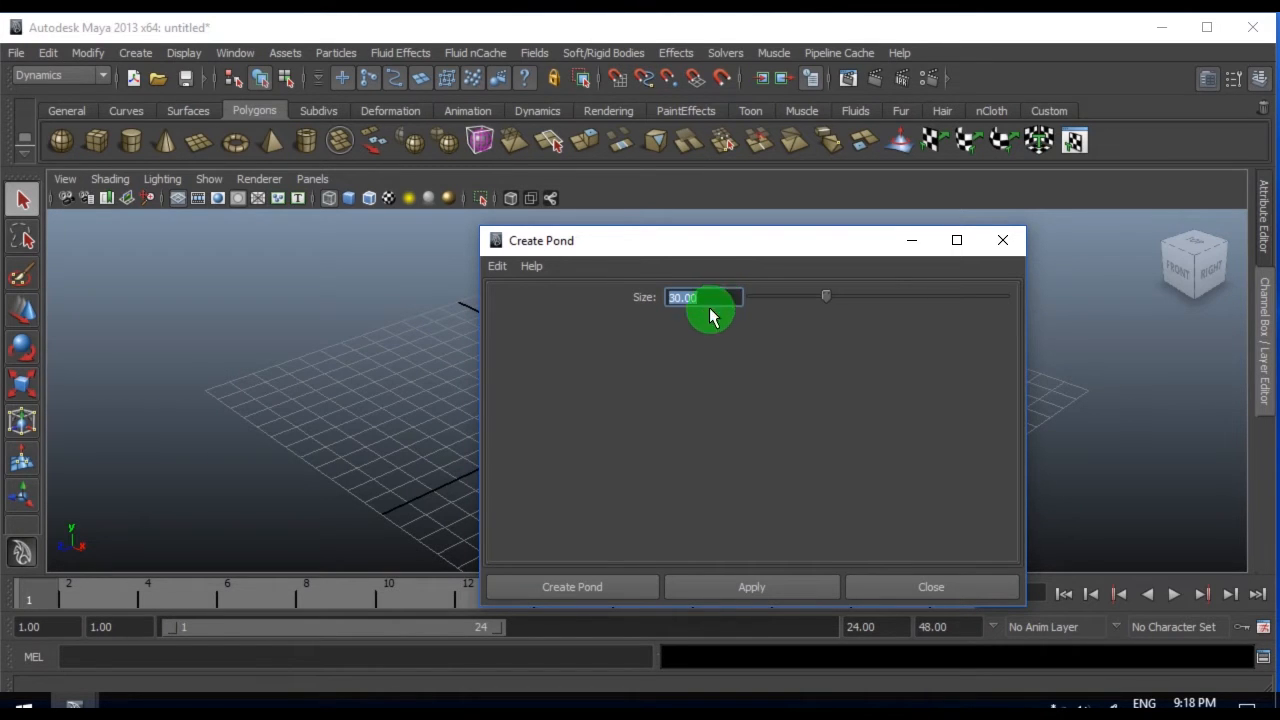
pyautogui.click(572, 587)
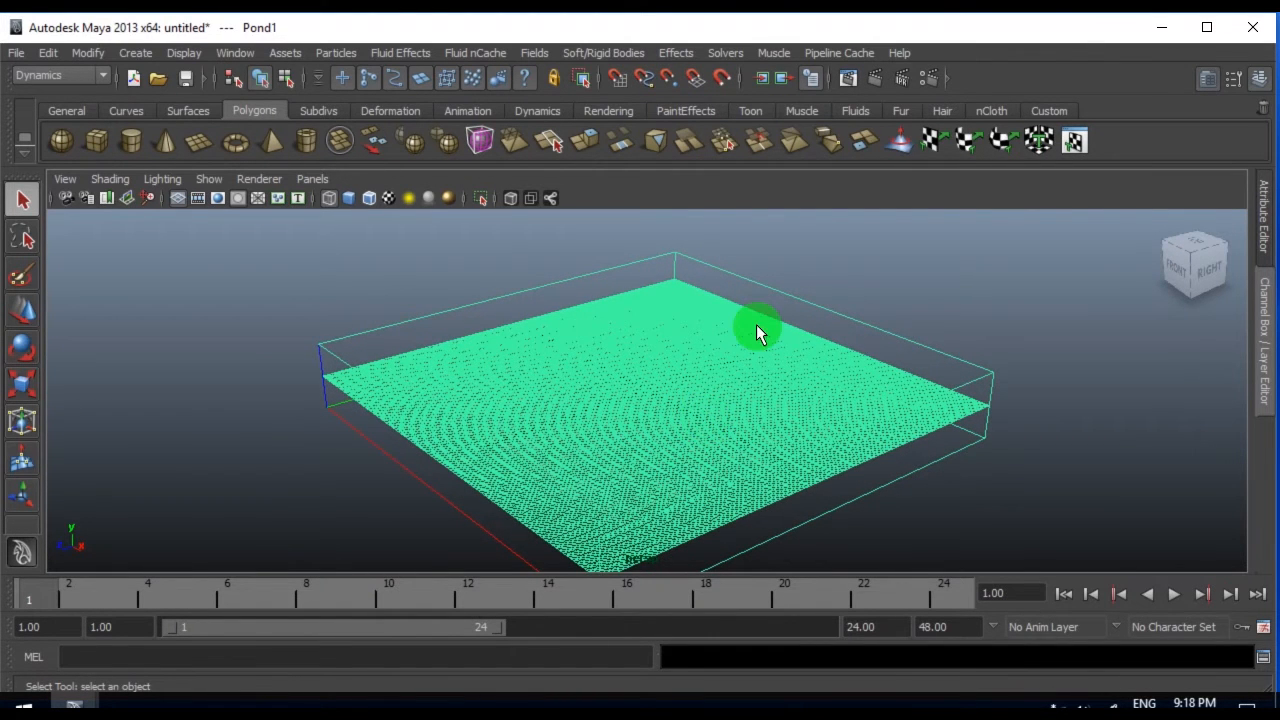
# - Deselect the pond, orbit the view, and scroll PondShape1's attributes down to the Textures section
pyautogui.click(177, 198)
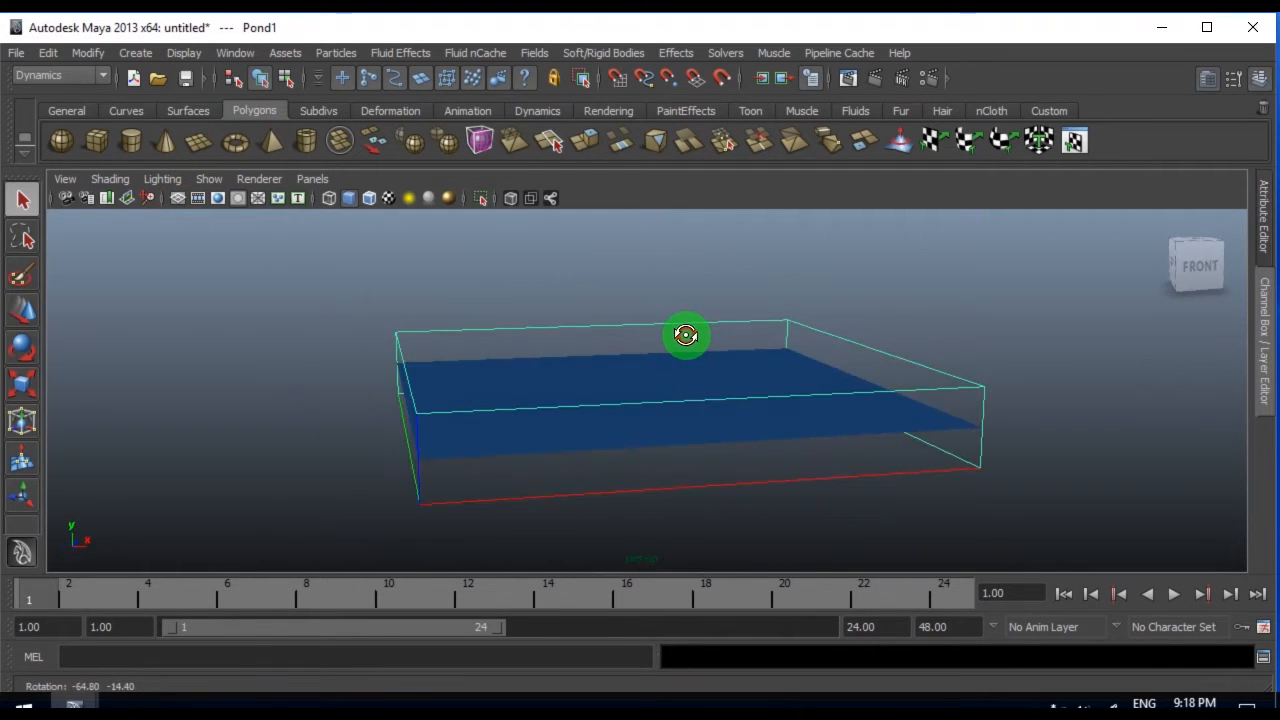
pyautogui.moveTo(686, 335); pyautogui.dragTo(886, 620)
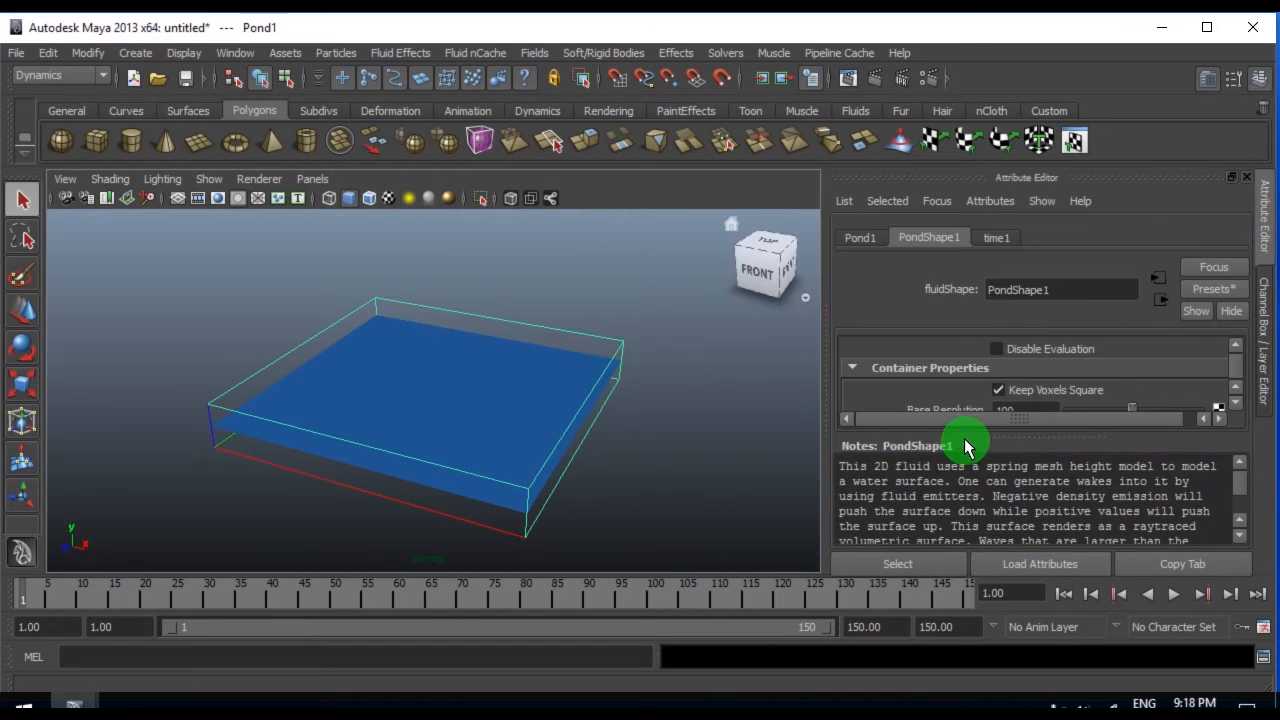
pyautogui.scroll(-3)
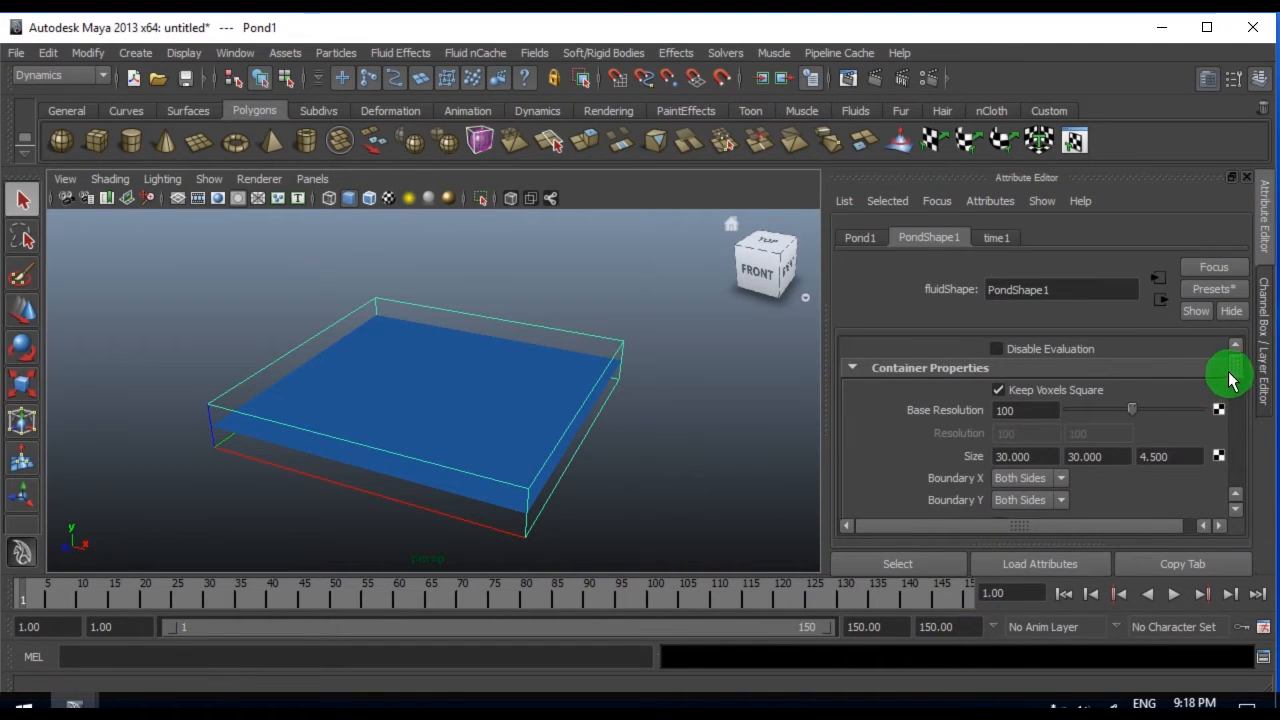
pyautogui.scroll(-3)
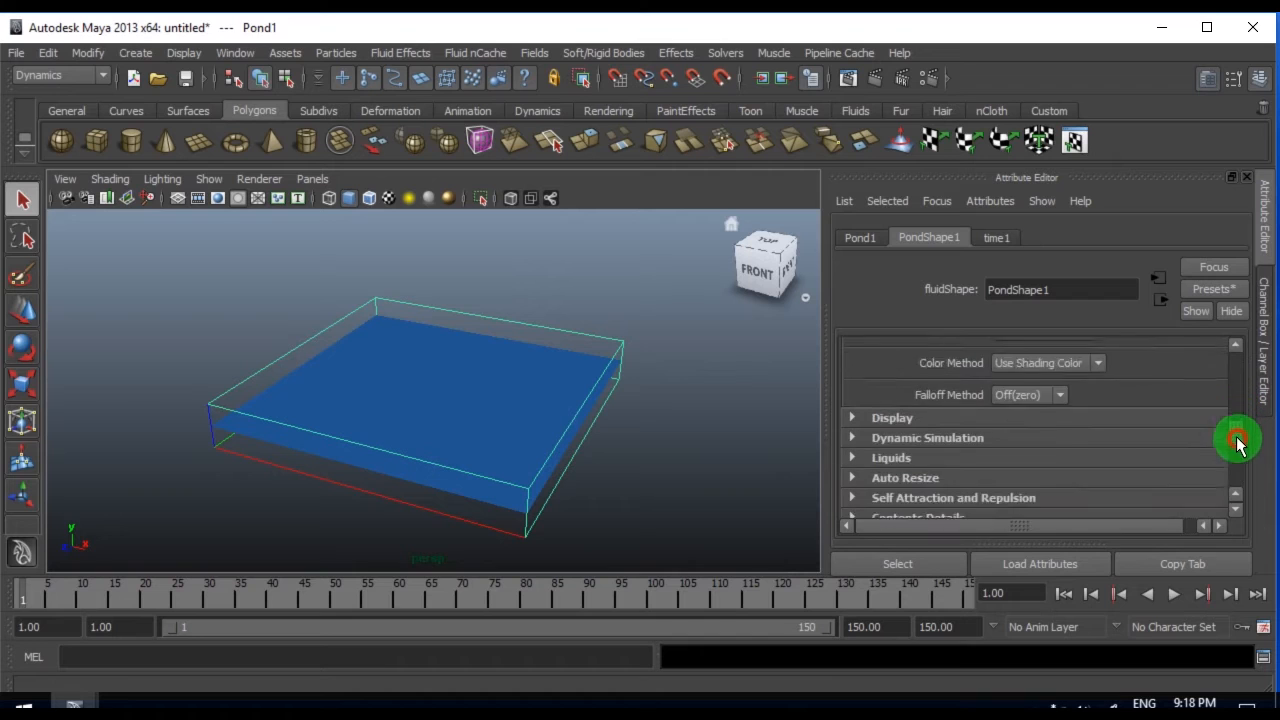
pyautogui.scroll(-3)
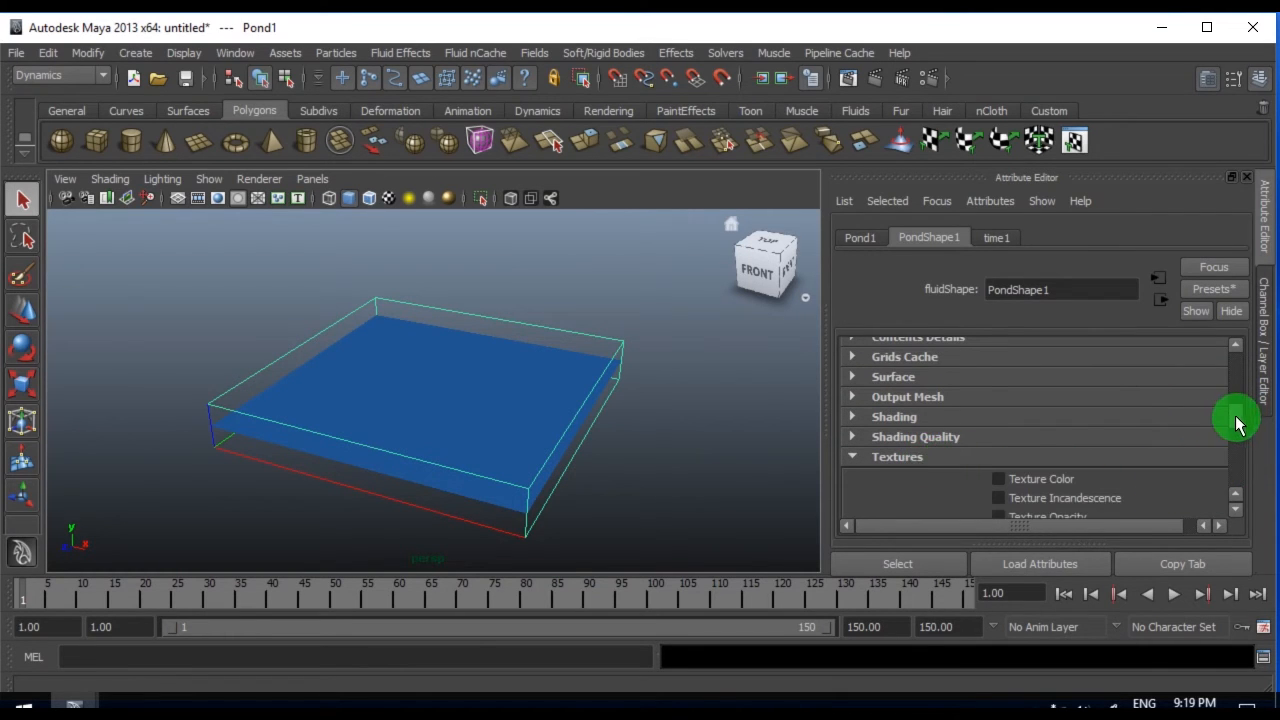
pyautogui.scroll(-3)
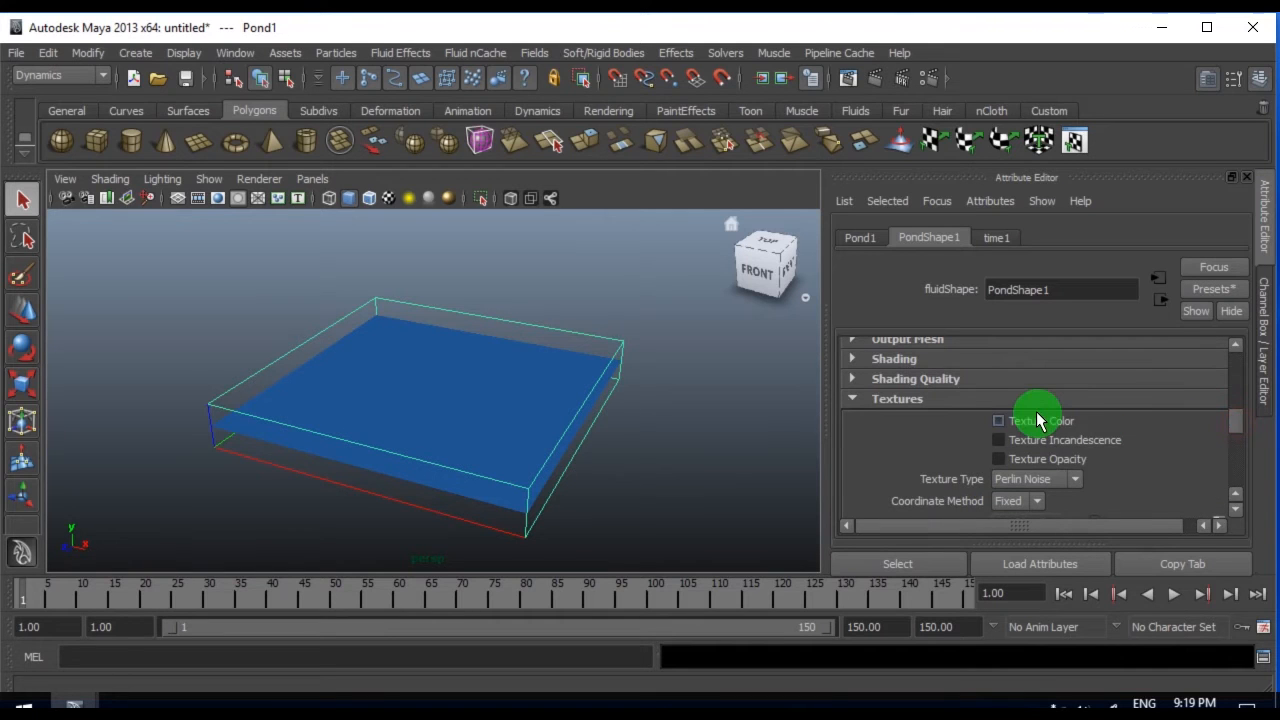
pyautogui.click(997, 420)
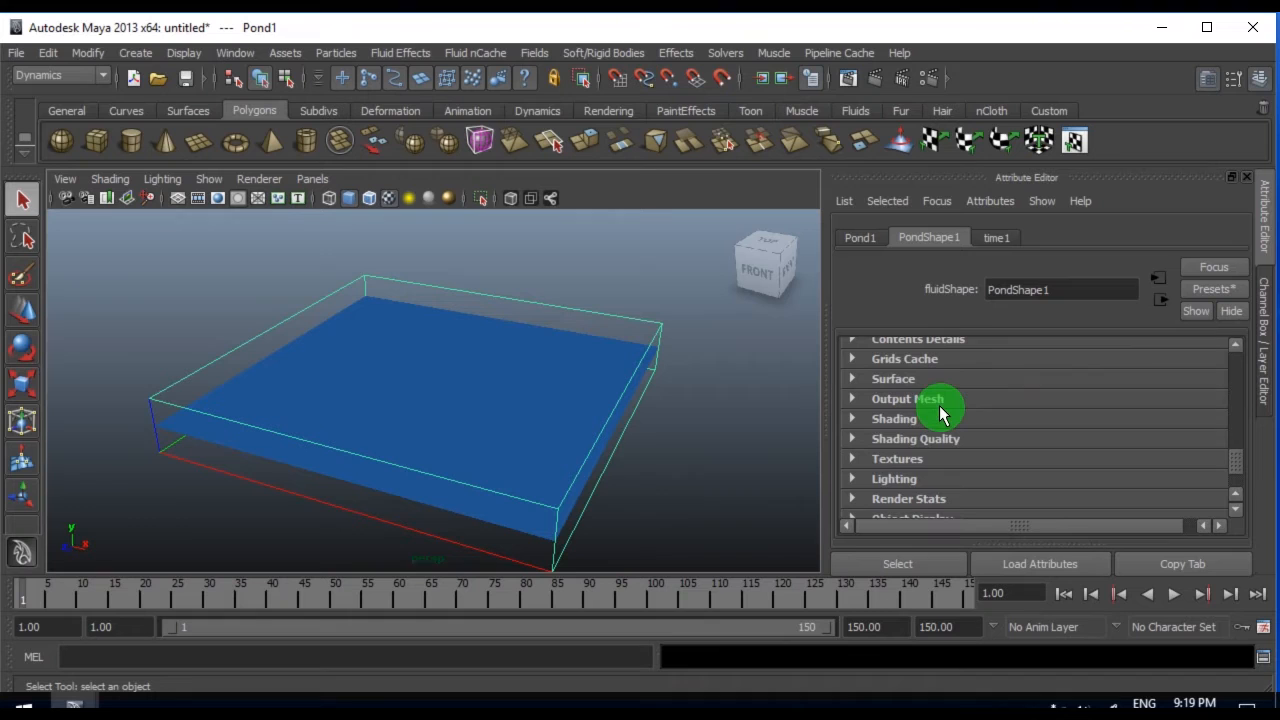
# - Enable Texture Opacity on the pond and inspect the resulting waves from the side and above
pyautogui.click(897, 458)
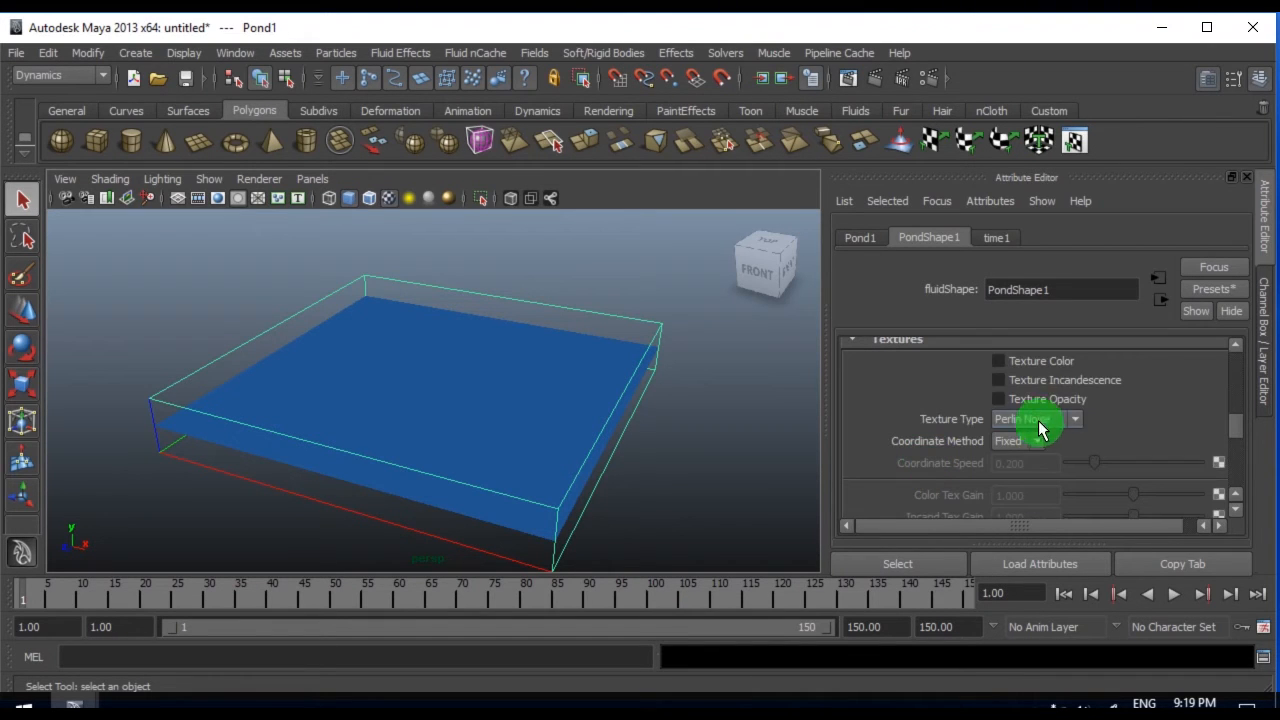
pyautogui.click(997, 398)
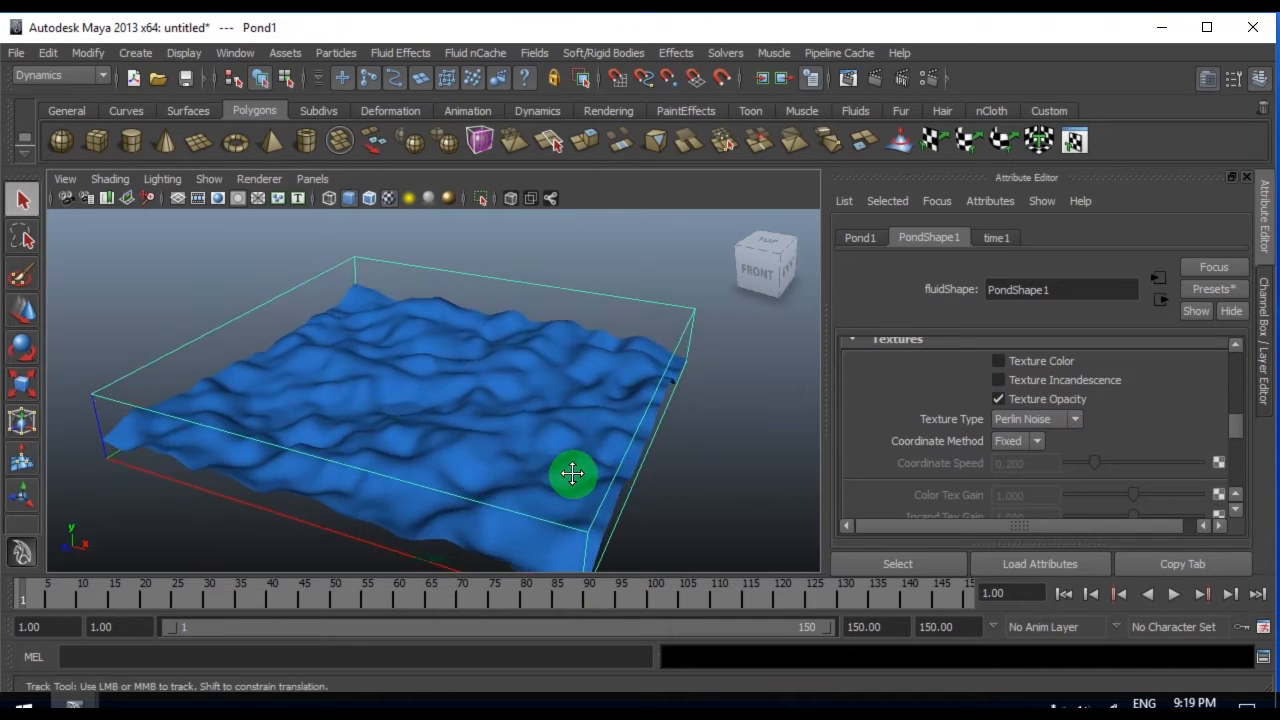
pyautogui.moveTo(573, 474); pyautogui.dragTo(520, 461)
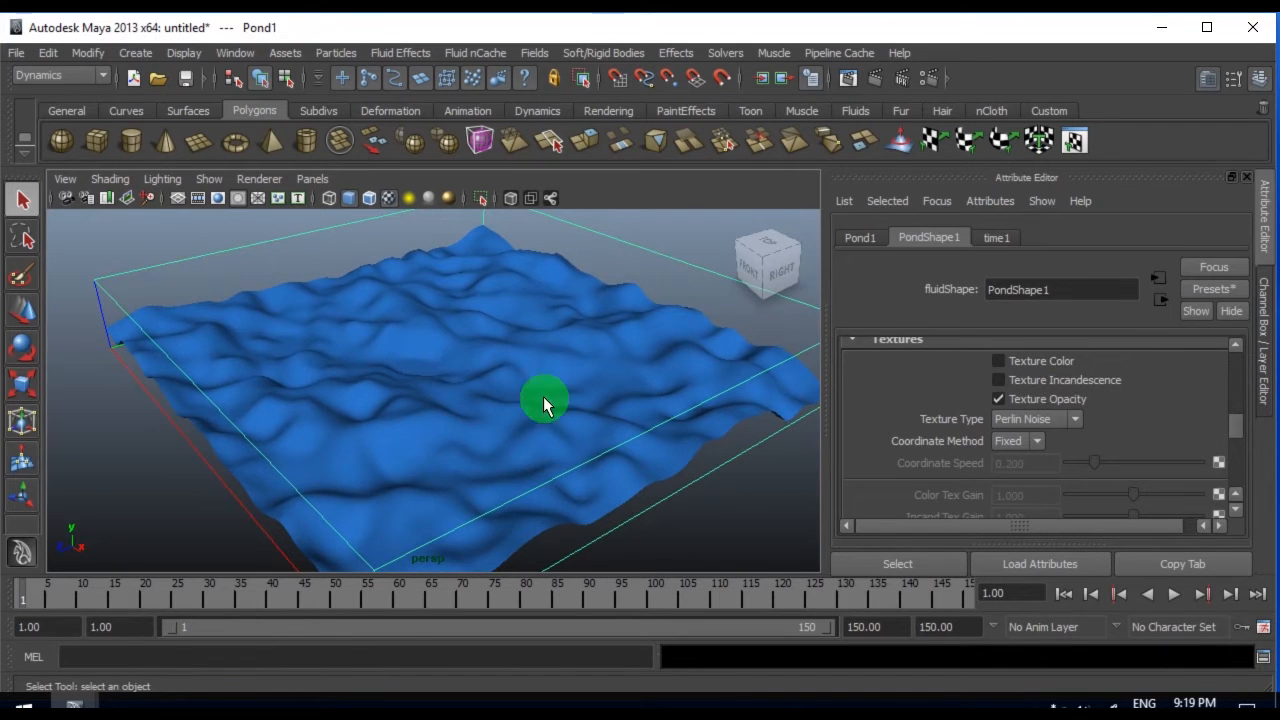
pyautogui.moveTo(545, 400); pyautogui.dragTo(520, 406)
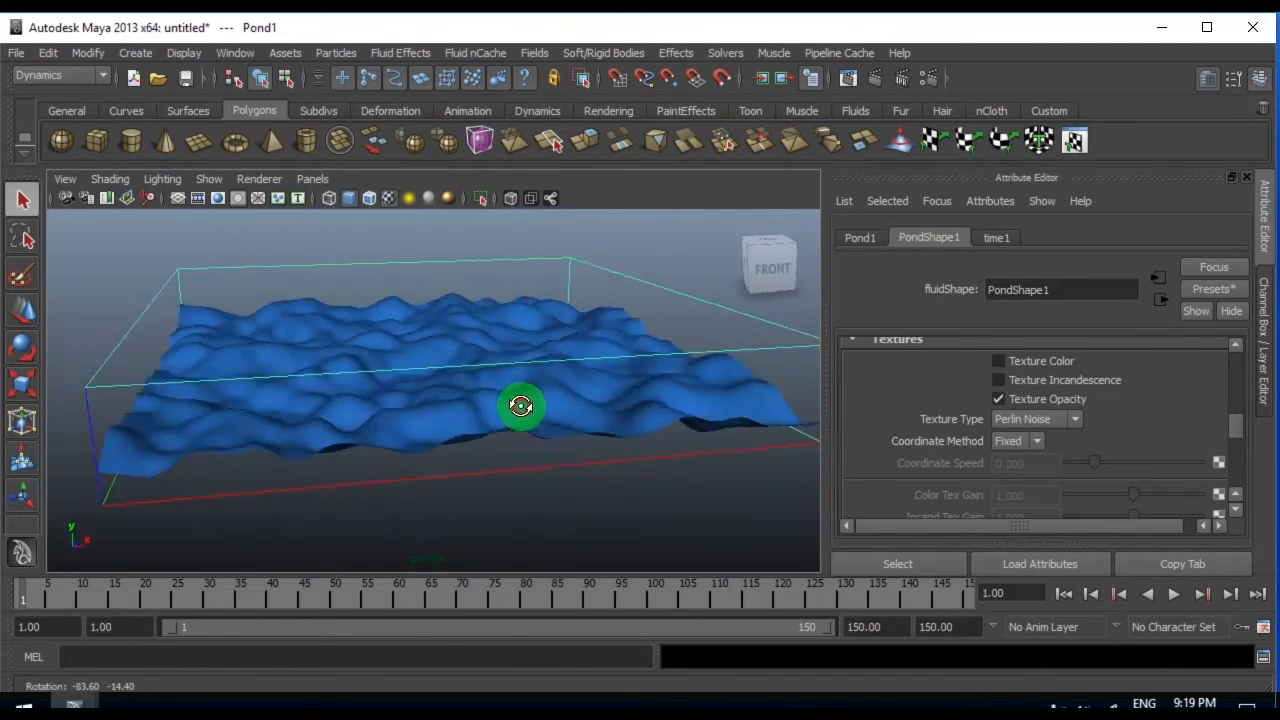
pyautogui.moveTo(520, 405); pyautogui.dragTo(1015, 437)
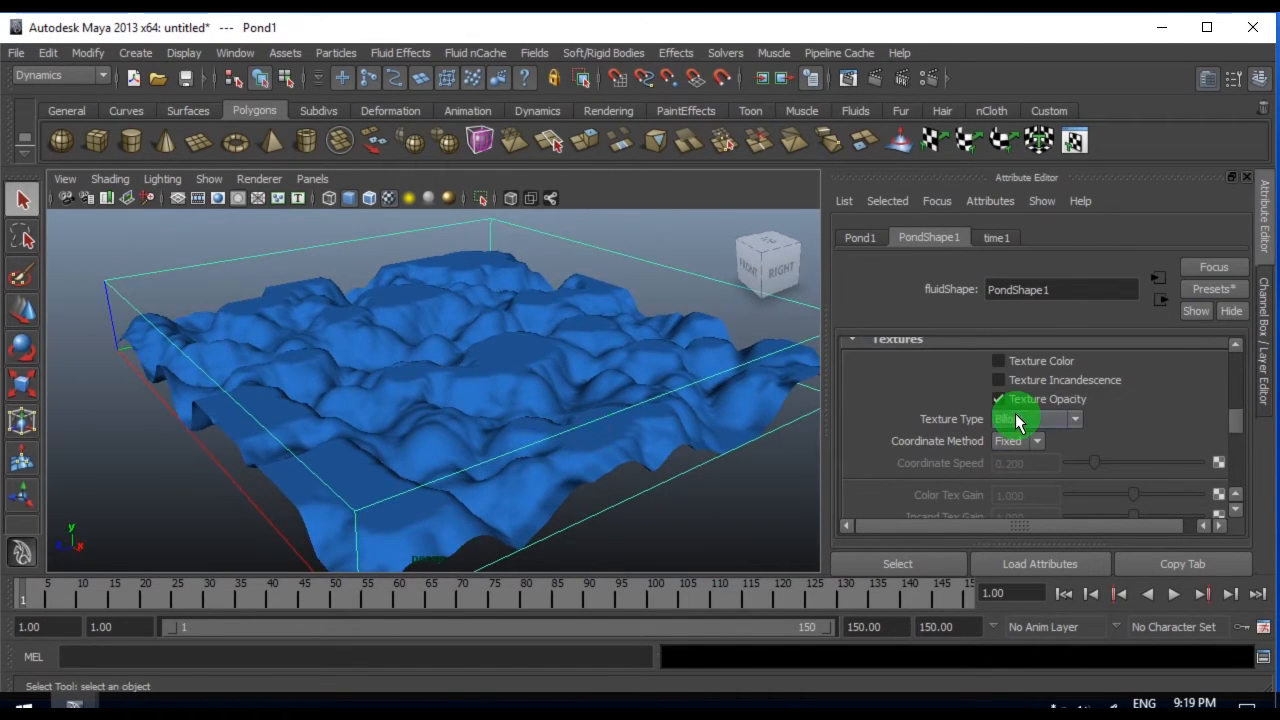
# - Cycle Texture Type through Volume Wave, Wispy, SpaceTime, Mandelbrot, then settle on Perlin Noise
pyautogui.click(1035, 419)
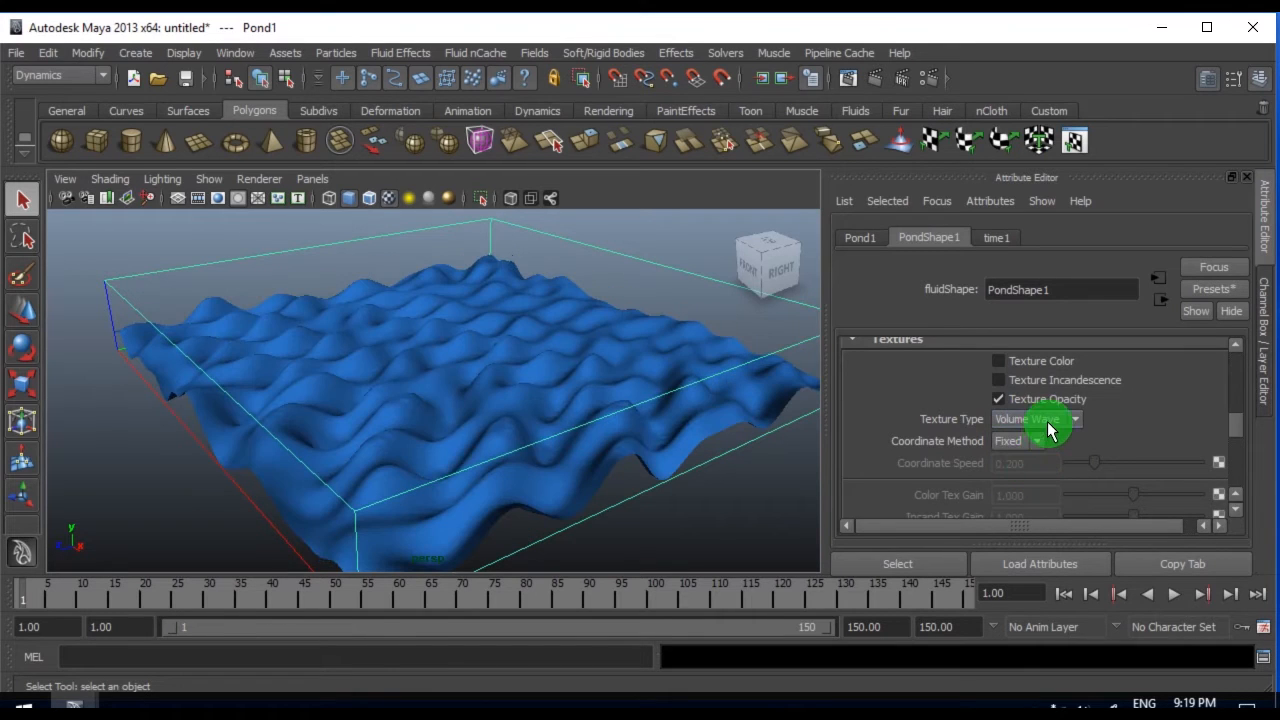
pyautogui.click(1035, 419)
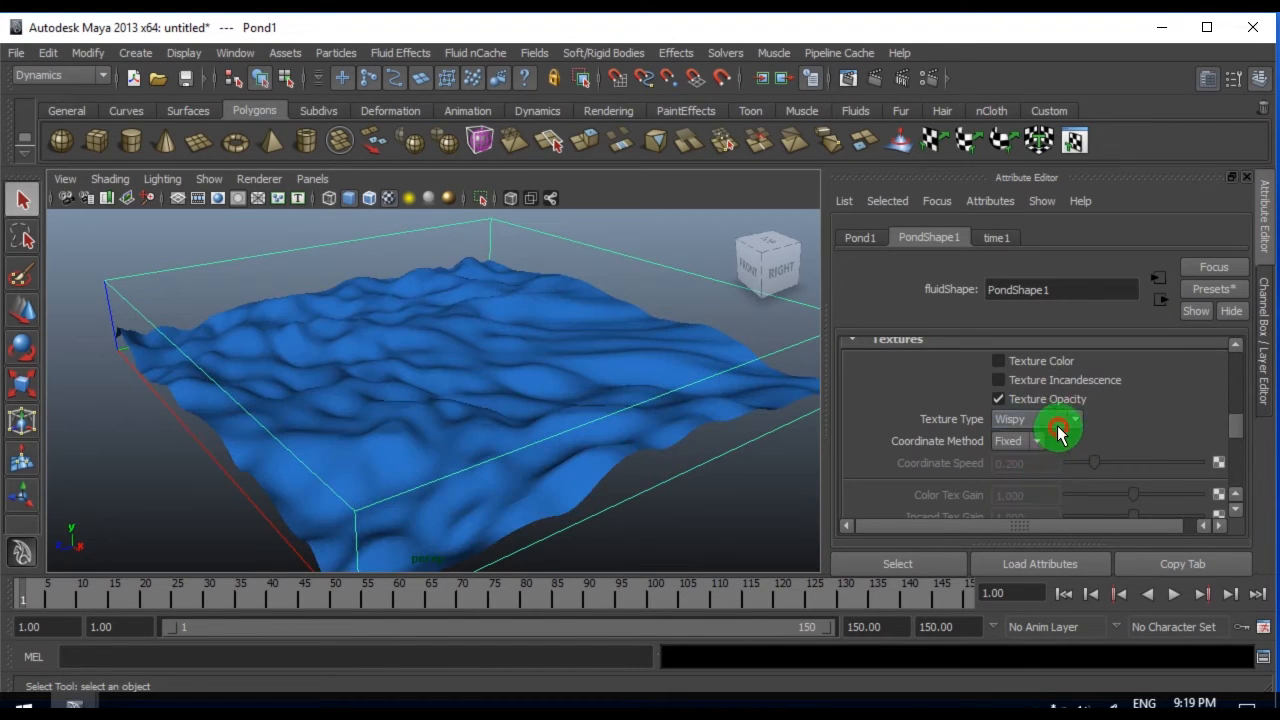
pyautogui.click(1037, 419)
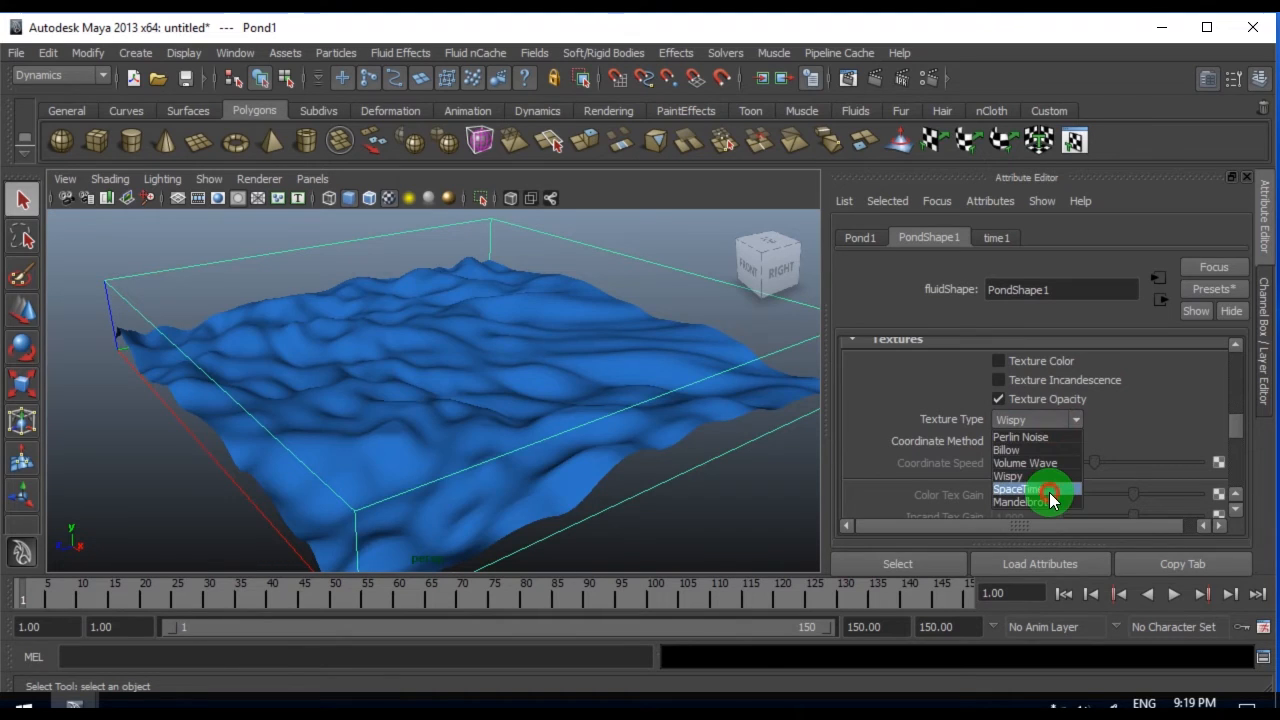
pyautogui.click(1020, 490)
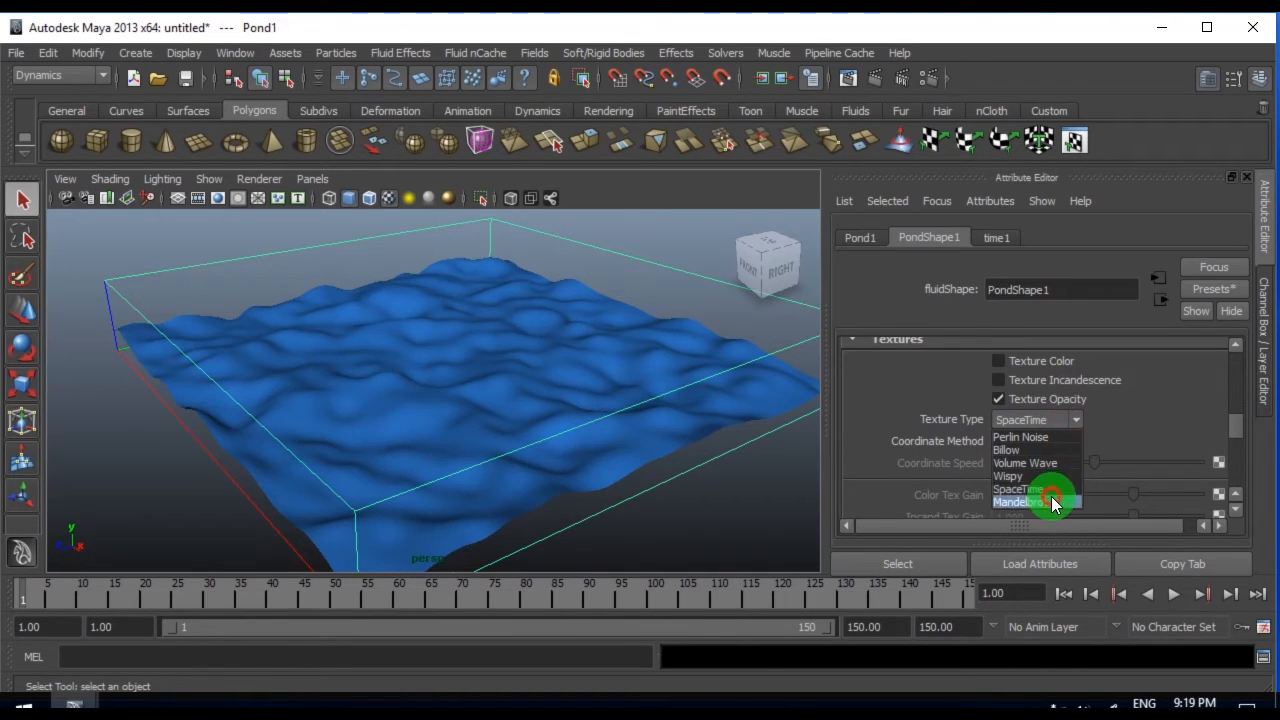
pyautogui.click(1014, 501)
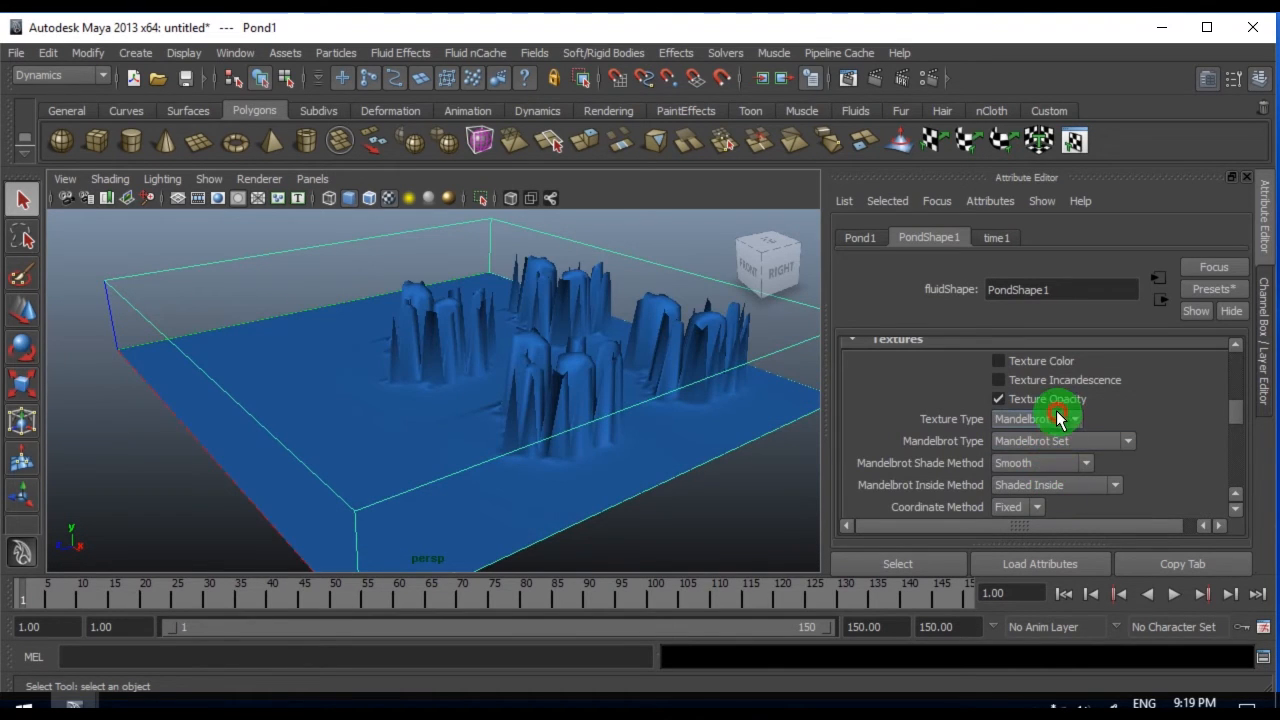
pyautogui.click(1037, 419)
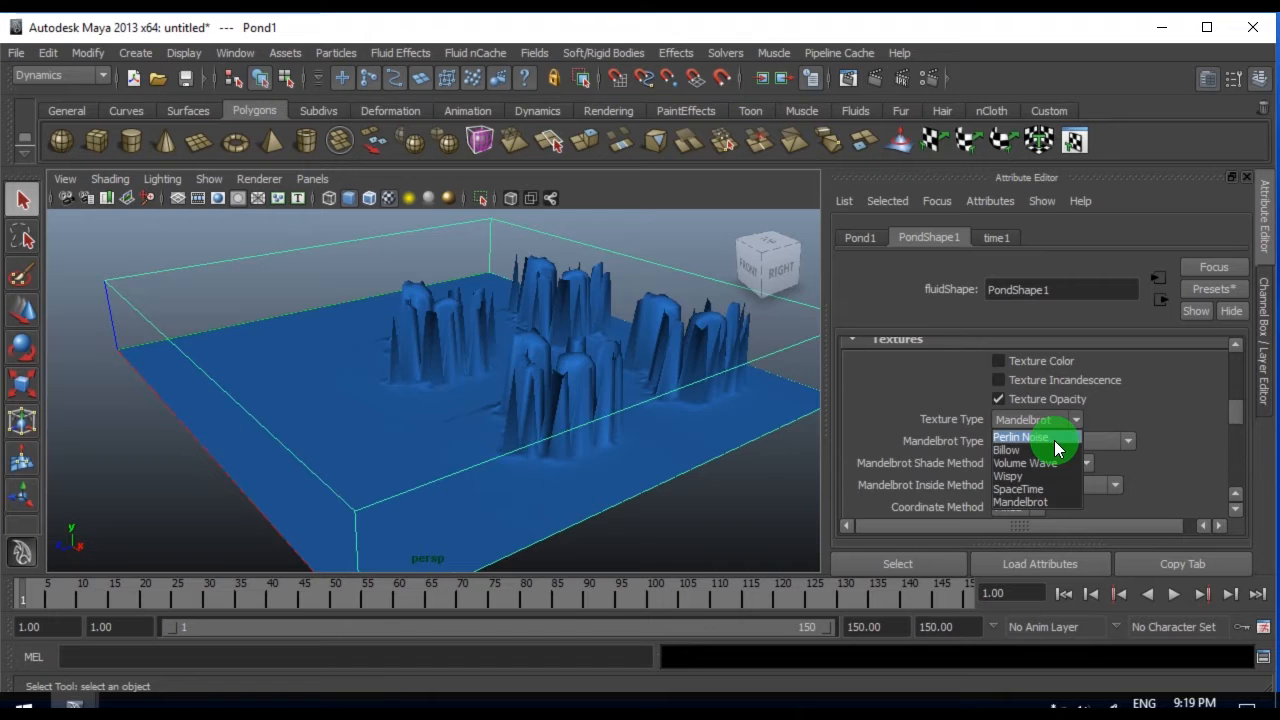
pyautogui.click(1019, 437)
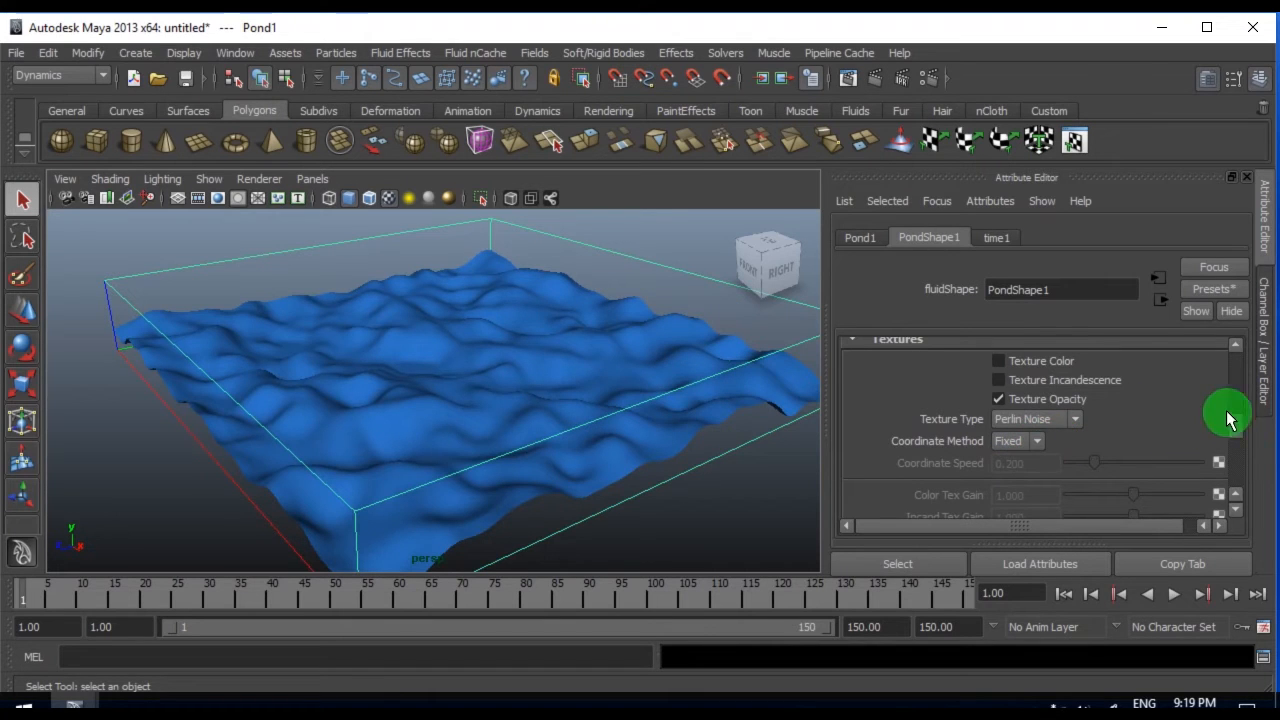
# - Set wave Amplitude to 0.2 and Base Resolution to 150, then play the pond animation
pyautogui.scroll(-3)
pyautogui.write('0.200')
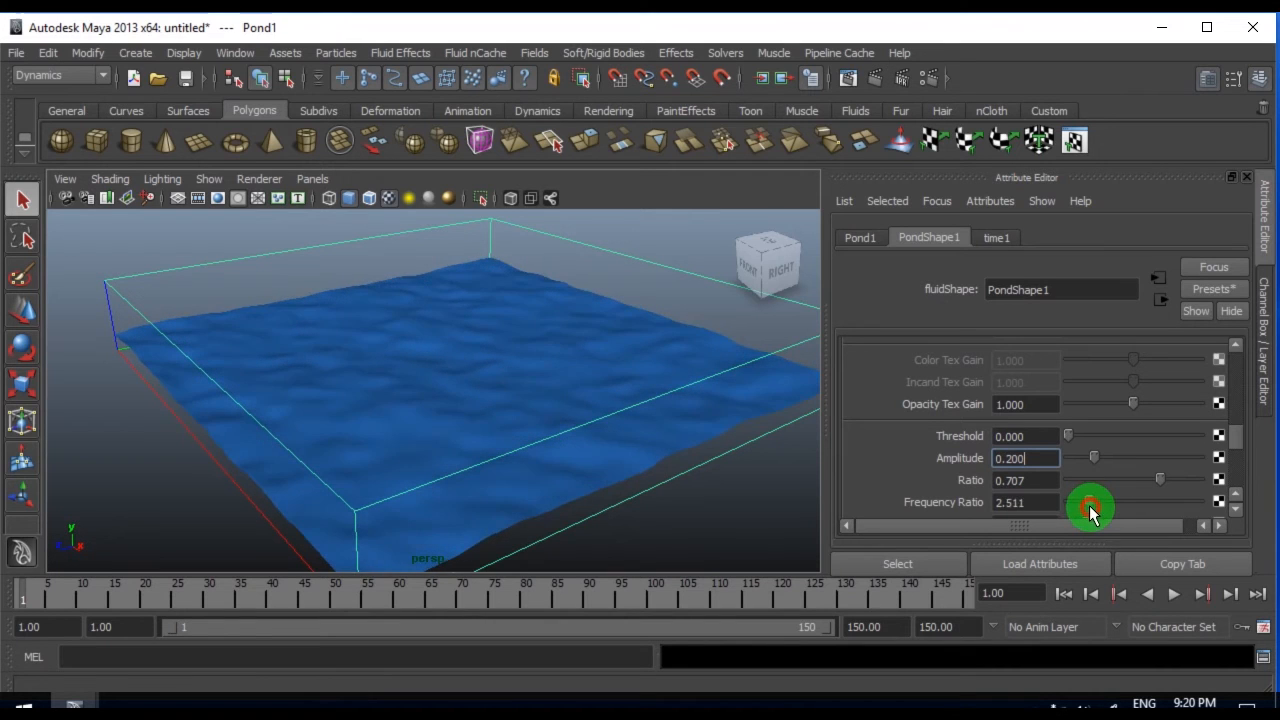
pyautogui.moveTo(1090, 510); pyautogui.dragTo(1100, 510)
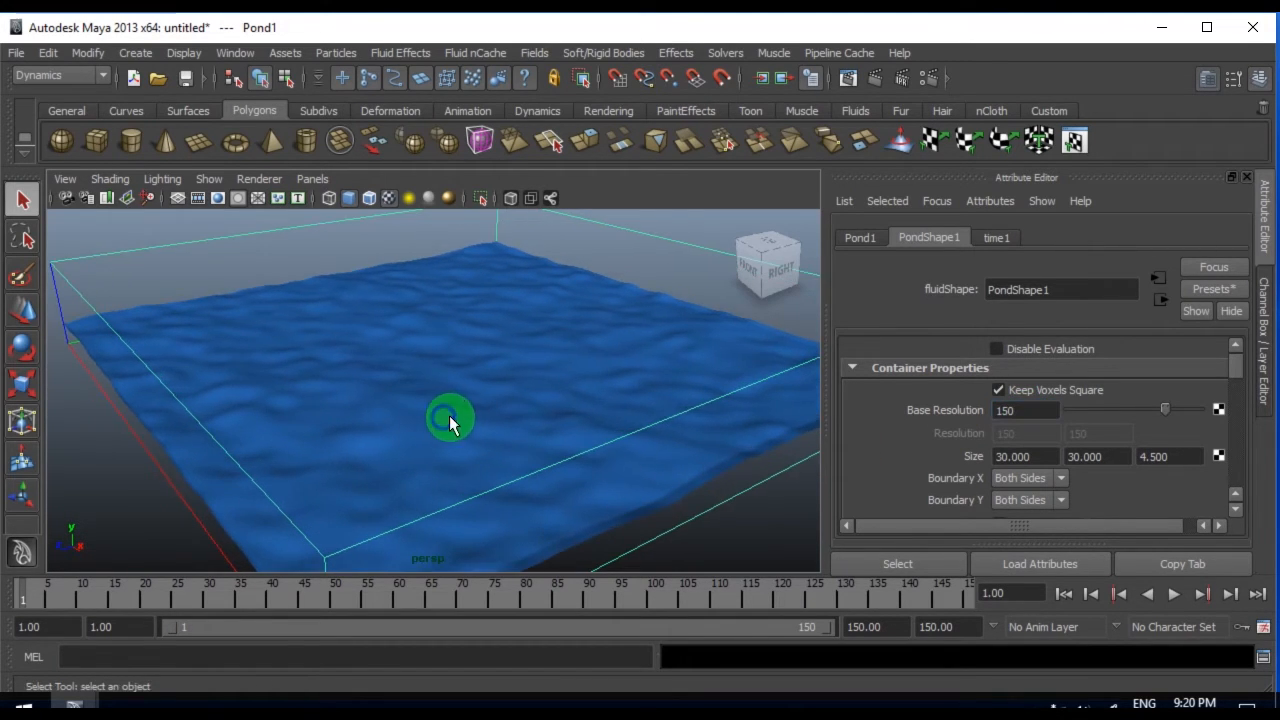
pyautogui.moveTo(450, 420); pyautogui.dragTo(467, 440)
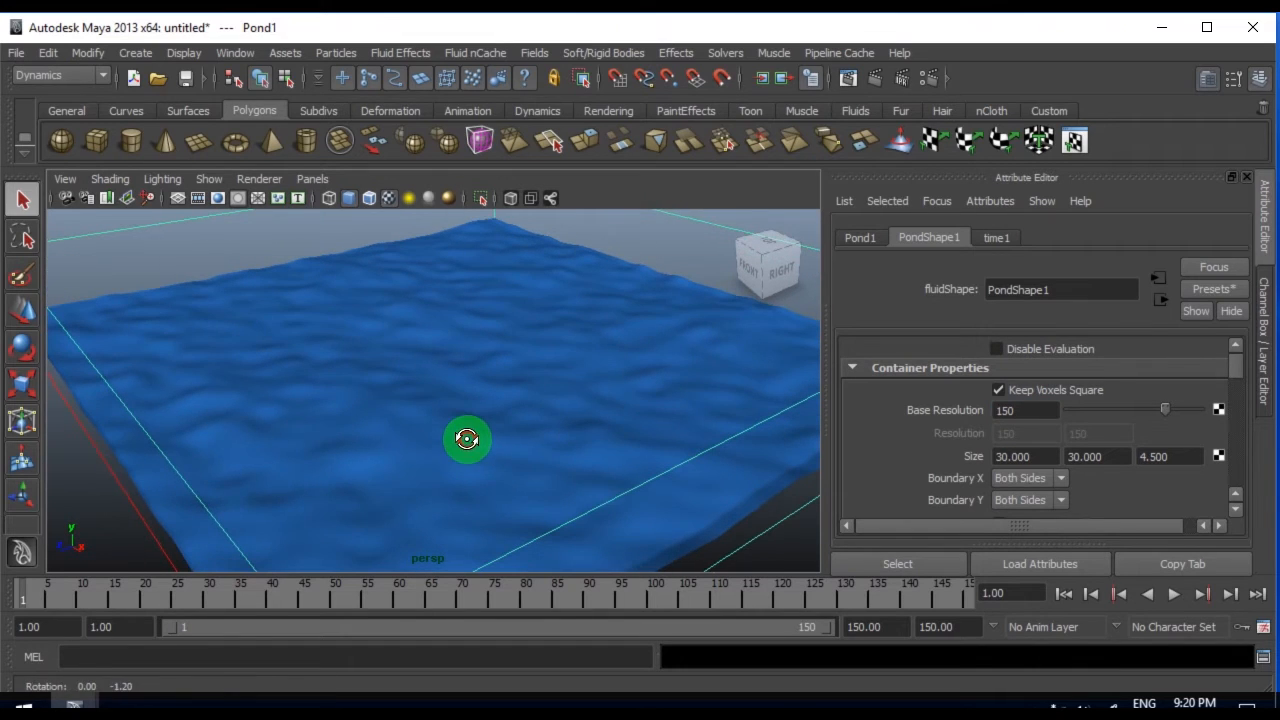
pyautogui.click(1173, 594)
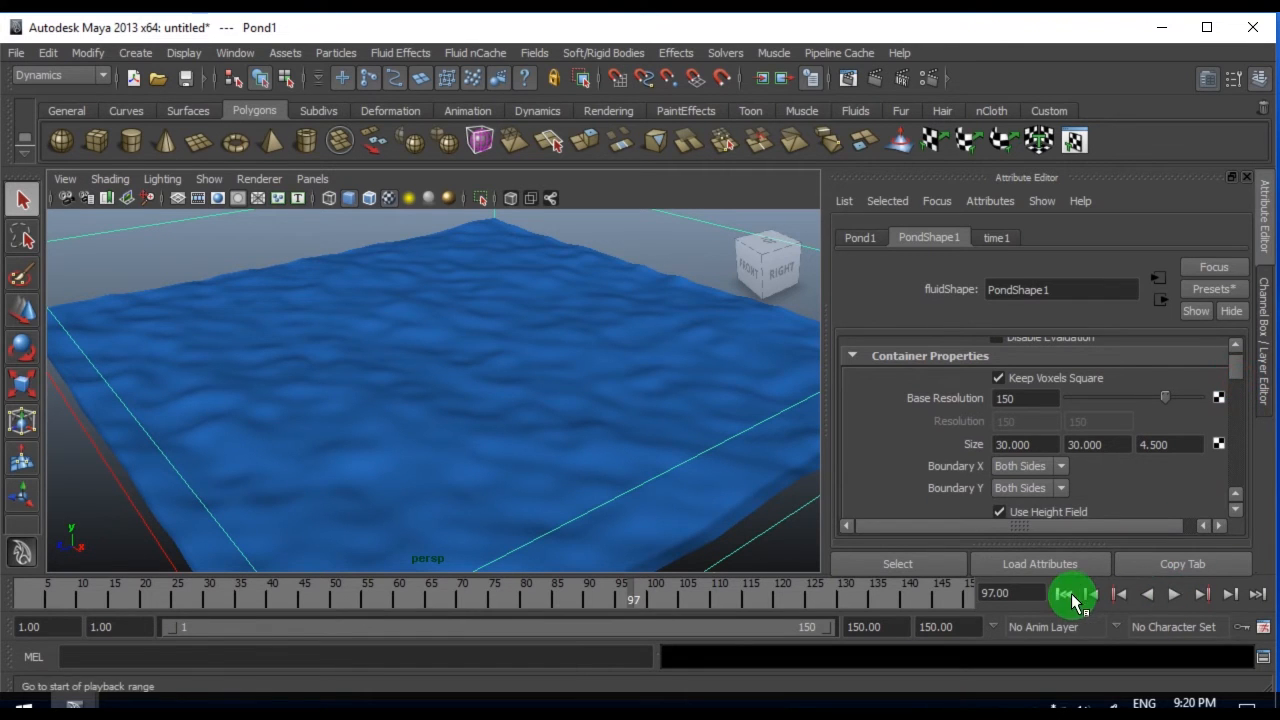
# - Rewind, then start a new expression on the Texture Time attribute
pyautogui.click(1173, 594)
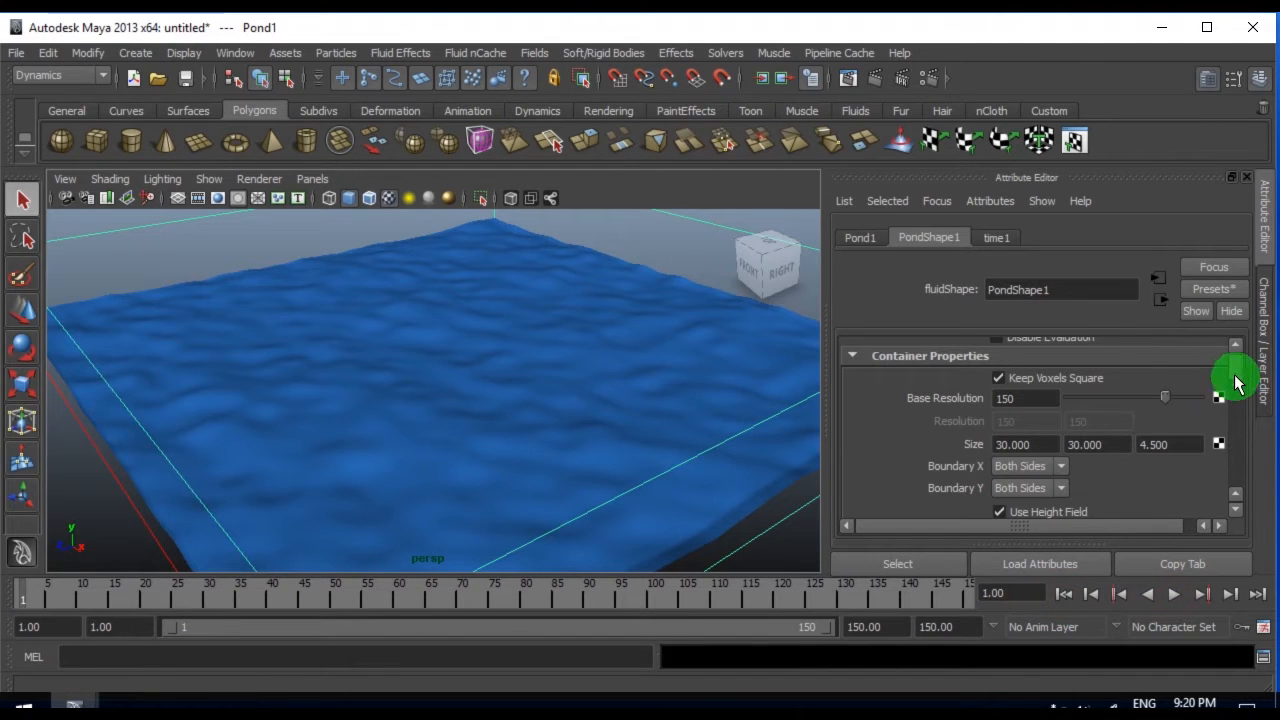
pyautogui.scroll(-3)
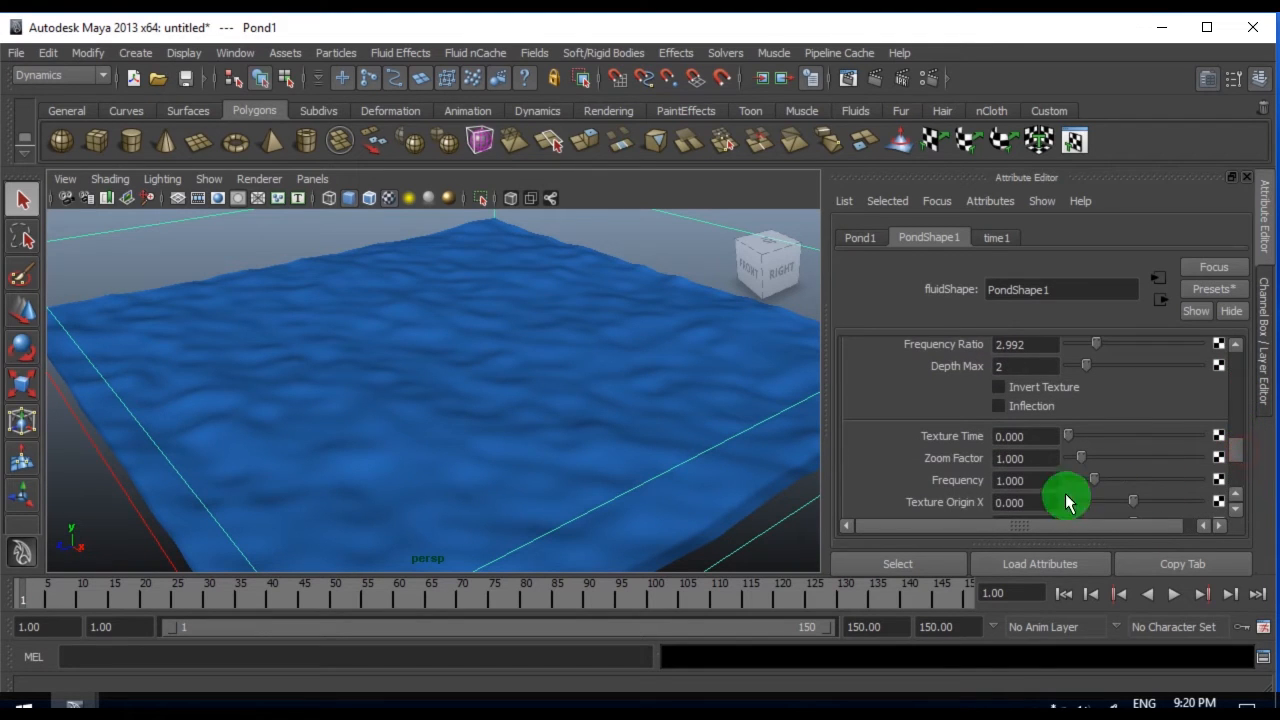
pyautogui.click(1025, 435)
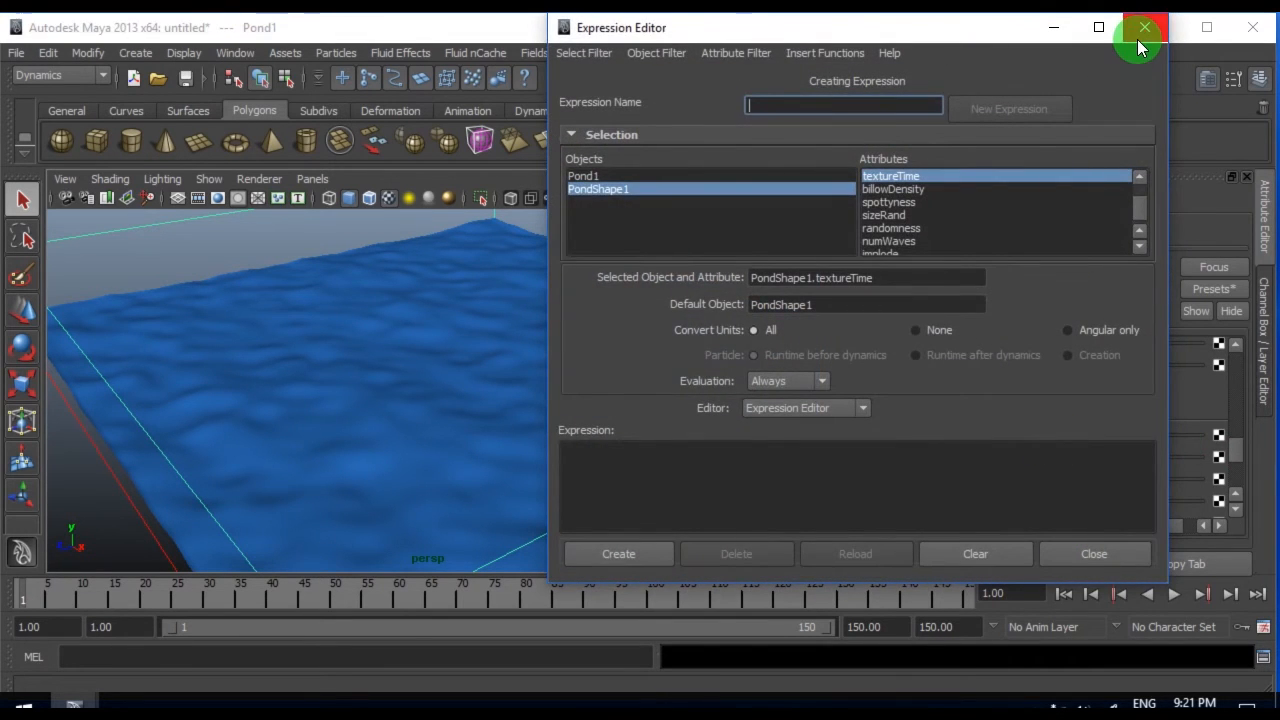
pyautogui.rightClick(1010, 435)
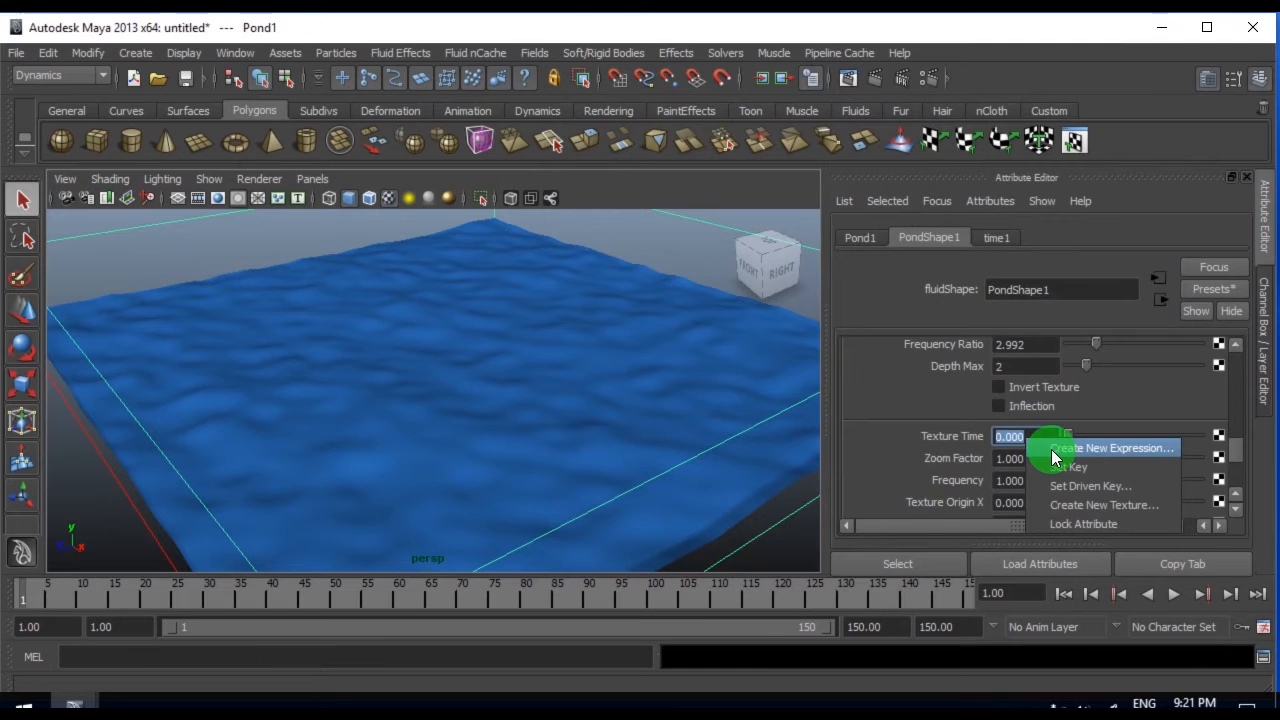
pyautogui.click(1110, 447)
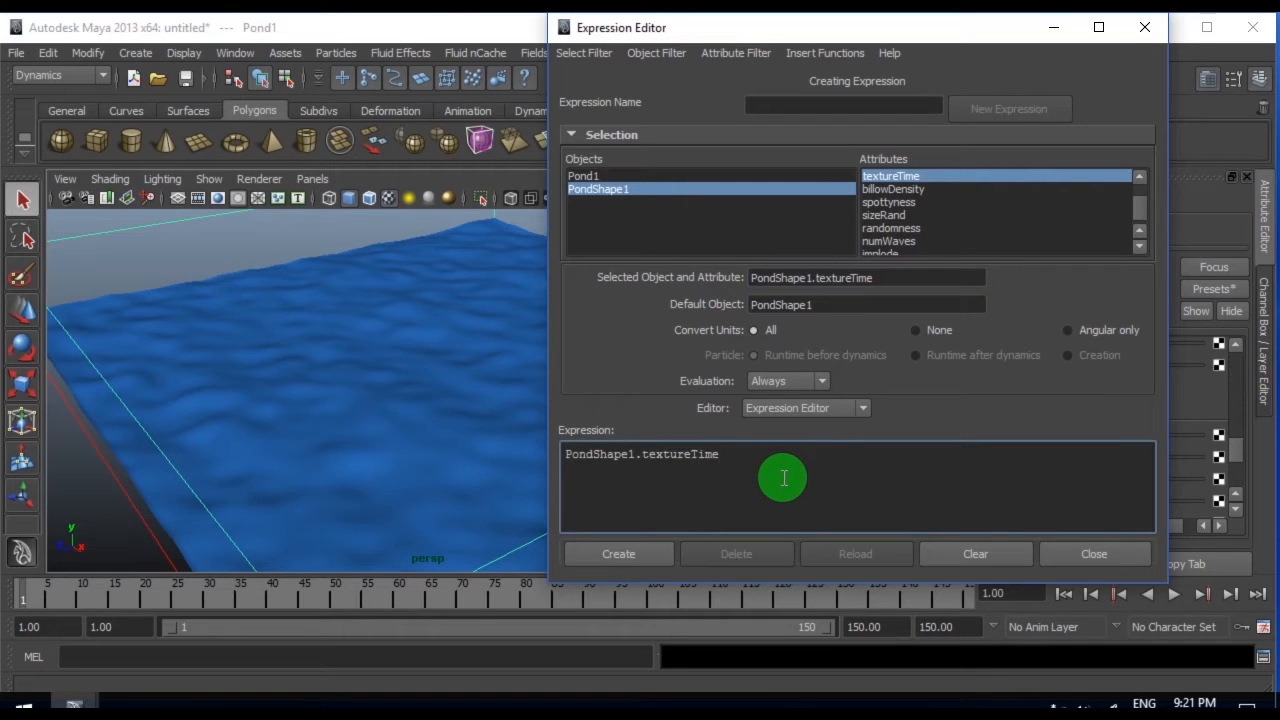
pyautogui.write('=time;')
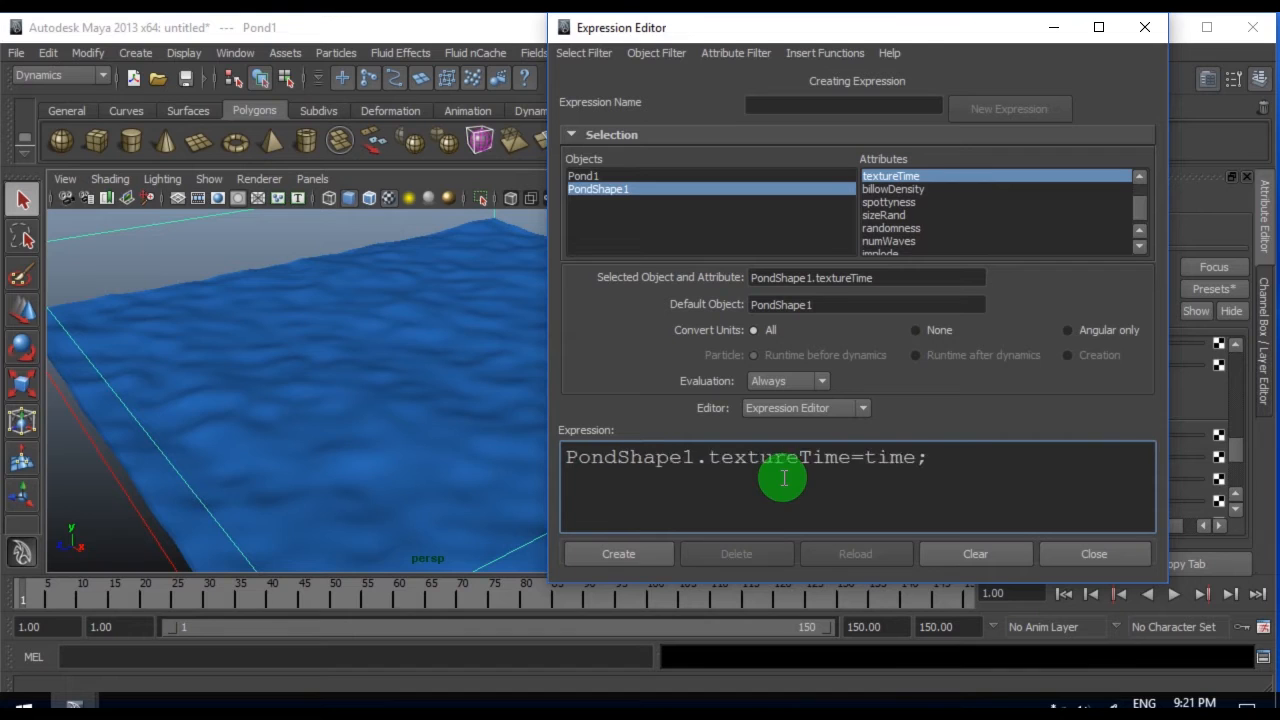
pyautogui.moveTo(1008, 463)
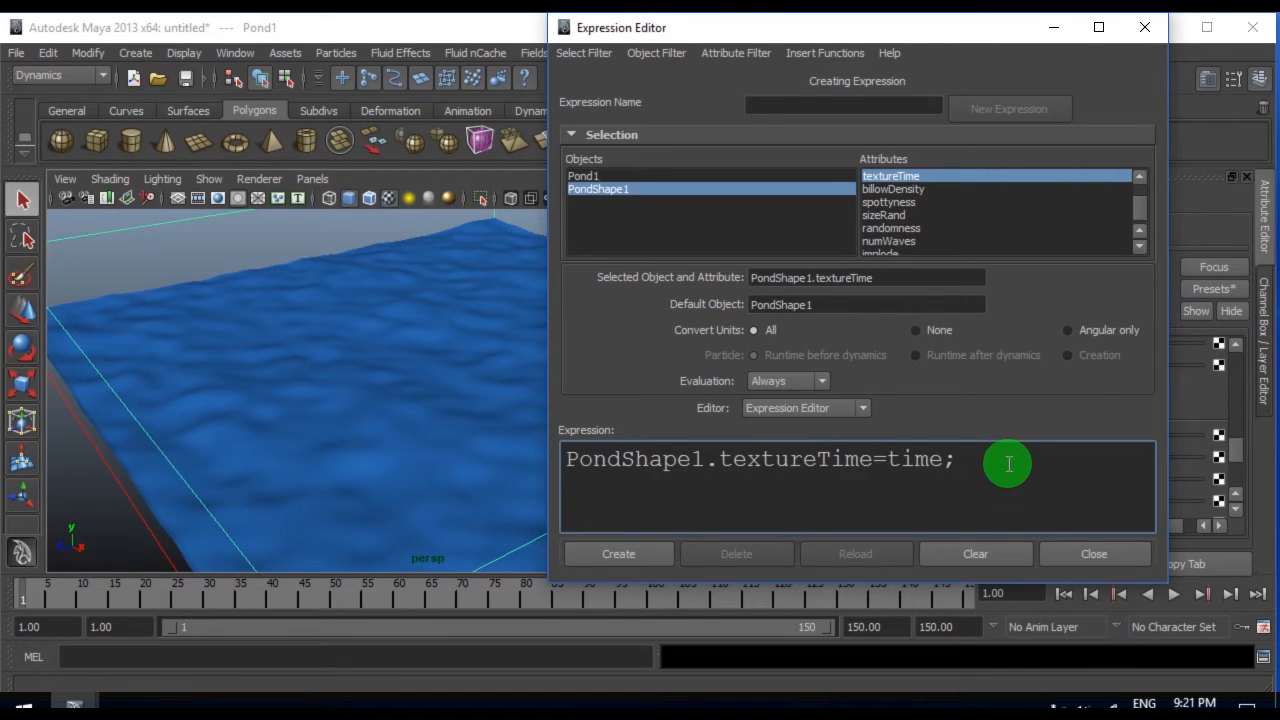
# - Enter PondShape1.textureTime=time;, create the expression, and play to preview moving ripples
pyautogui.click(956, 459)
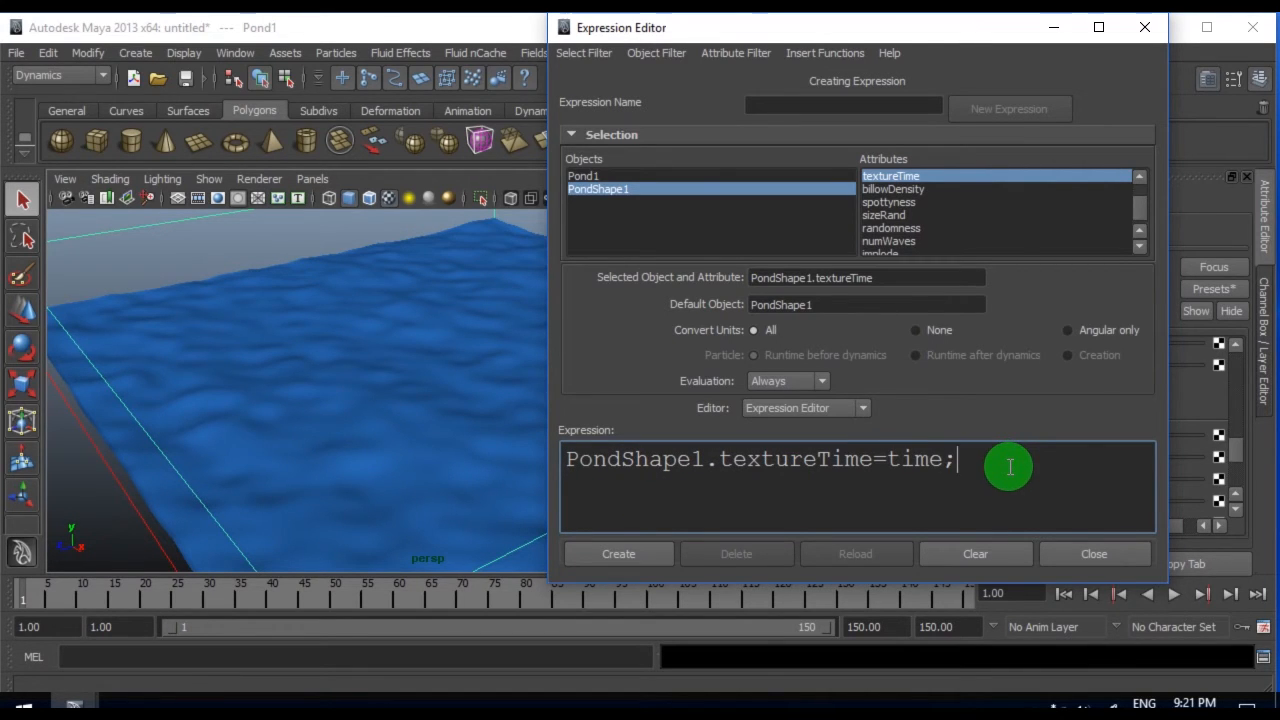
pyautogui.click(618, 553)
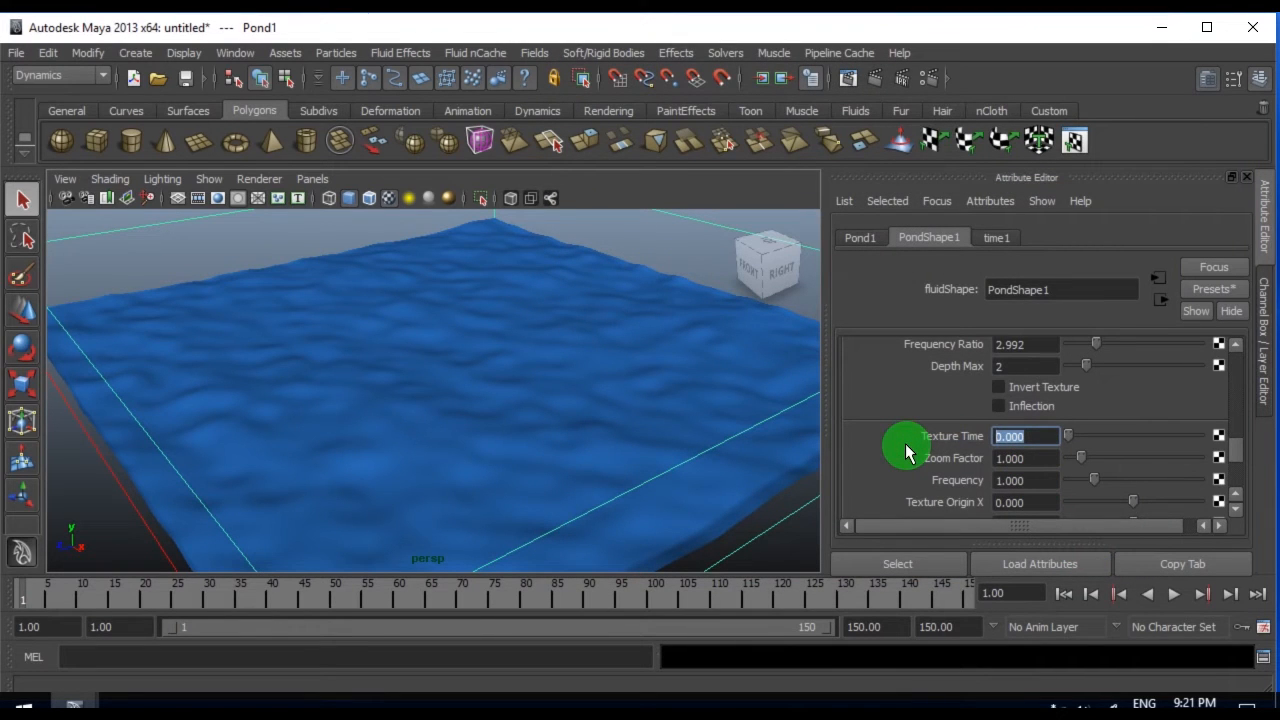
pyautogui.write('=')
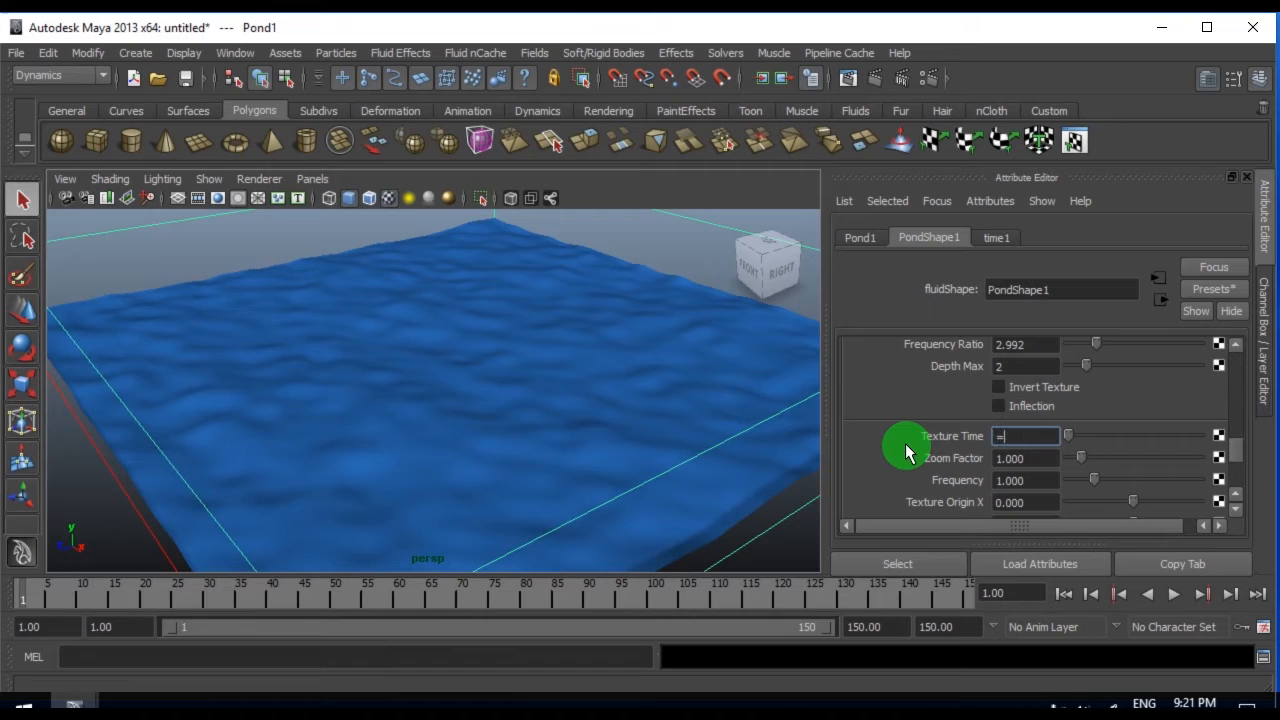
pyautogui.write('time')
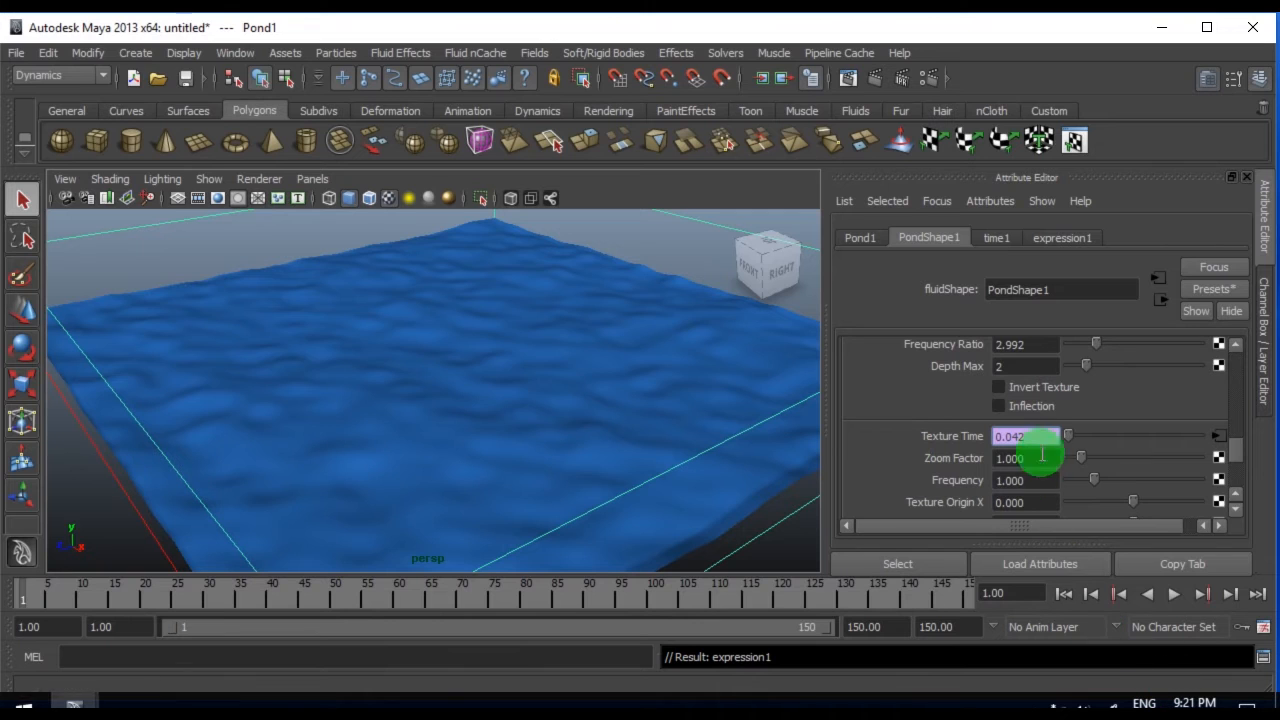
pyautogui.rightClick(1025, 435)
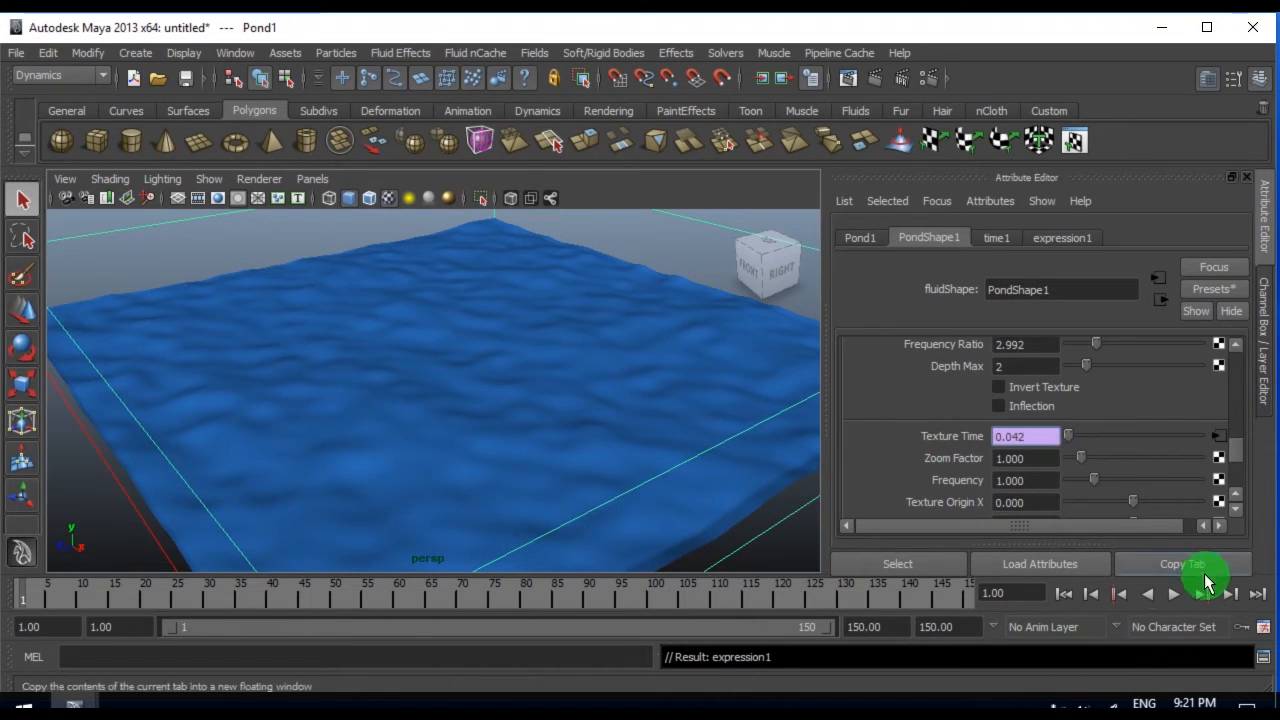
pyautogui.click(1173, 593)
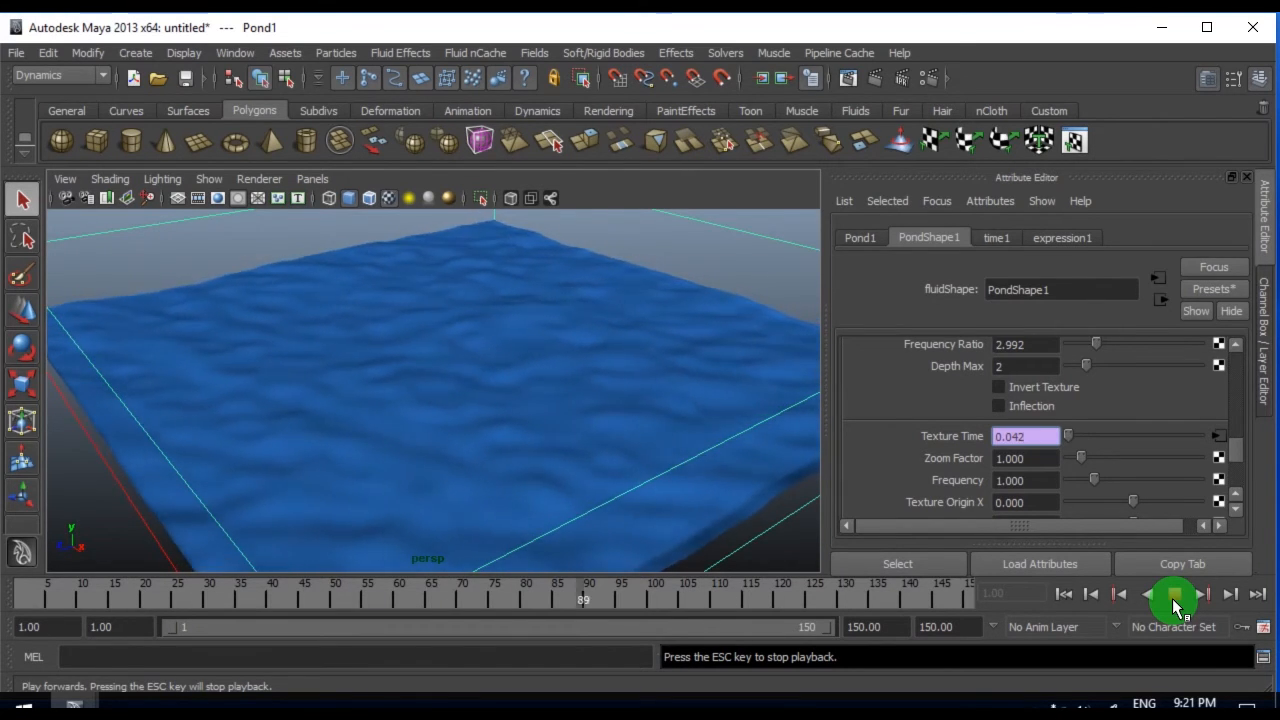
pyautogui.click(1199, 593)
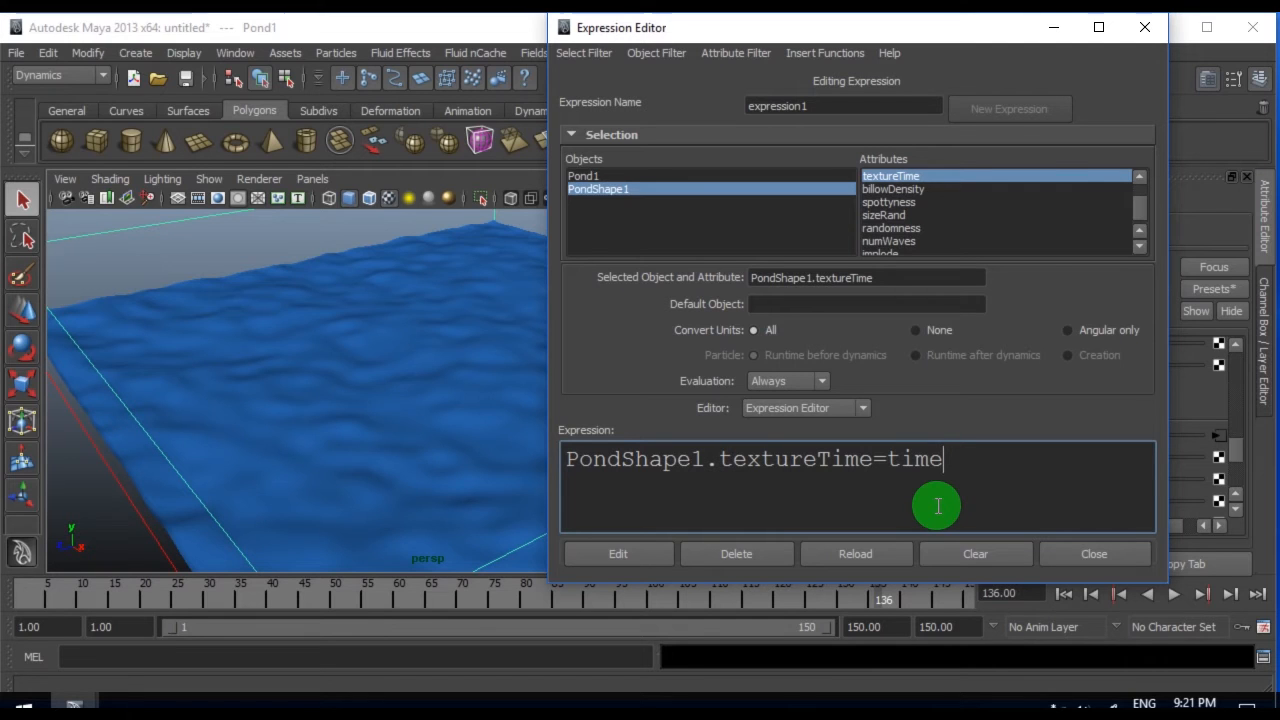
# - Change expression1 to textureTime=time*0.5;, apply it, and replay the slower ripples
pyautogui.write('*')
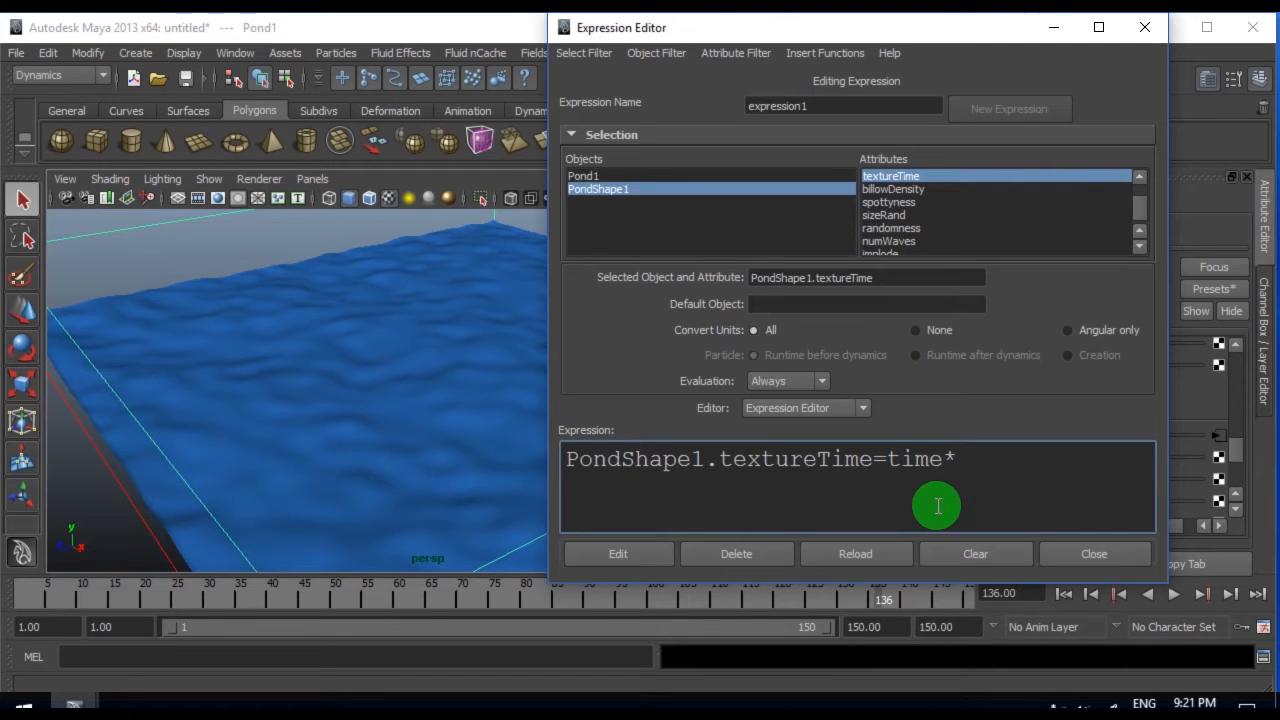
pyautogui.write('*0.')
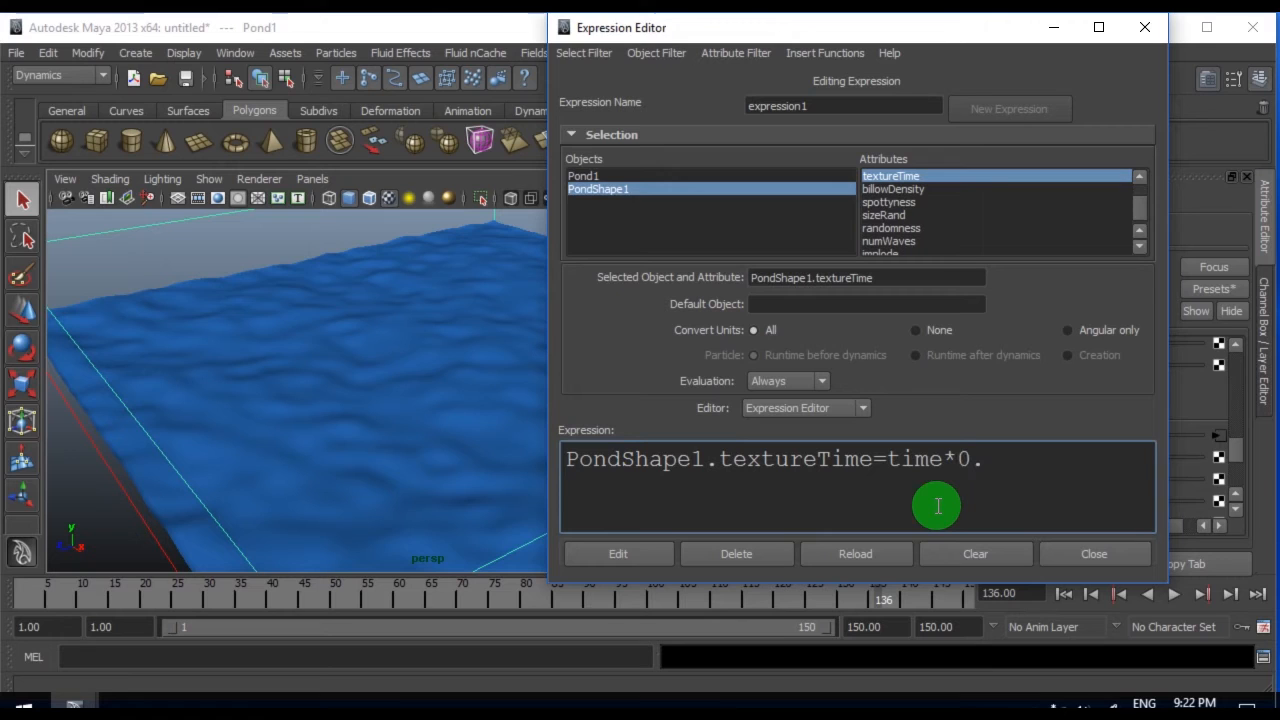
pyautogui.write('5')
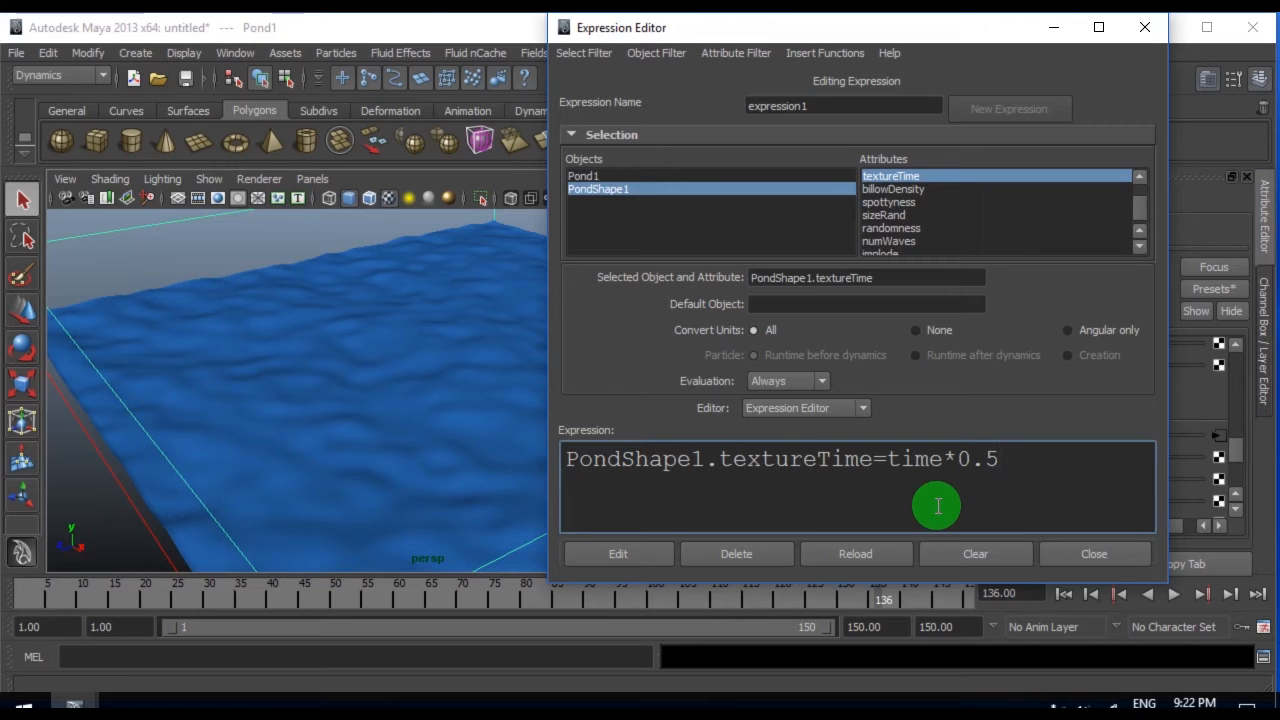
pyautogui.write(';')
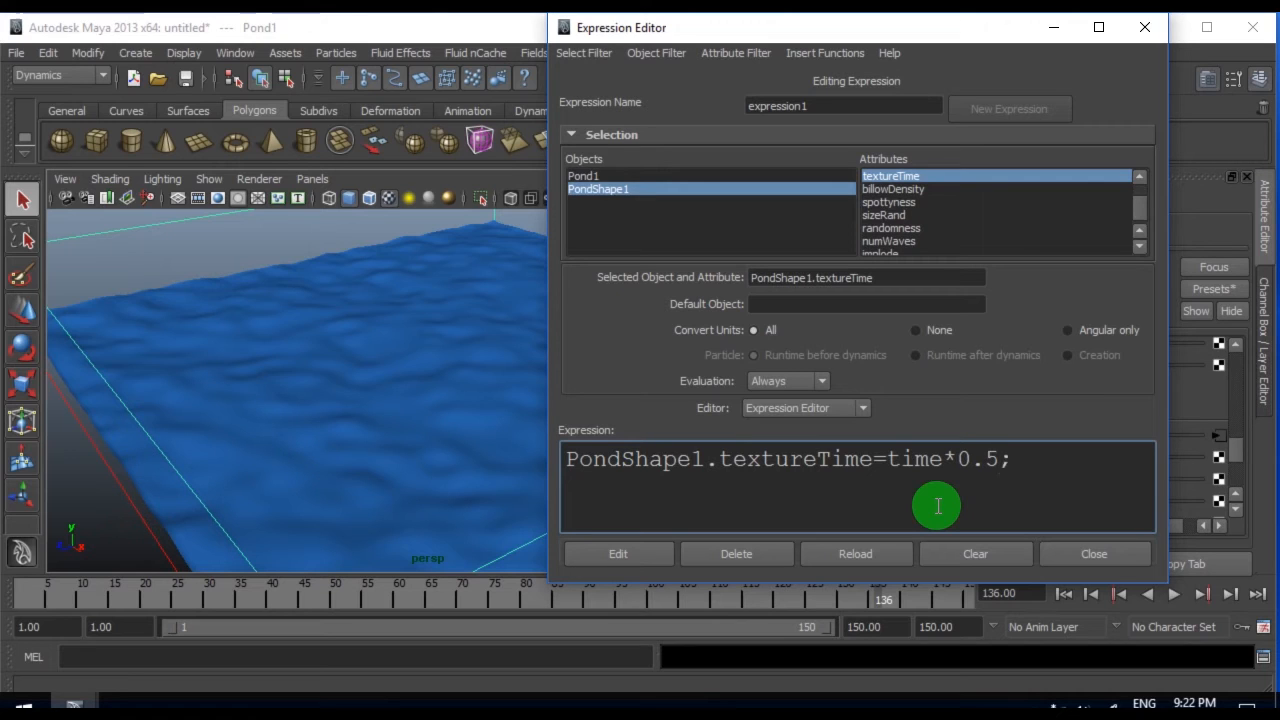
pyautogui.click(855, 553)
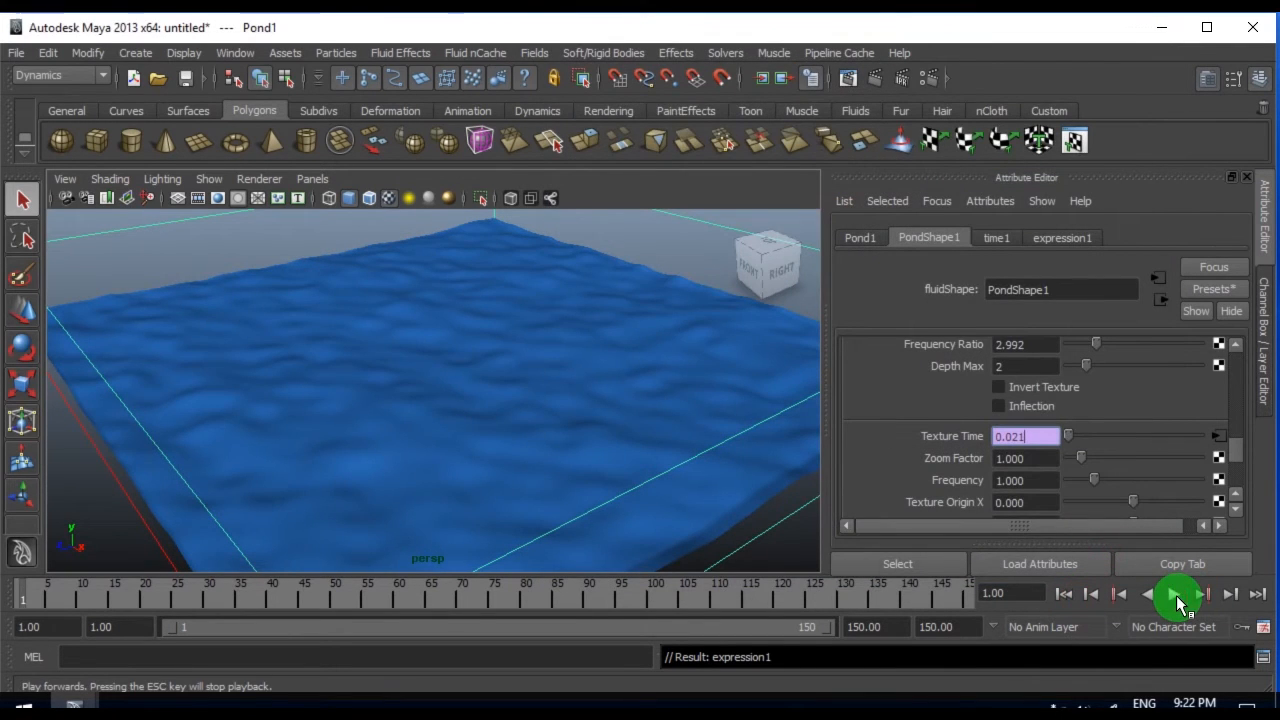
pyautogui.click(1178, 594)
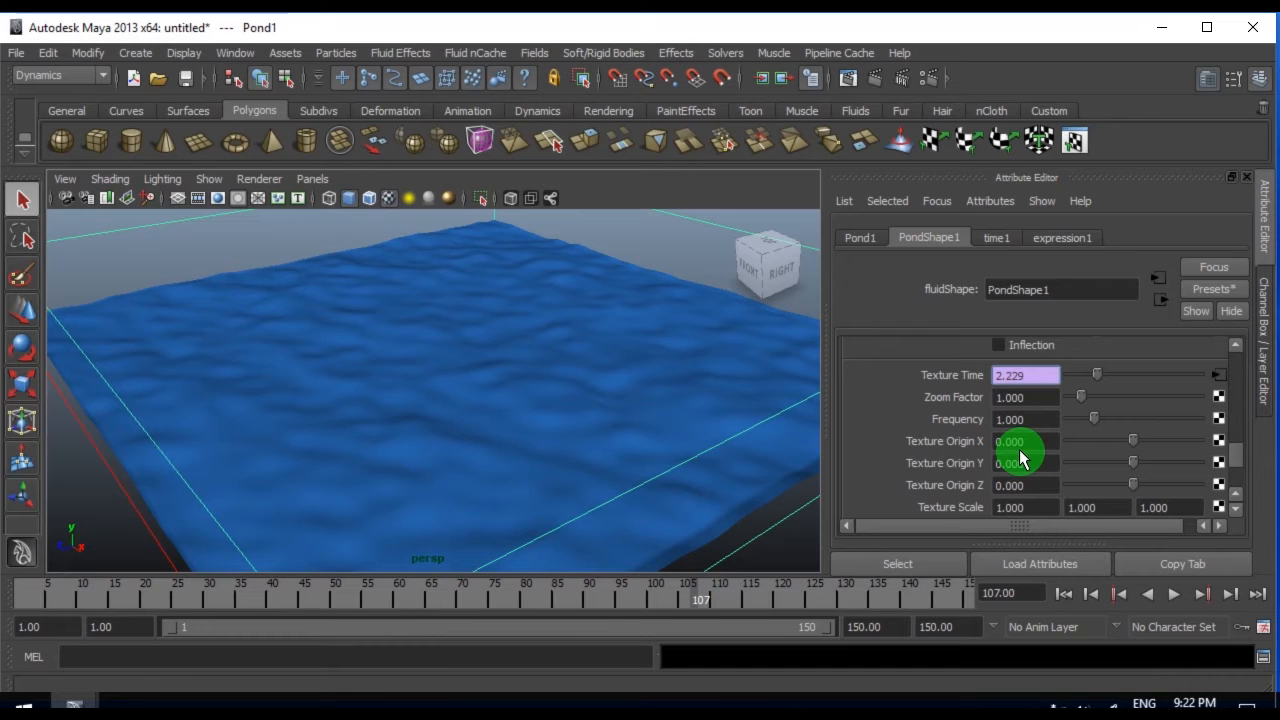
pyautogui.moveTo(282, 278)
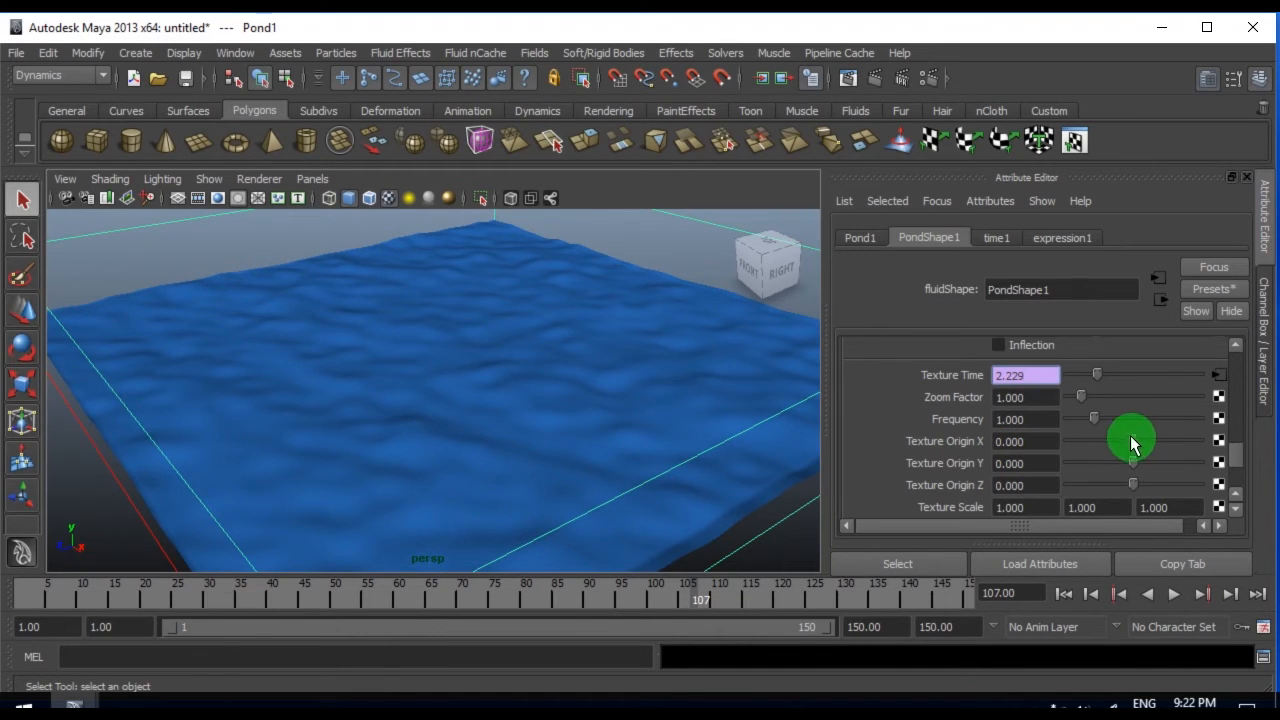
# - Drive Texture Origin X with the expression time*0.1 and play to preview the drifting ripples
pyautogui.moveTo(1131, 441); pyautogui.dragTo(1143, 446)
pyautogui.write('0')
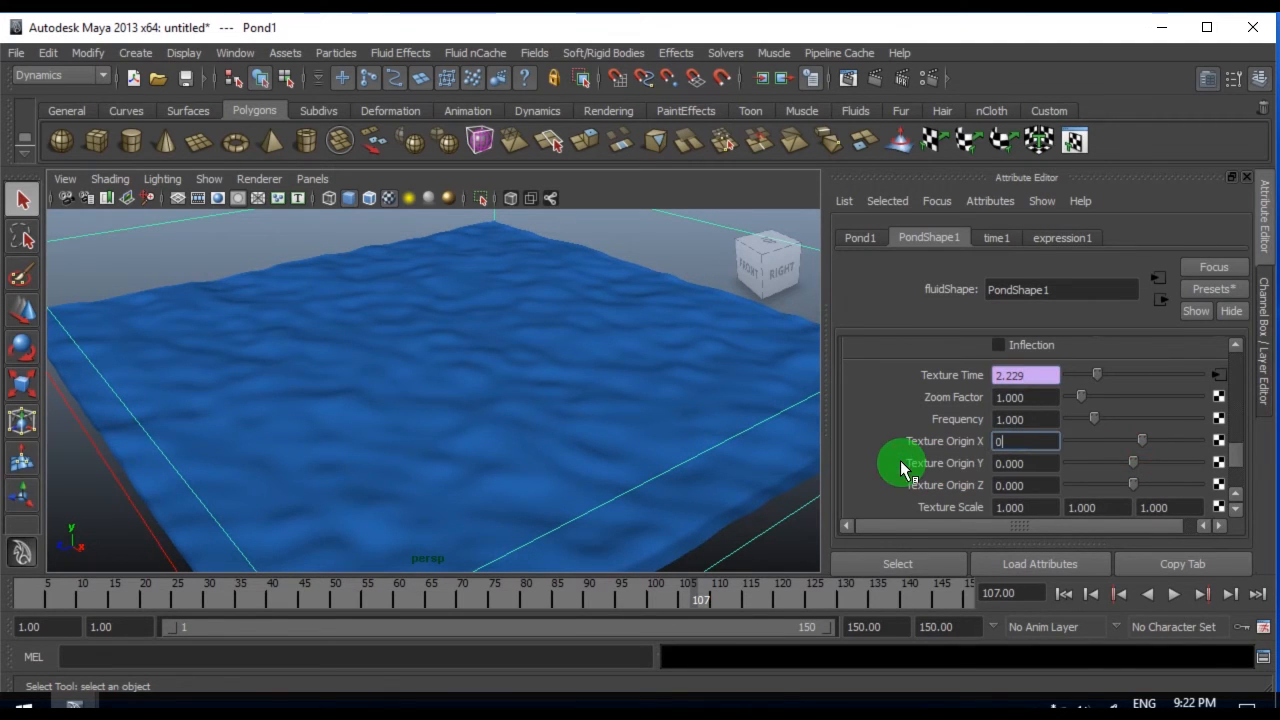
pyautogui.click(1025, 441)
pyautogui.write('.100')
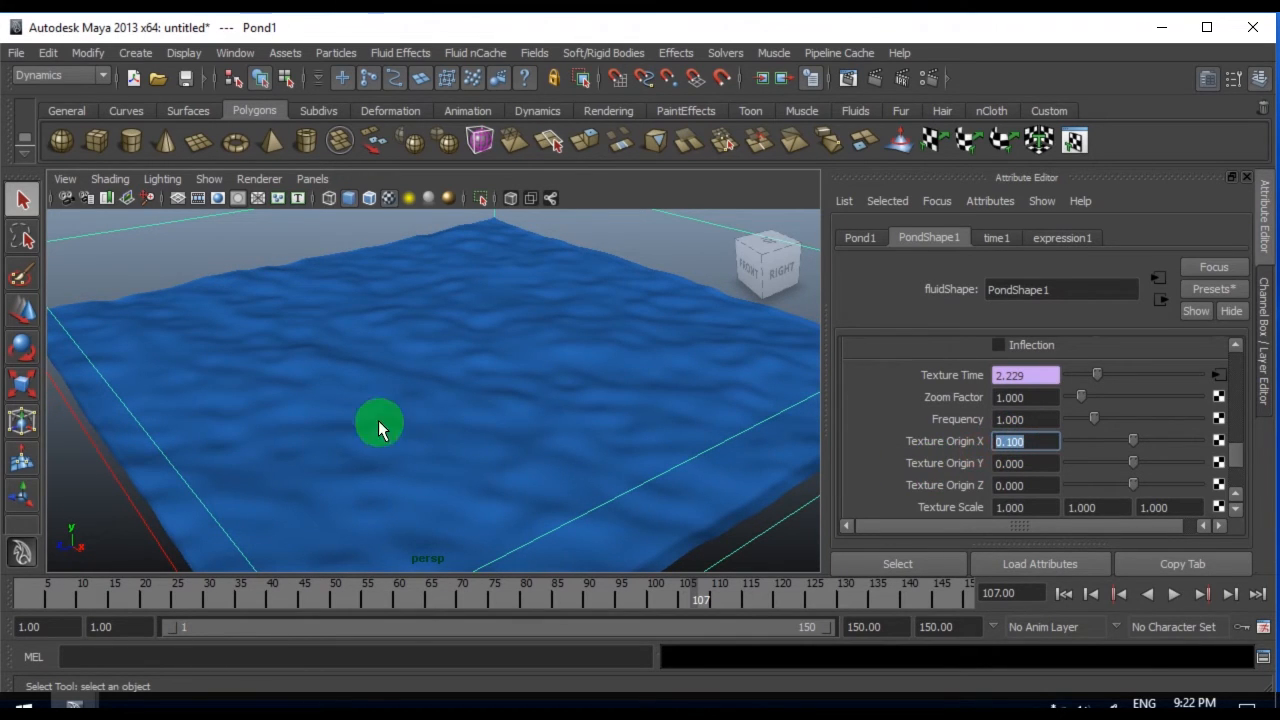
pyautogui.moveTo(716, 462)
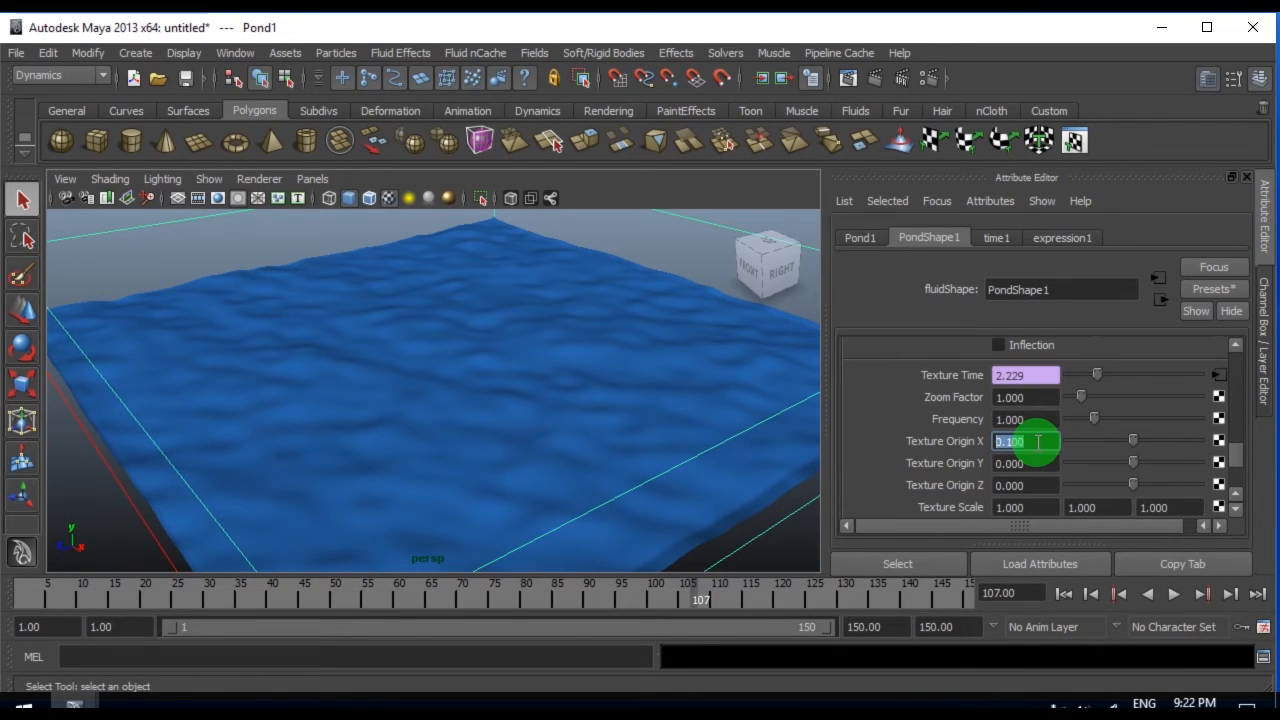
pyautogui.write('=time')
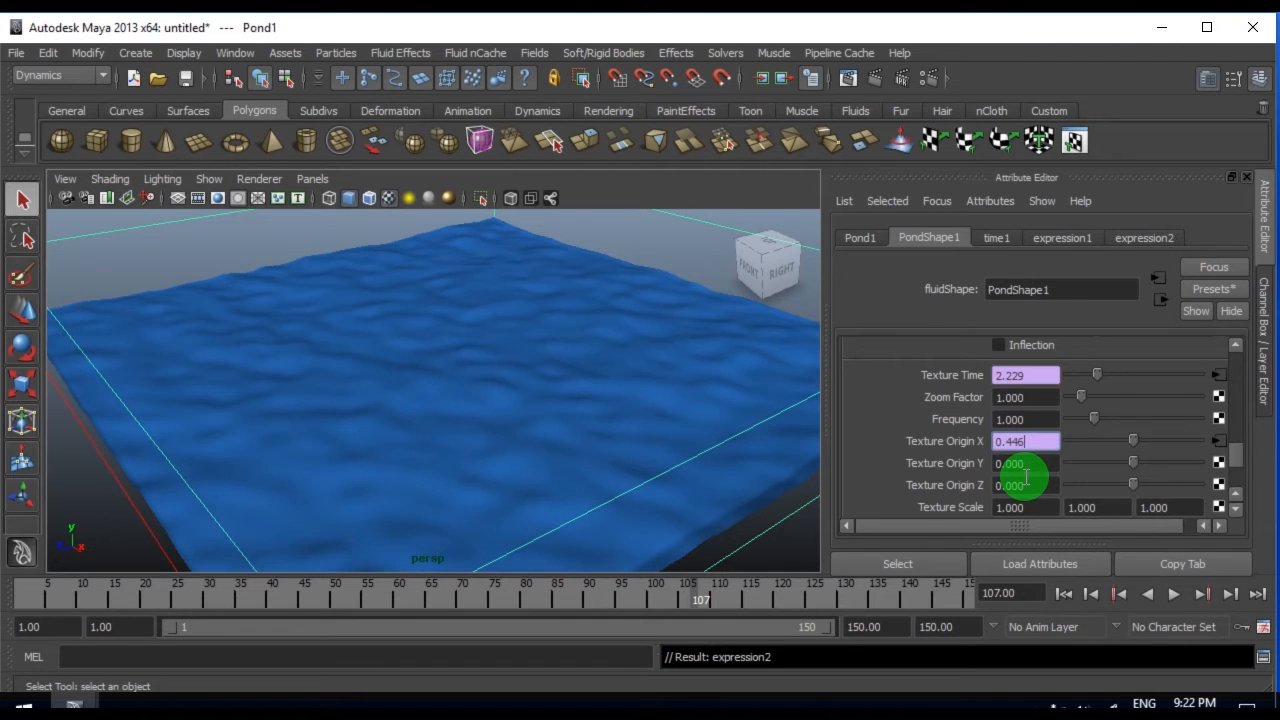
pyautogui.click(1173, 593)
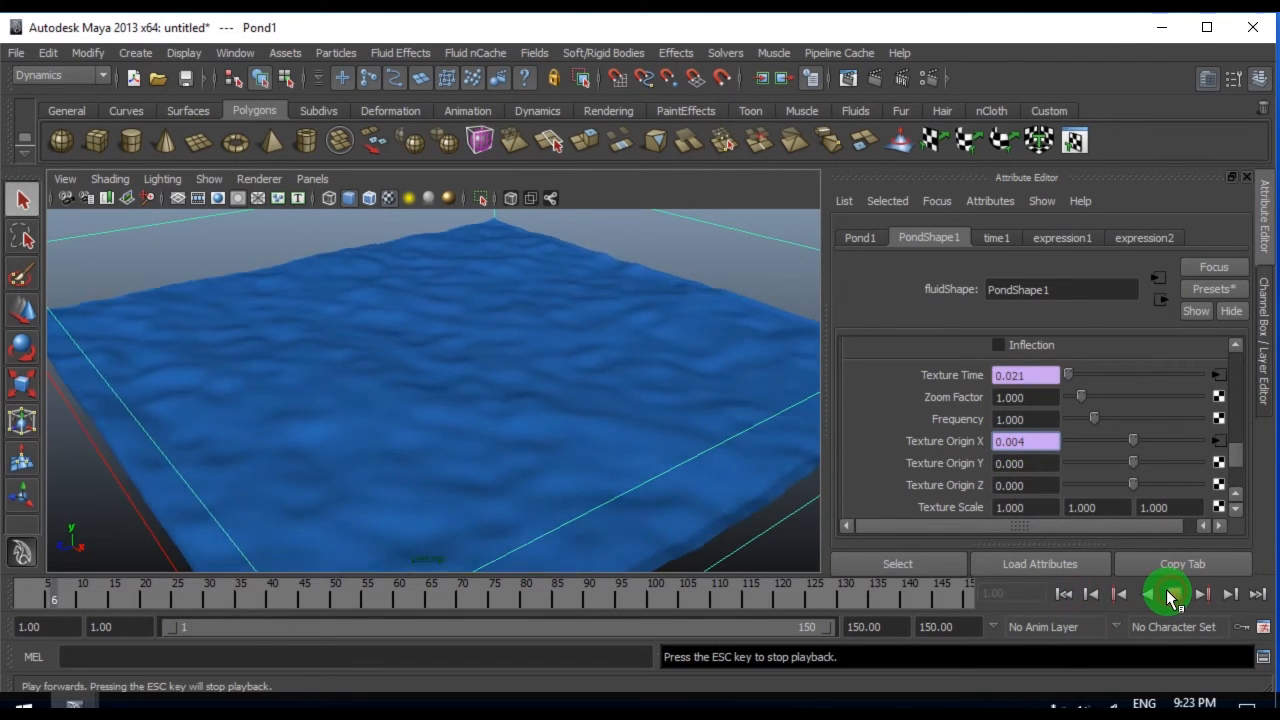
pyautogui.click(1169, 593)
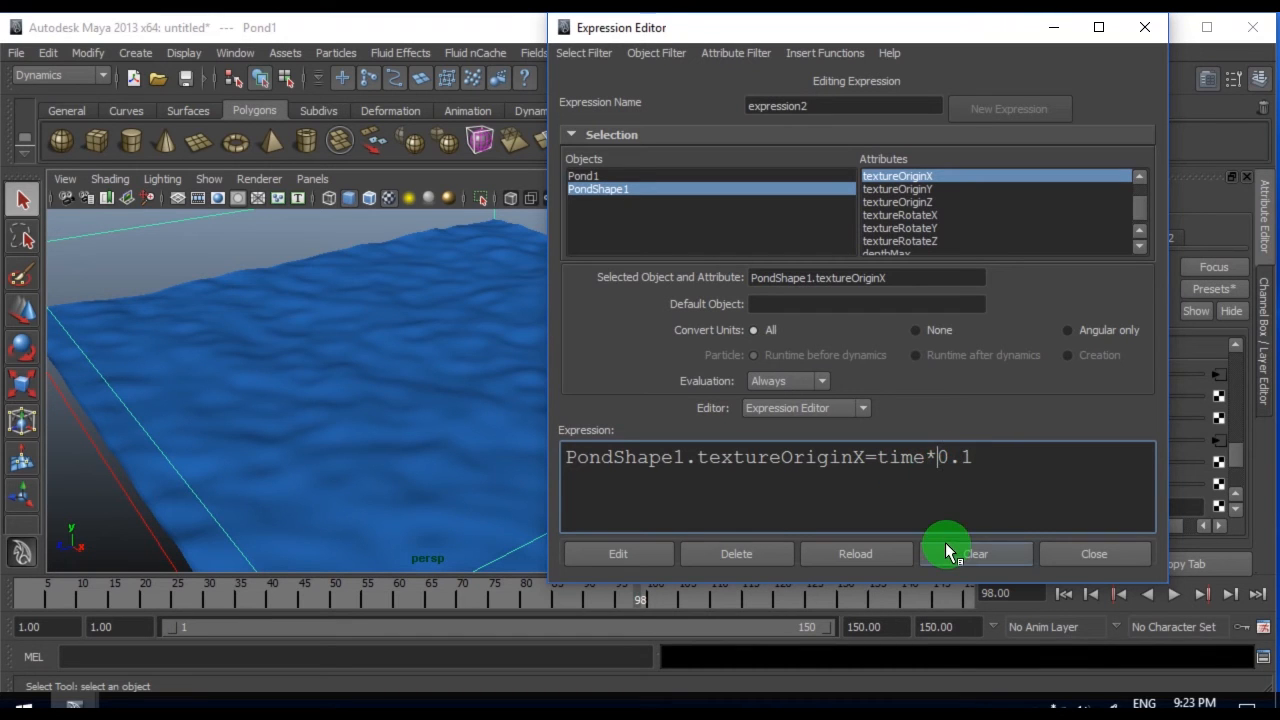
# - Change expression2 to textureOriginX=time*-0.1, apply it, and replay the reversed drift
pyautogui.click(617, 554)
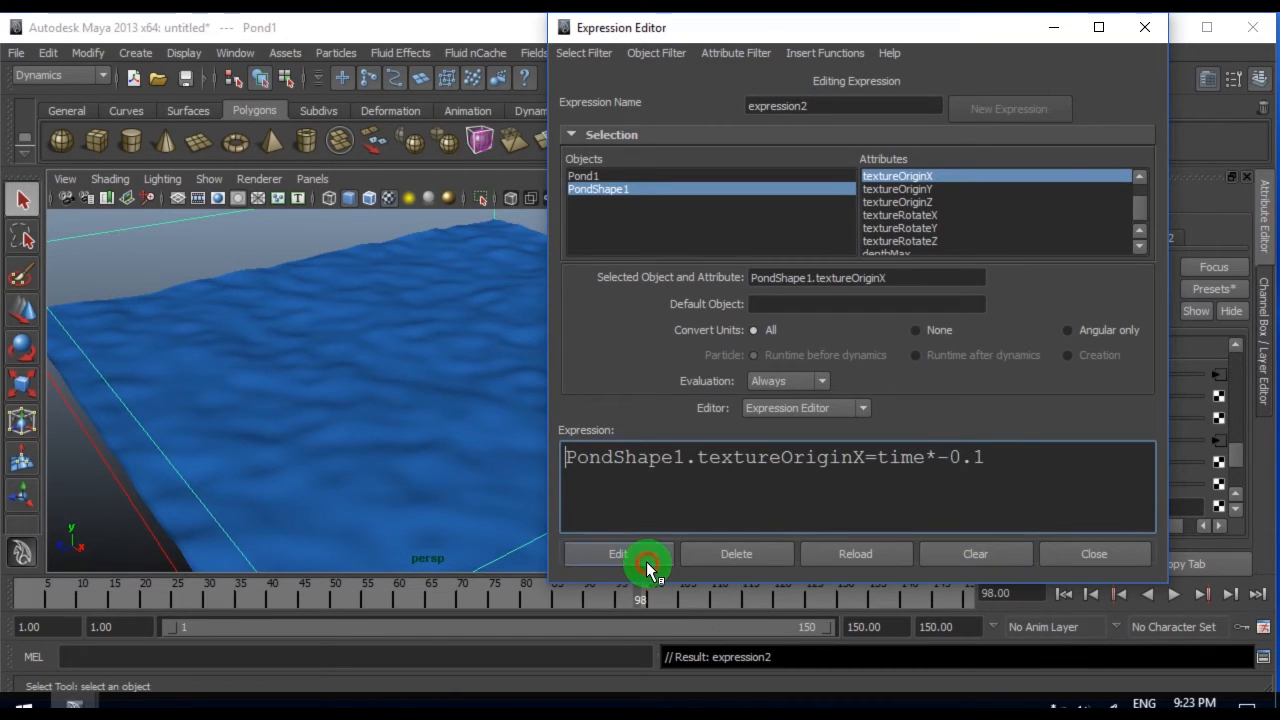
pyautogui.click(1173, 593)
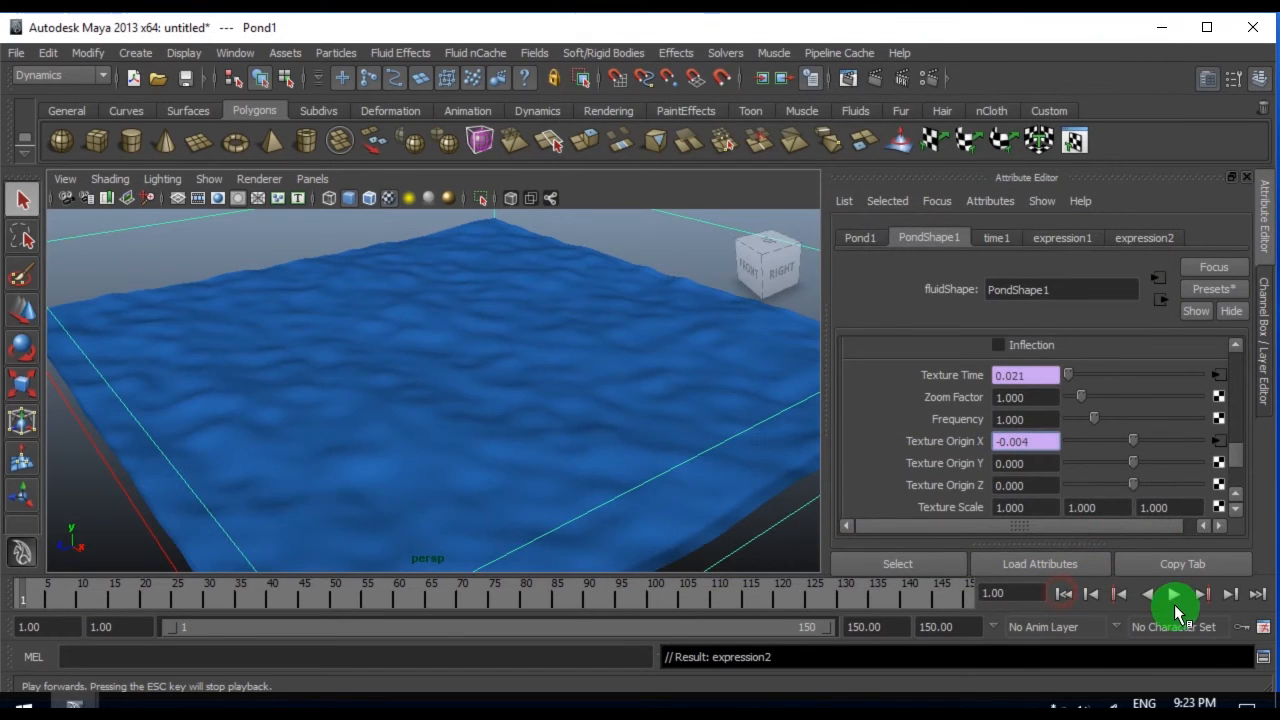
pyautogui.click(1174, 594)
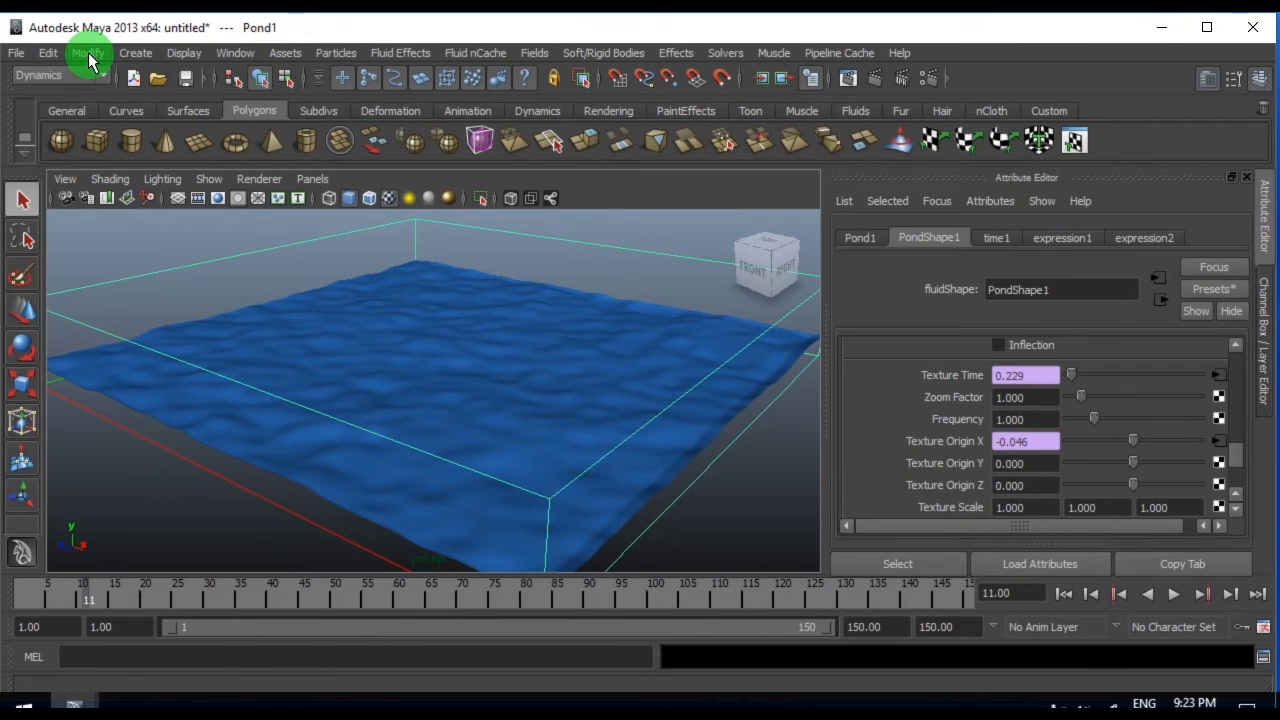
# - Convert the pond fluid to a polygon mesh via Modify > Convert > Fluid to Polygons
pyautogui.click(88, 52)
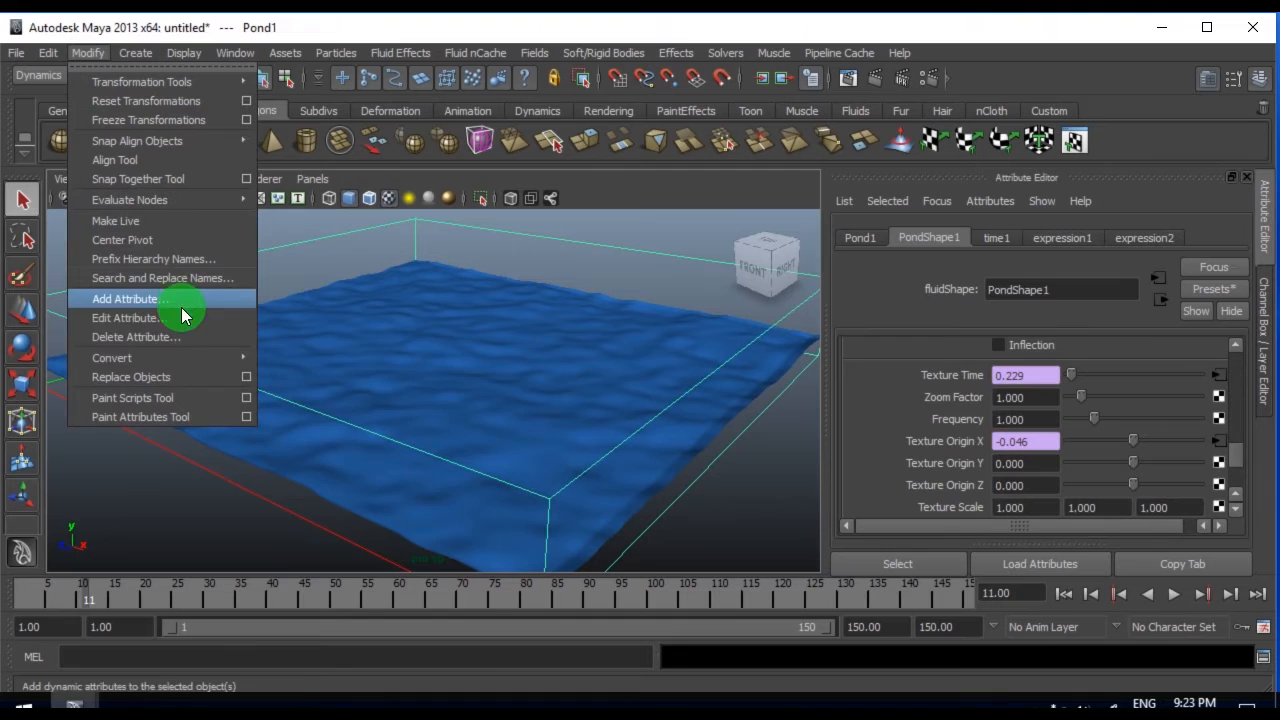
pyautogui.moveTo(111, 357)
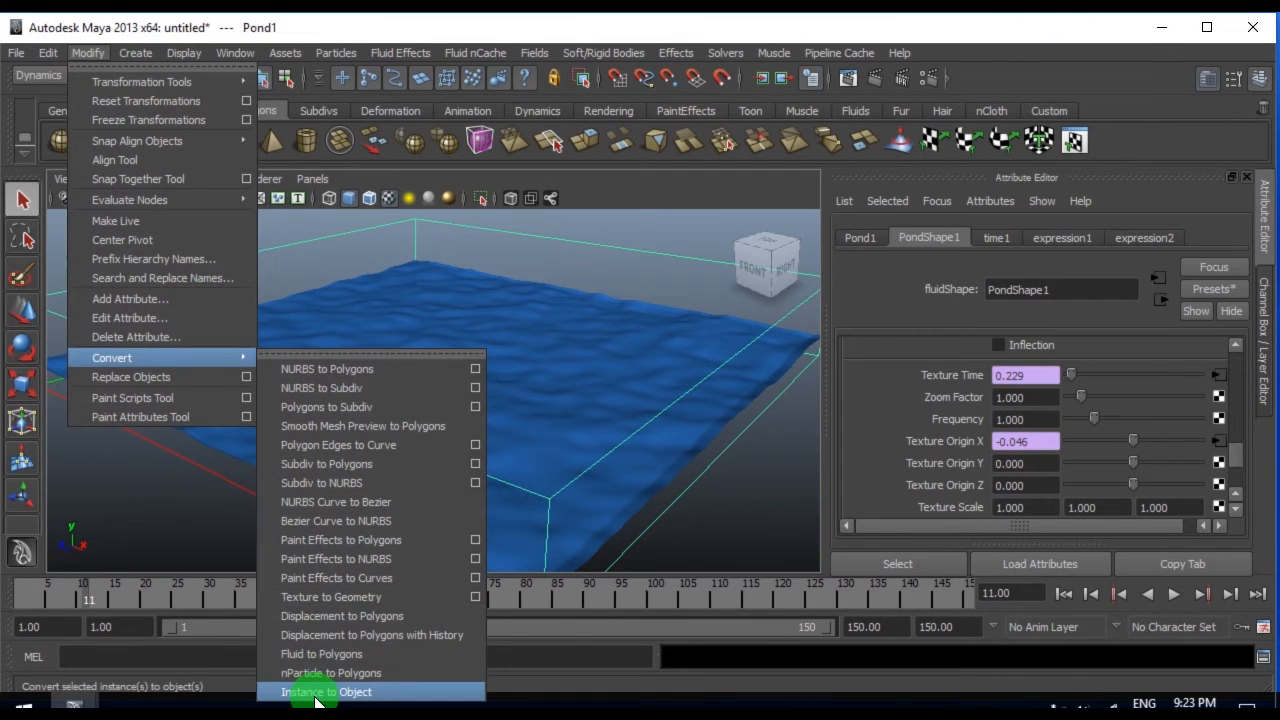
pyautogui.moveTo(350, 539)
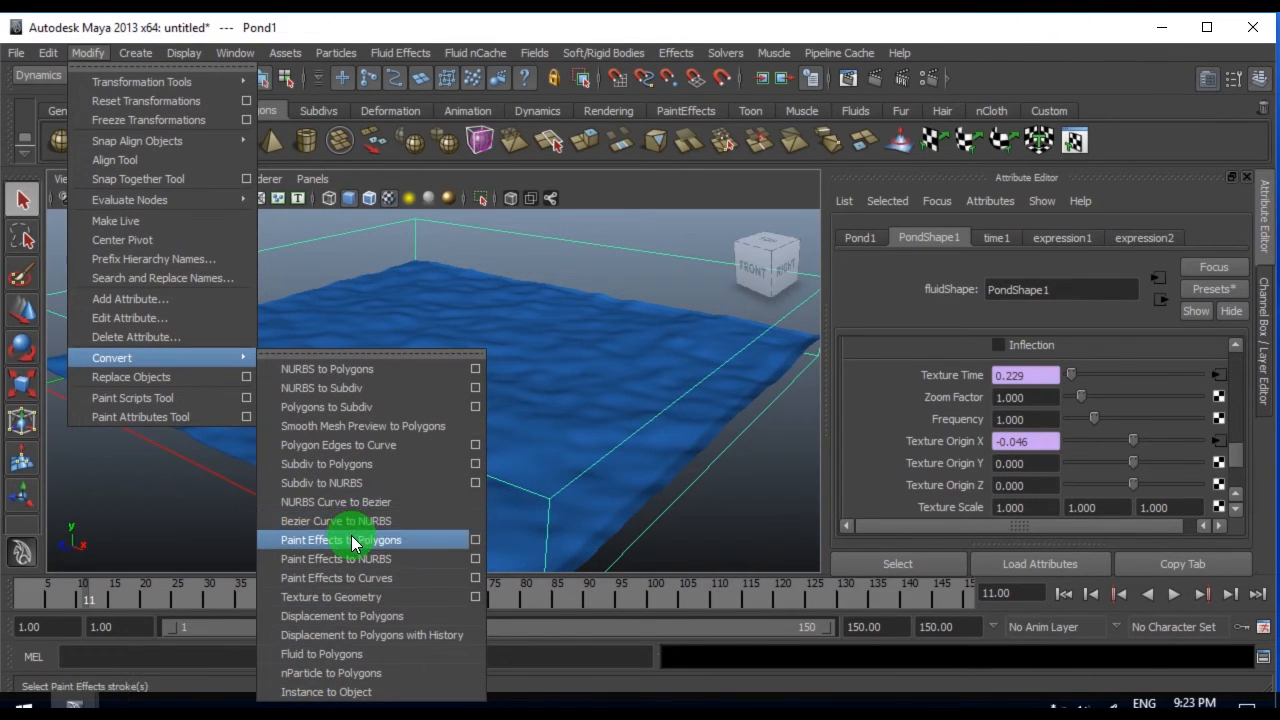
pyautogui.moveTo(345, 653)
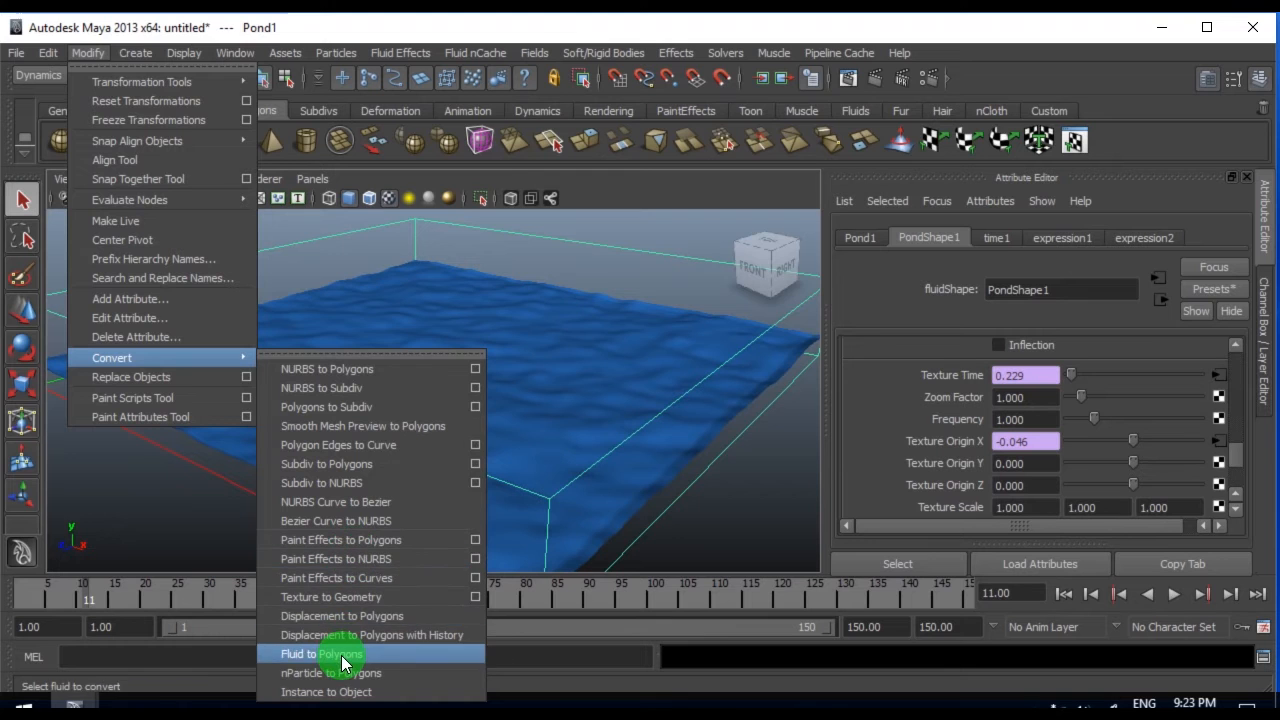
pyautogui.click(320, 653)
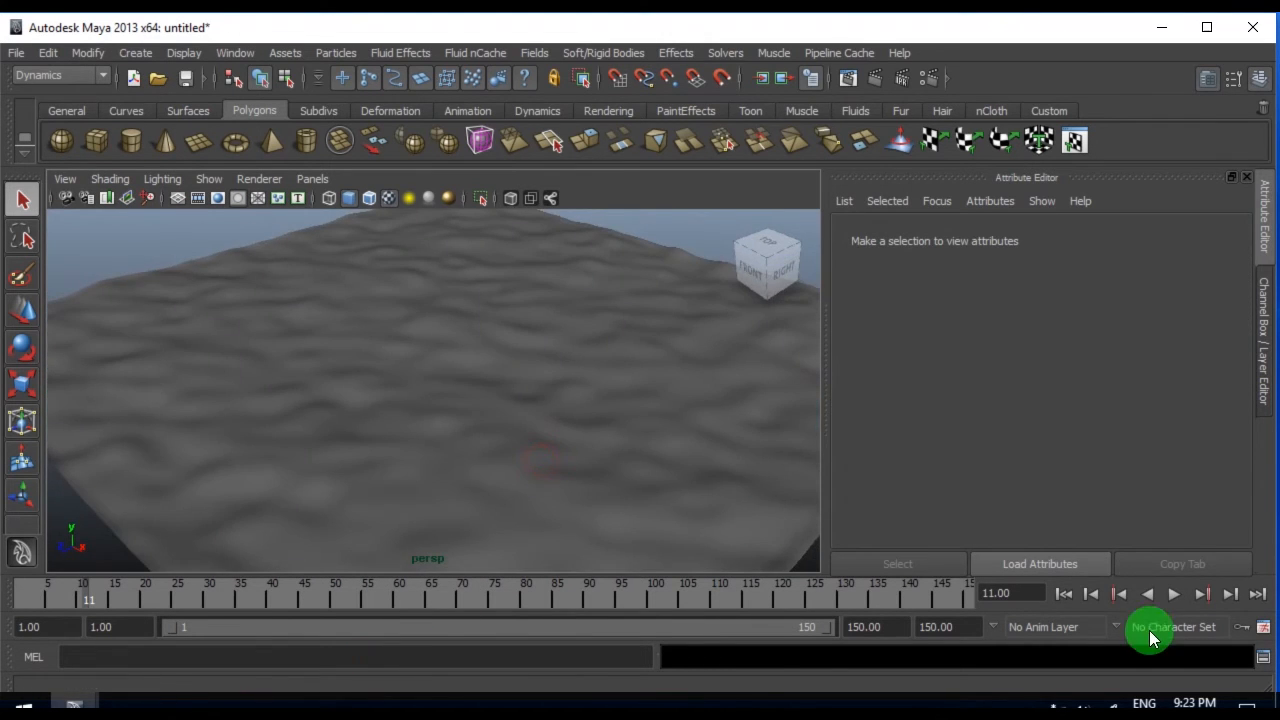
pyautogui.click(1173, 593)
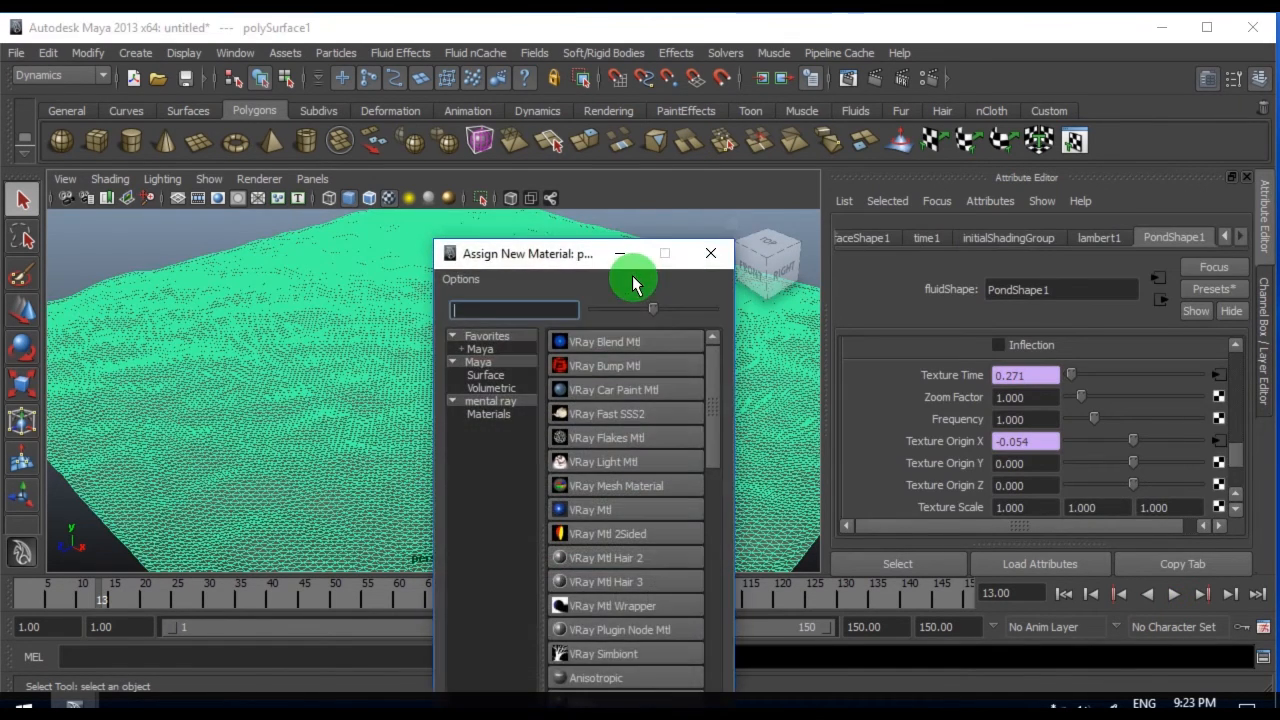
# - Assign a new Phong material to polySurface1 and raise phong1's cosine power to about 47
pyautogui.click(485, 374)
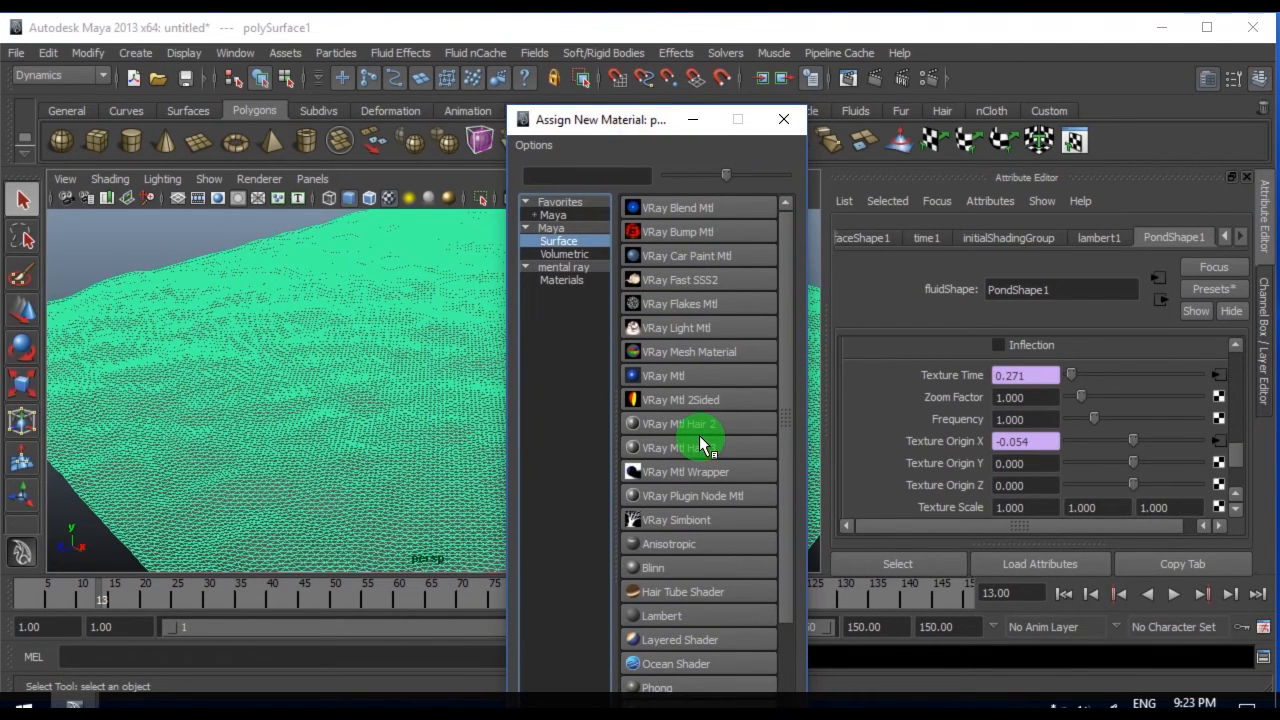
pyautogui.scroll(-3)
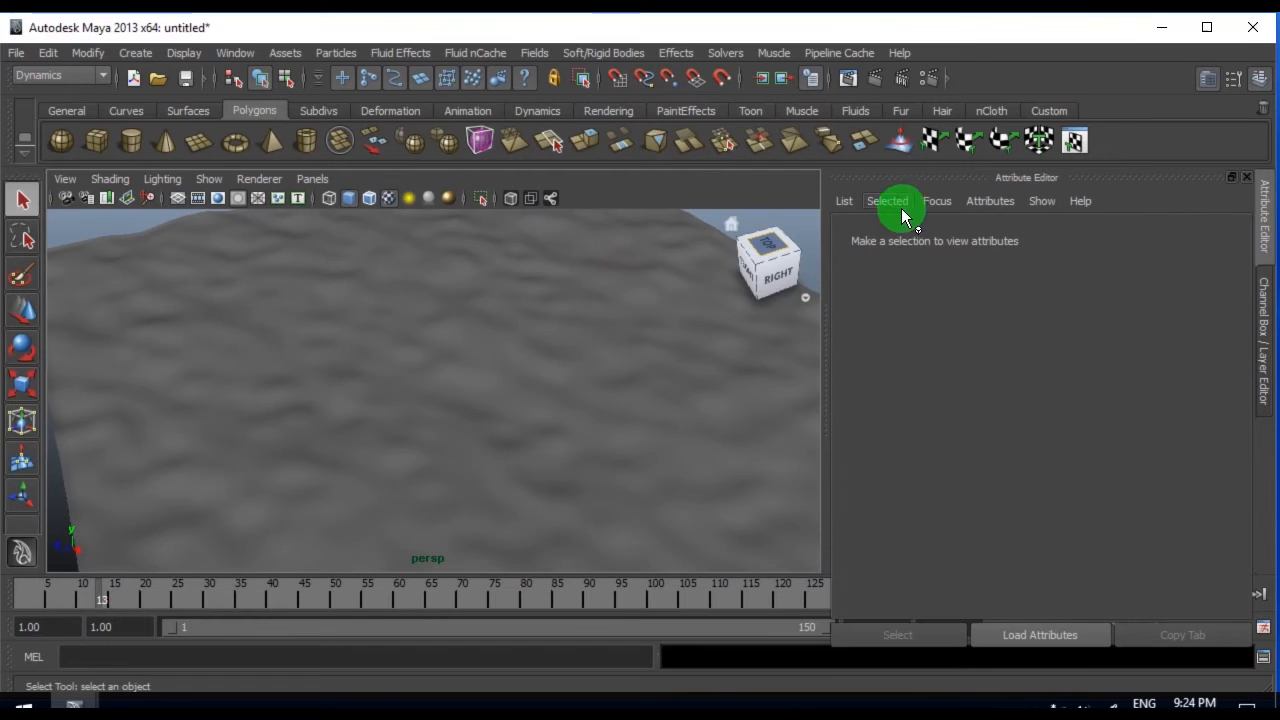
pyautogui.click(937, 201)
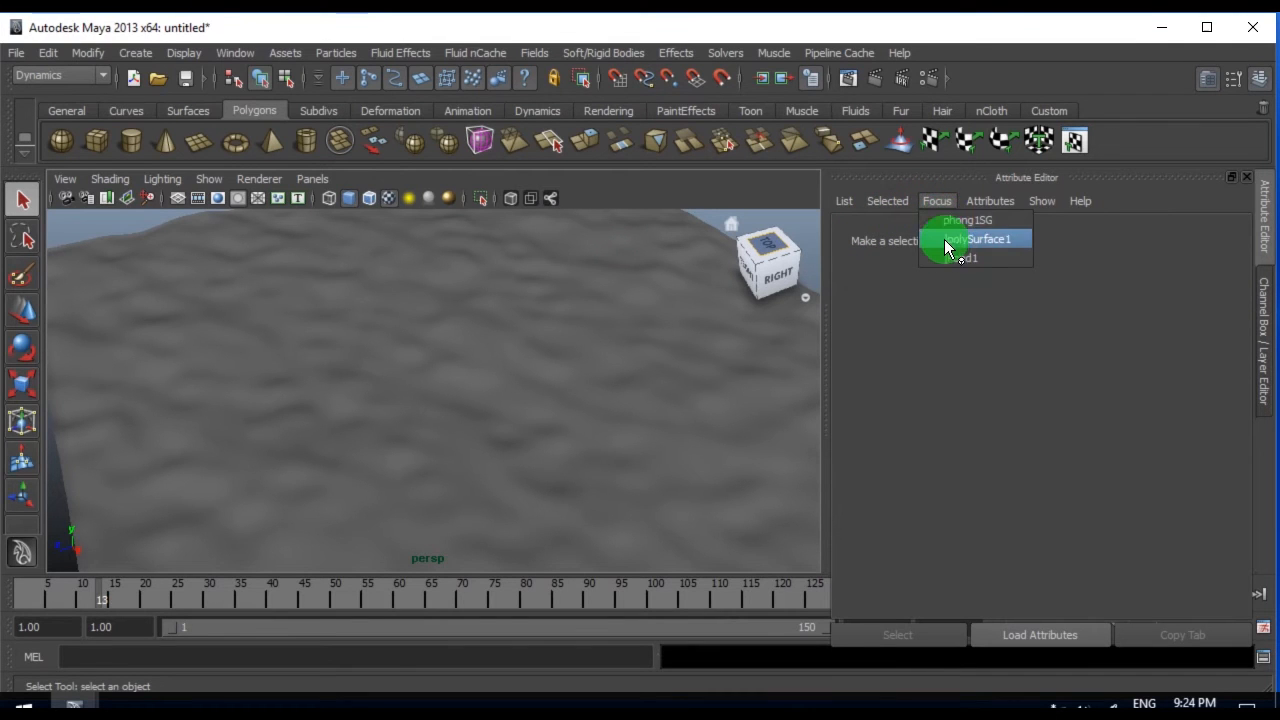
pyautogui.click(977, 239)
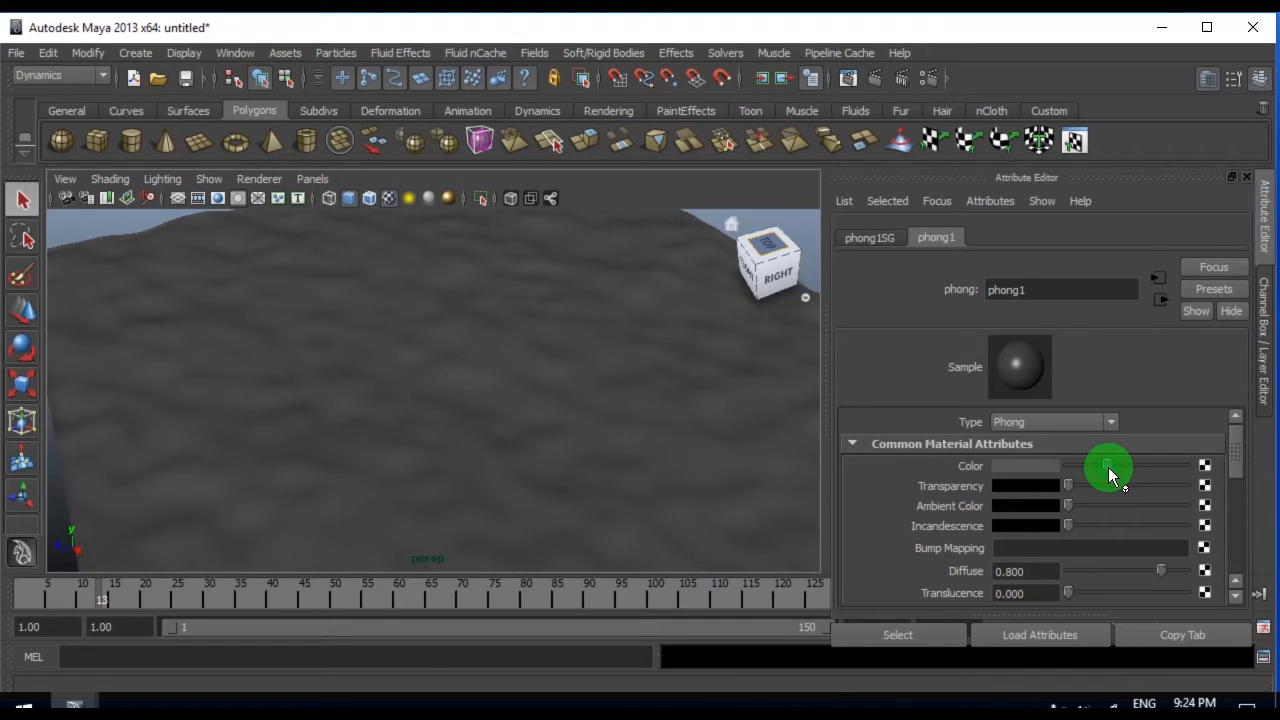
pyautogui.scroll(-3)
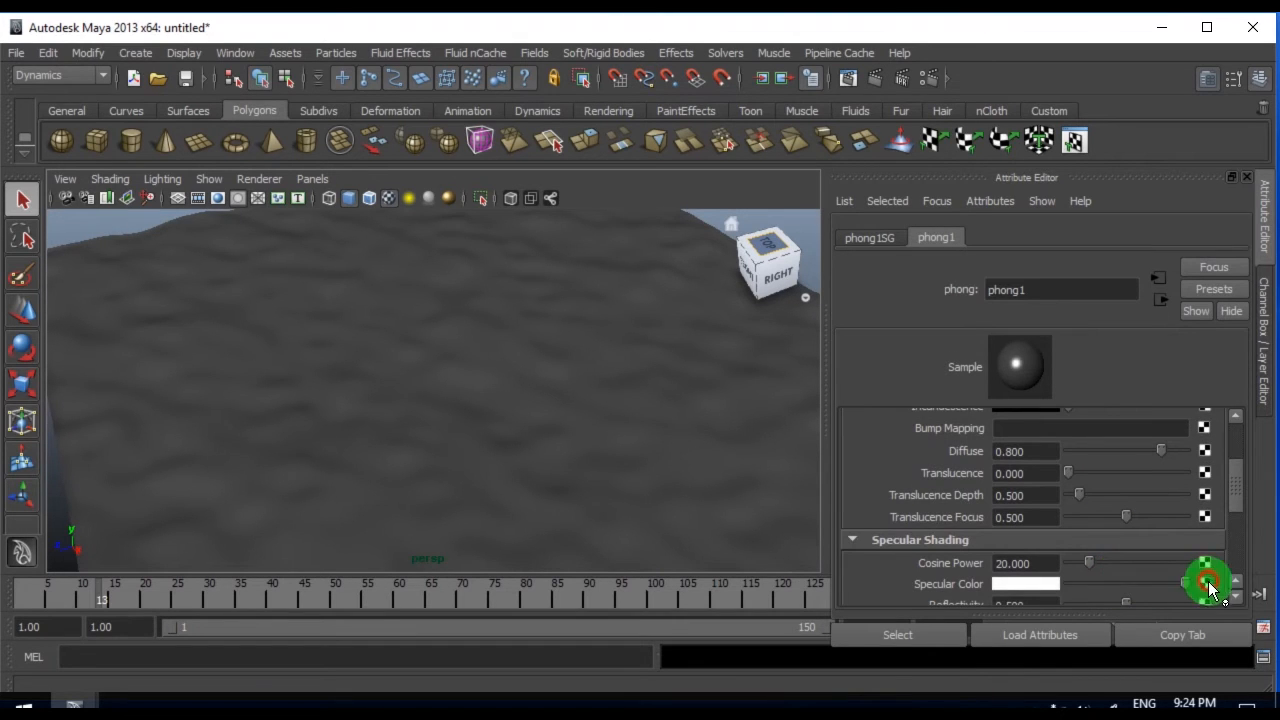
pyautogui.moveTo(1205, 583); pyautogui.dragTo(1110, 563)
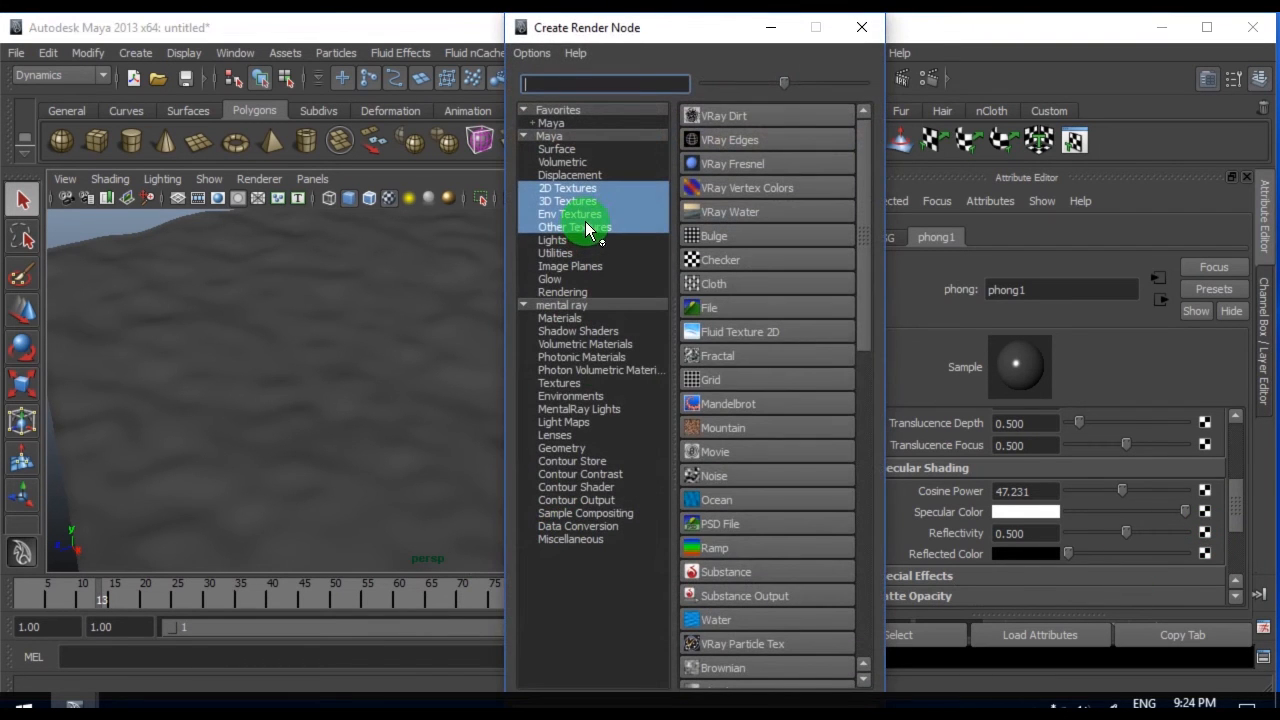
# - Map an Env Sky texture (envSky1) into phong1's Reflected Color and enable High Quality Rendering in the viewport
pyautogui.click(569, 213)
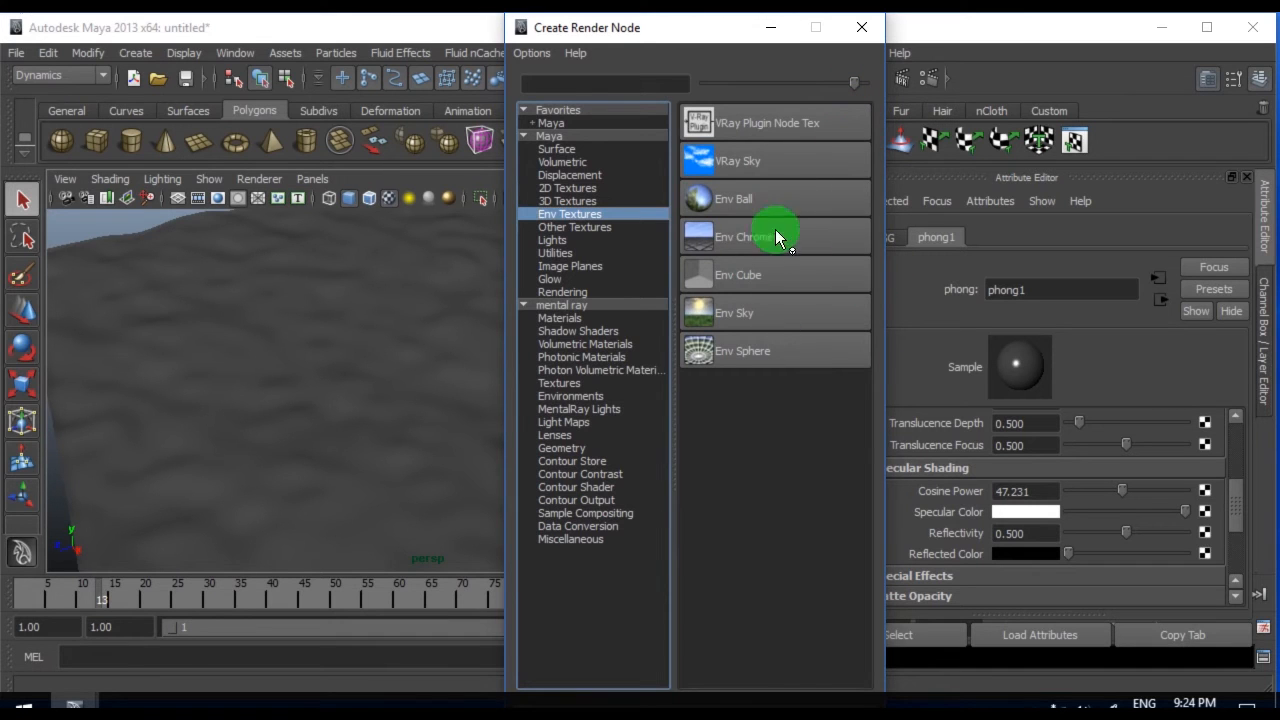
pyautogui.moveTo(765, 318)
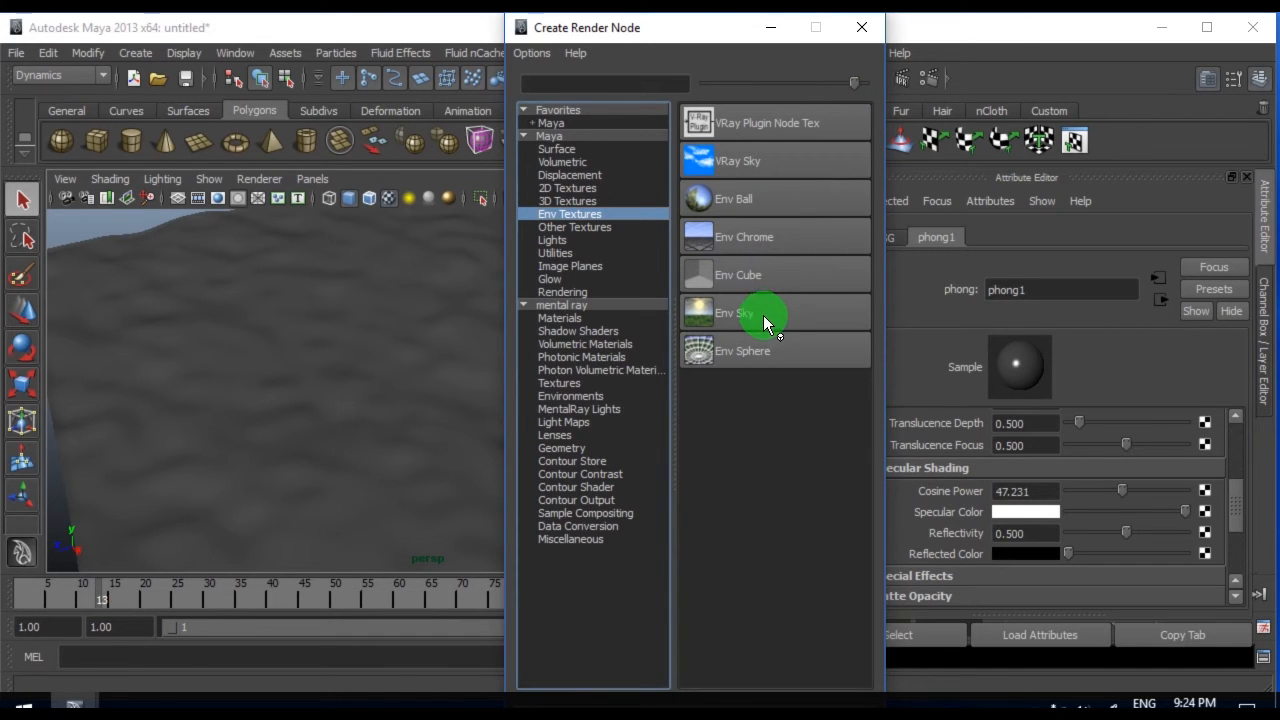
pyautogui.click(734, 313)
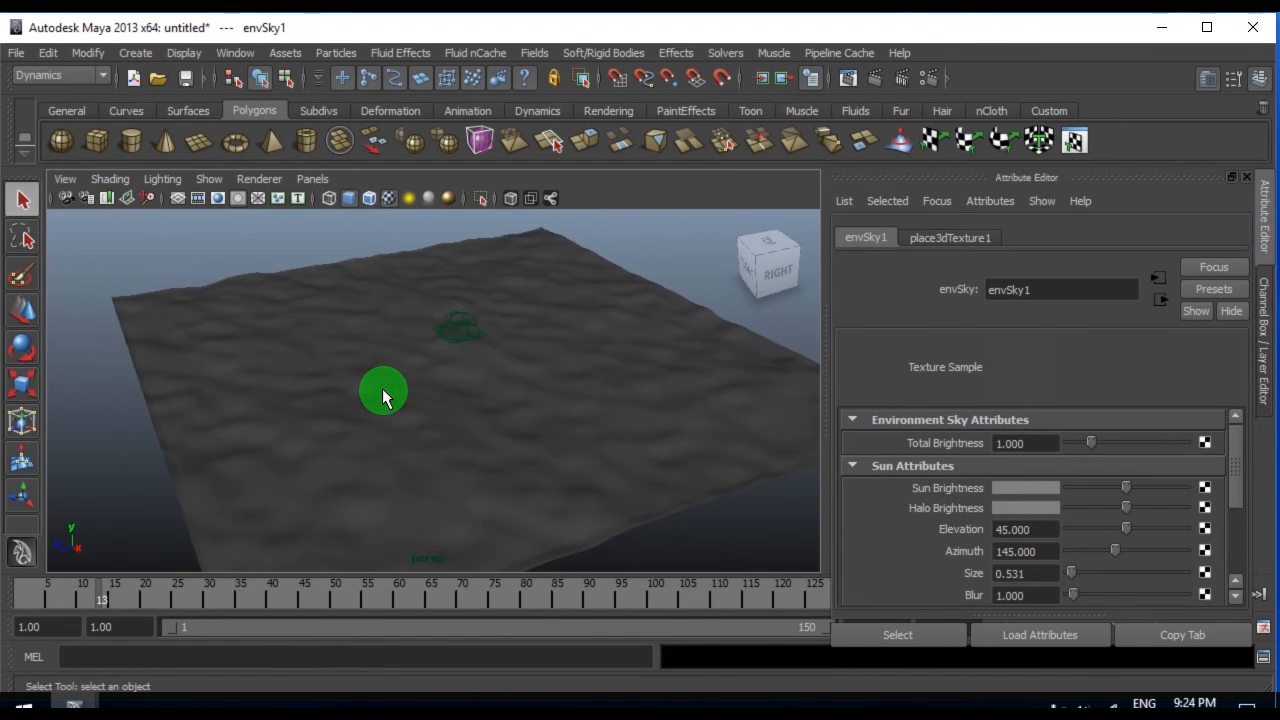
pyautogui.moveTo(425, 345)
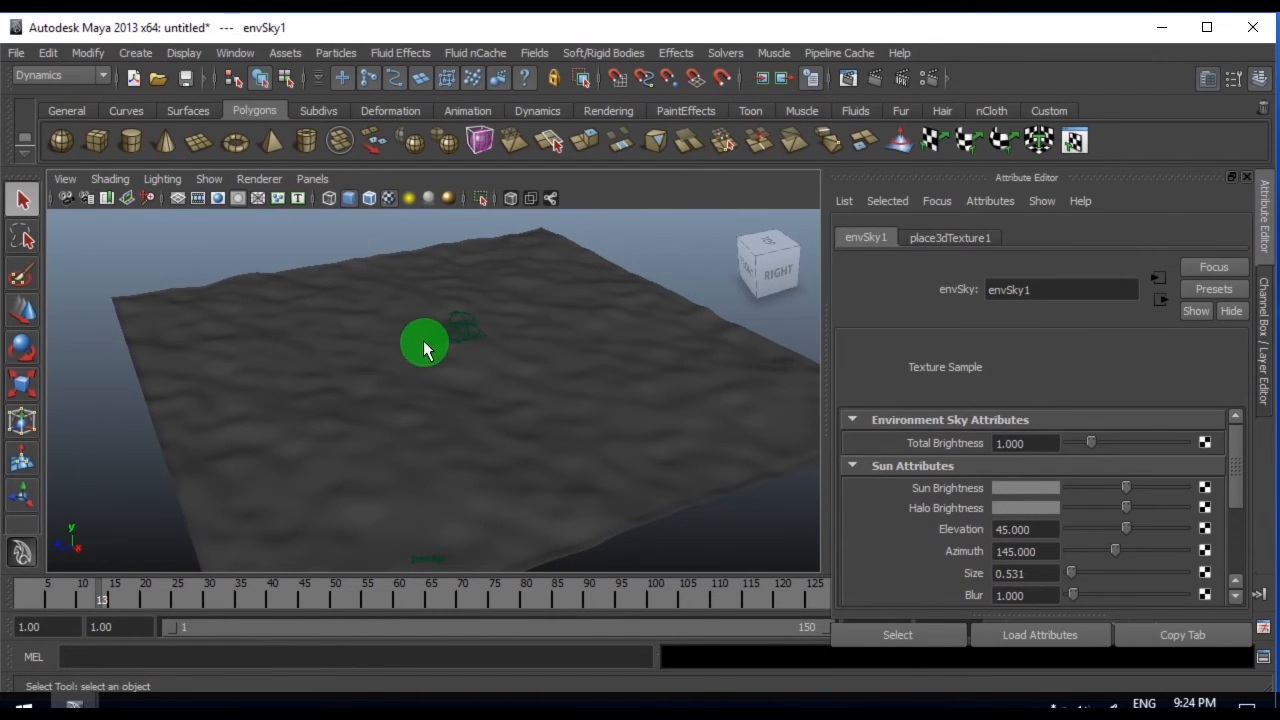
pyautogui.click(259, 178)
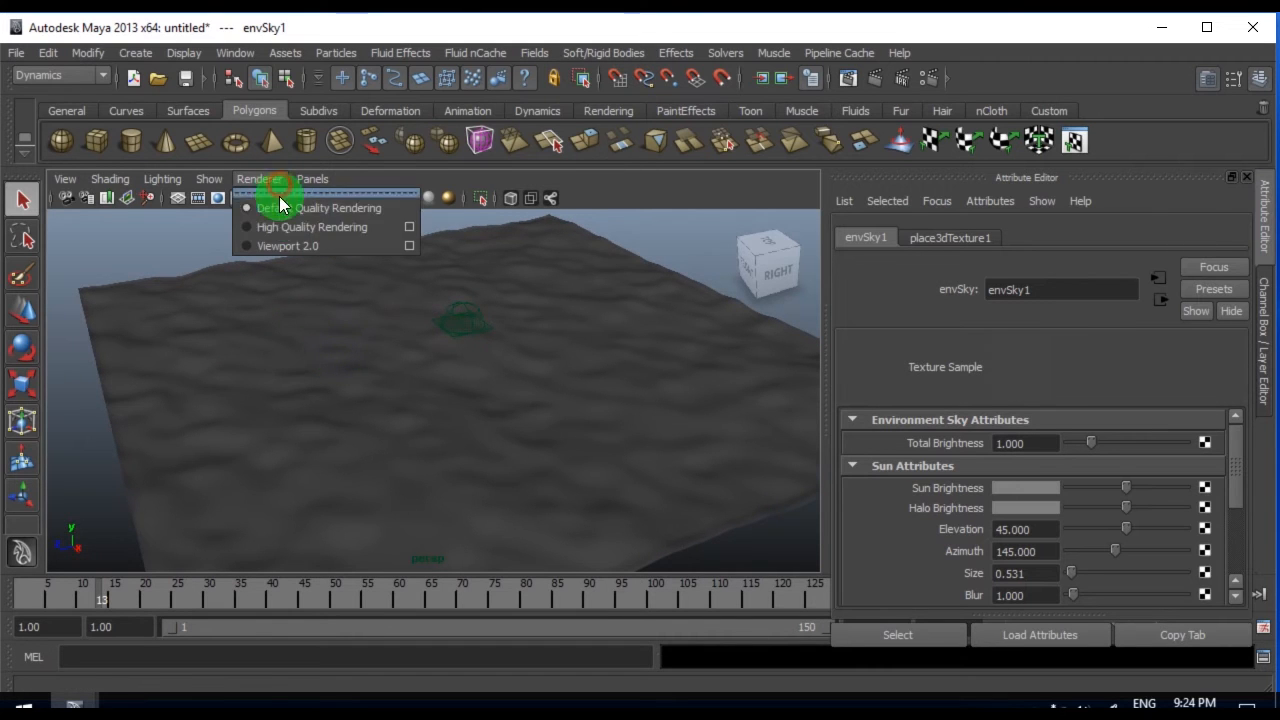
pyautogui.click(312, 227)
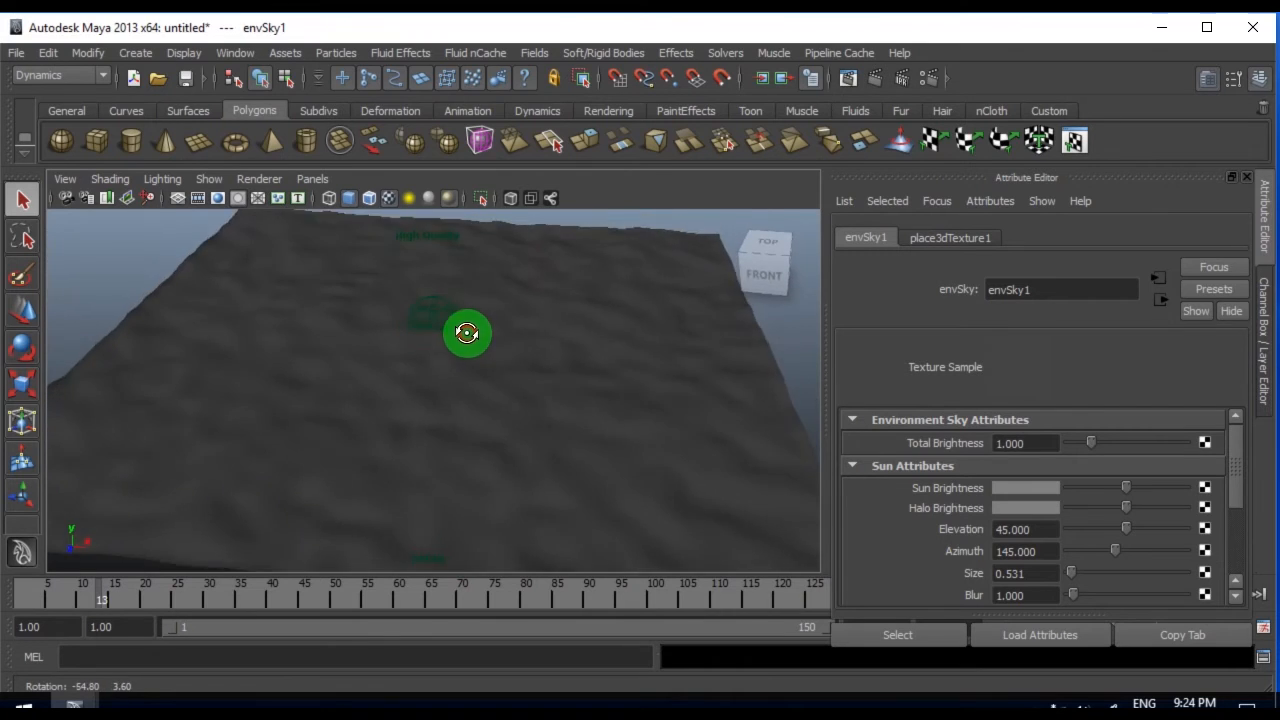
pyautogui.moveTo(467, 333); pyautogui.dragTo(405, 347)
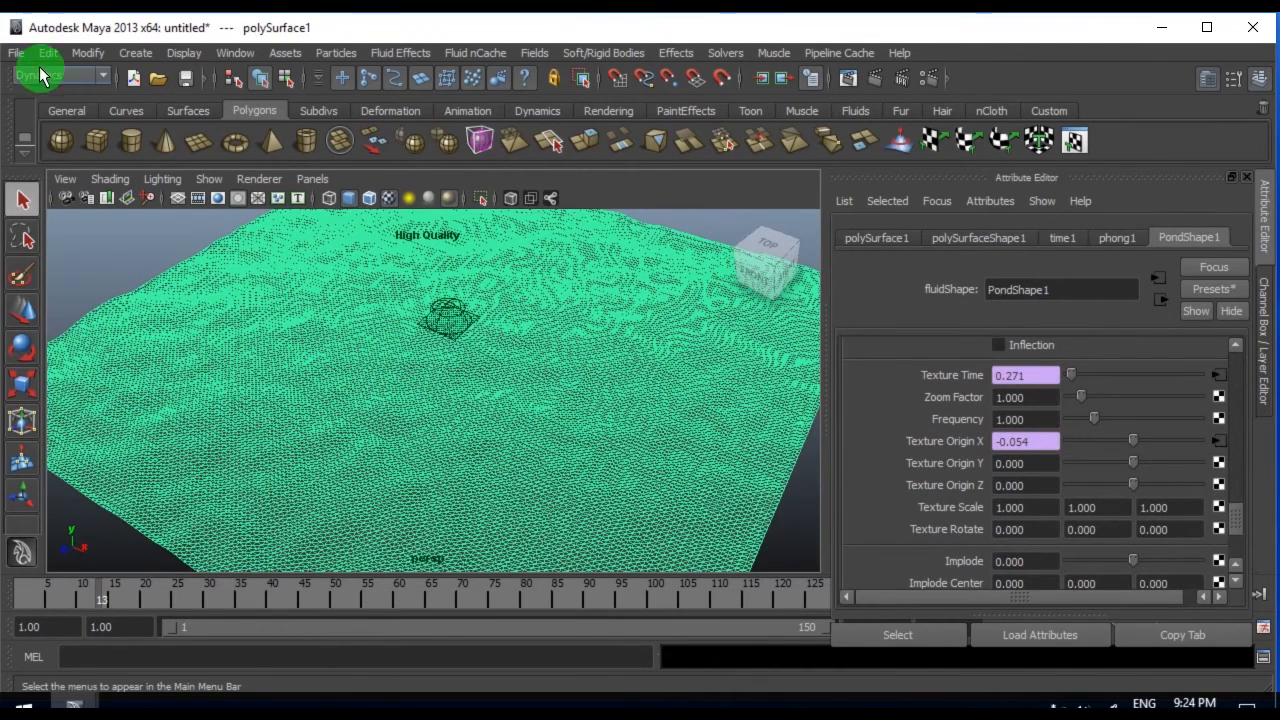
# - Project planar UV mapping from the Y axis onto polySurface1 and reselect it after inspecting reflections
pyautogui.click(40, 65)
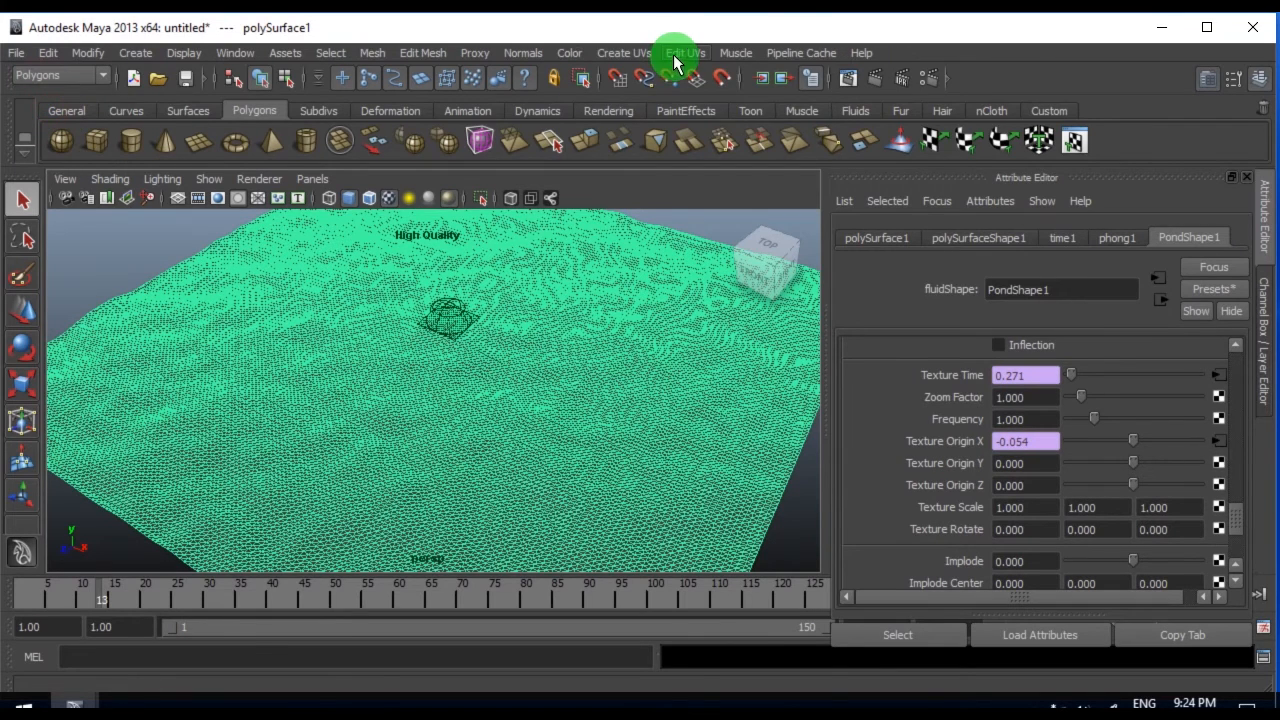
pyautogui.click(623, 53)
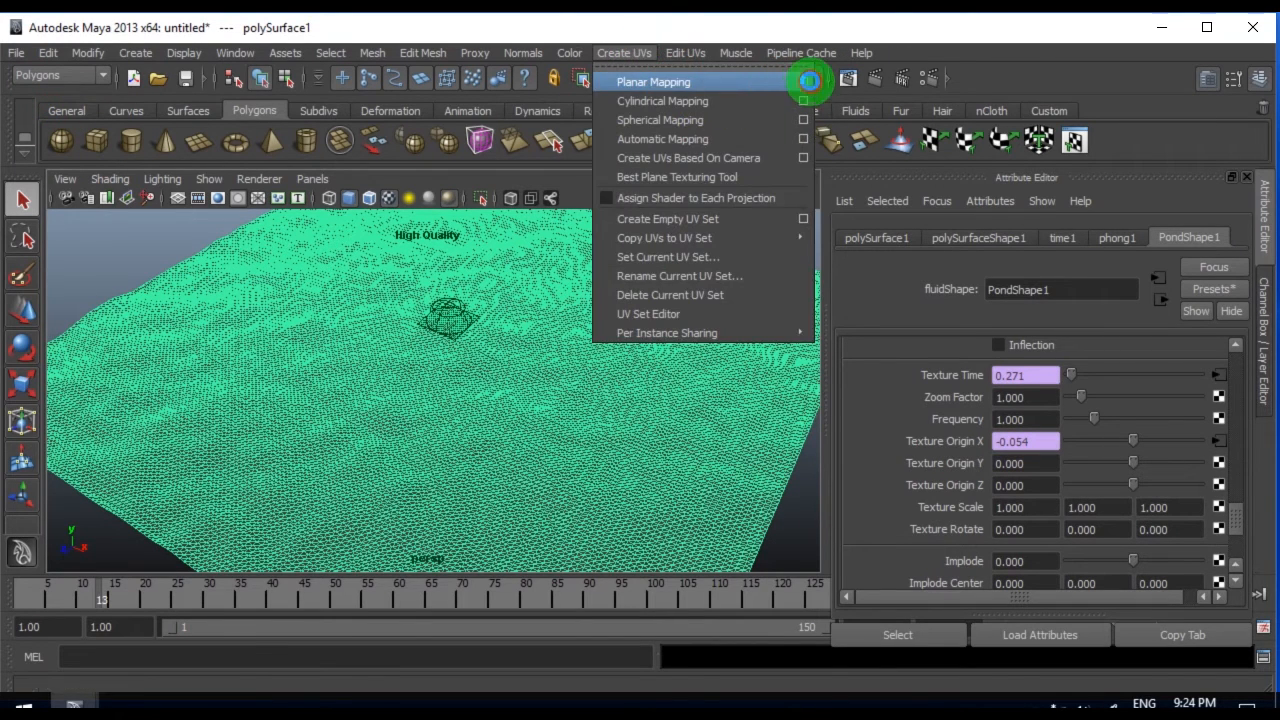
pyautogui.click(802, 82)
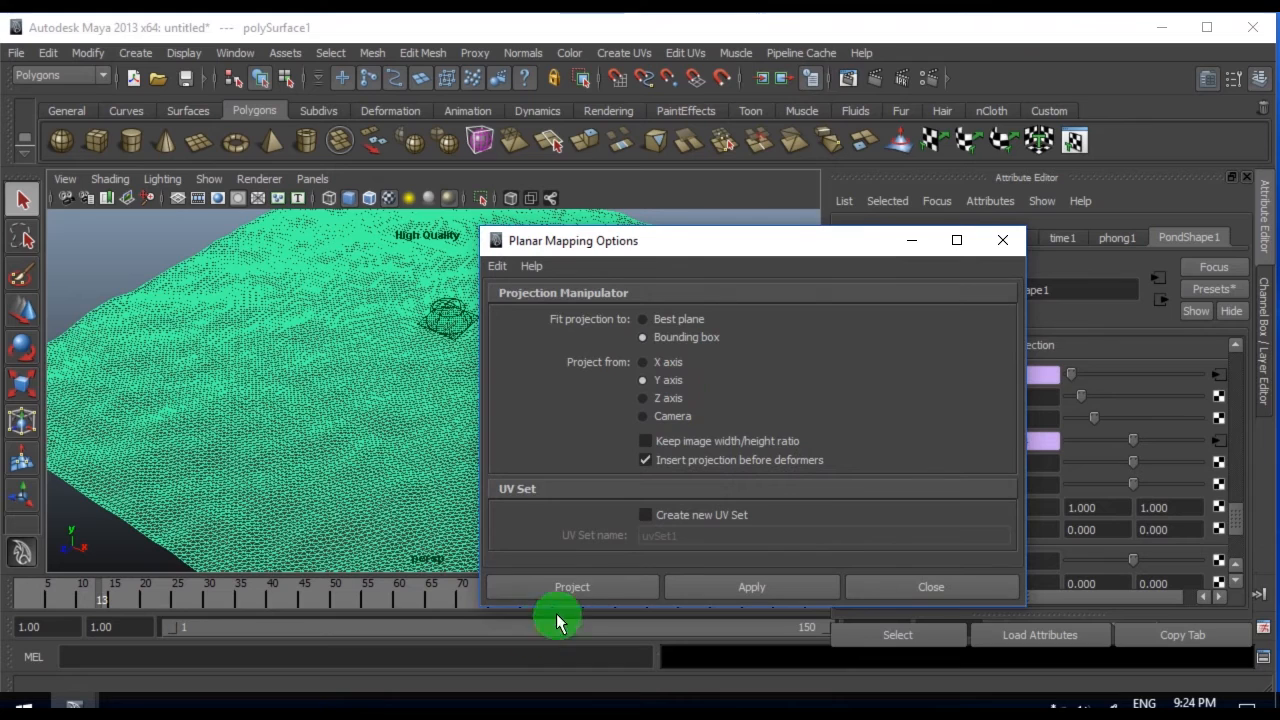
pyautogui.click(572, 587)
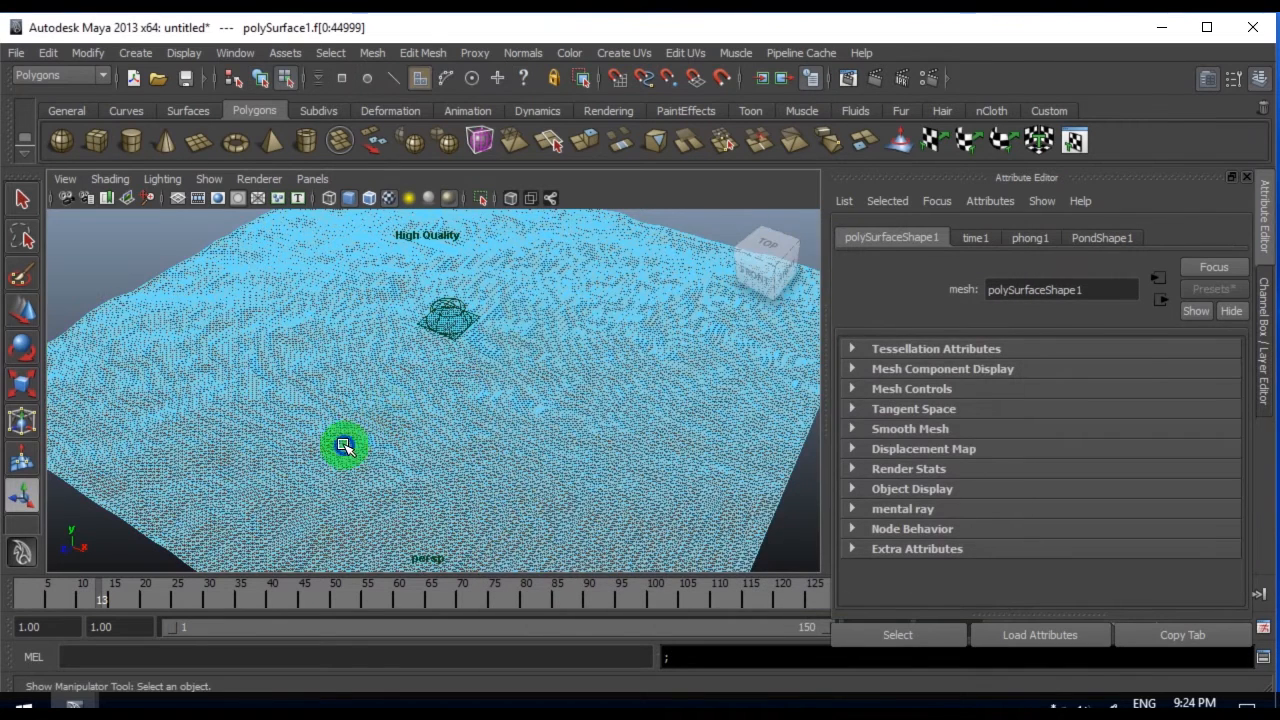
pyautogui.moveTo(345, 445); pyautogui.dragTo(437, 472)
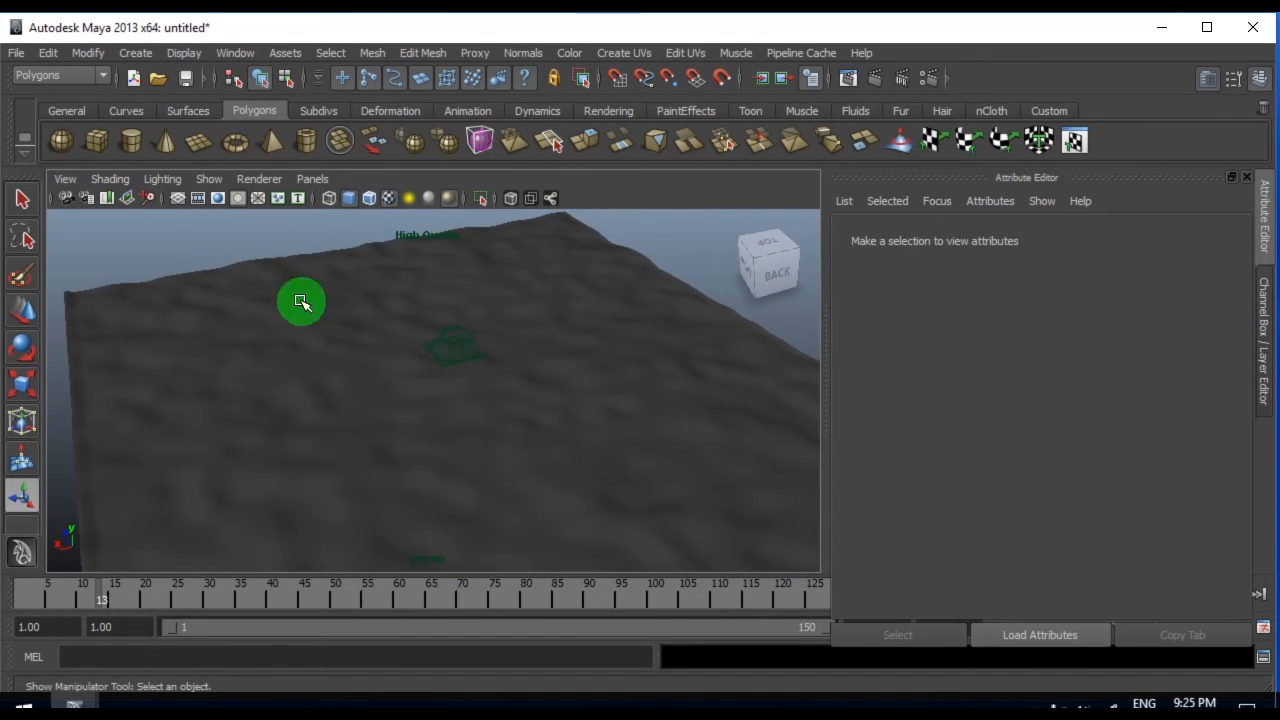
pyautogui.moveTo(300, 300); pyautogui.dragTo(368, 435)
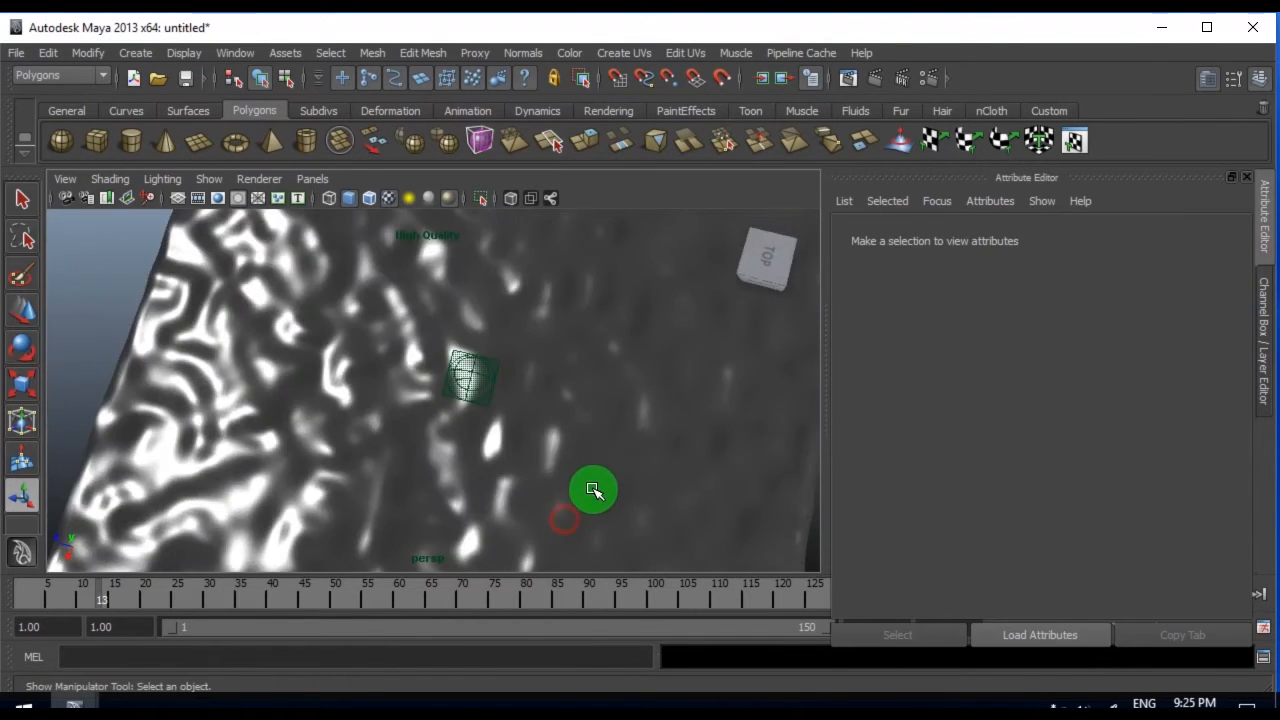
pyautogui.click(595, 490)
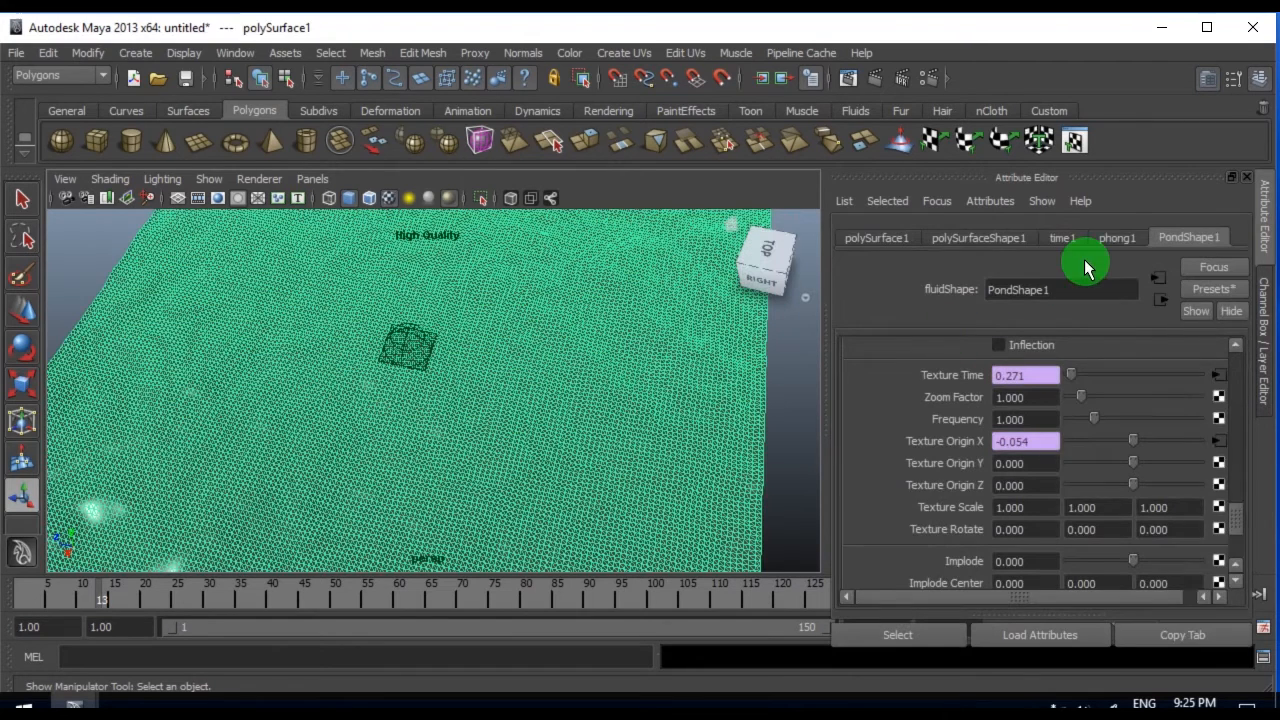
# - Set phong1's Reflectivity to 1, break the envSky1 connection and start mapping a new Reflected Color texture
pyautogui.click(1117, 237)
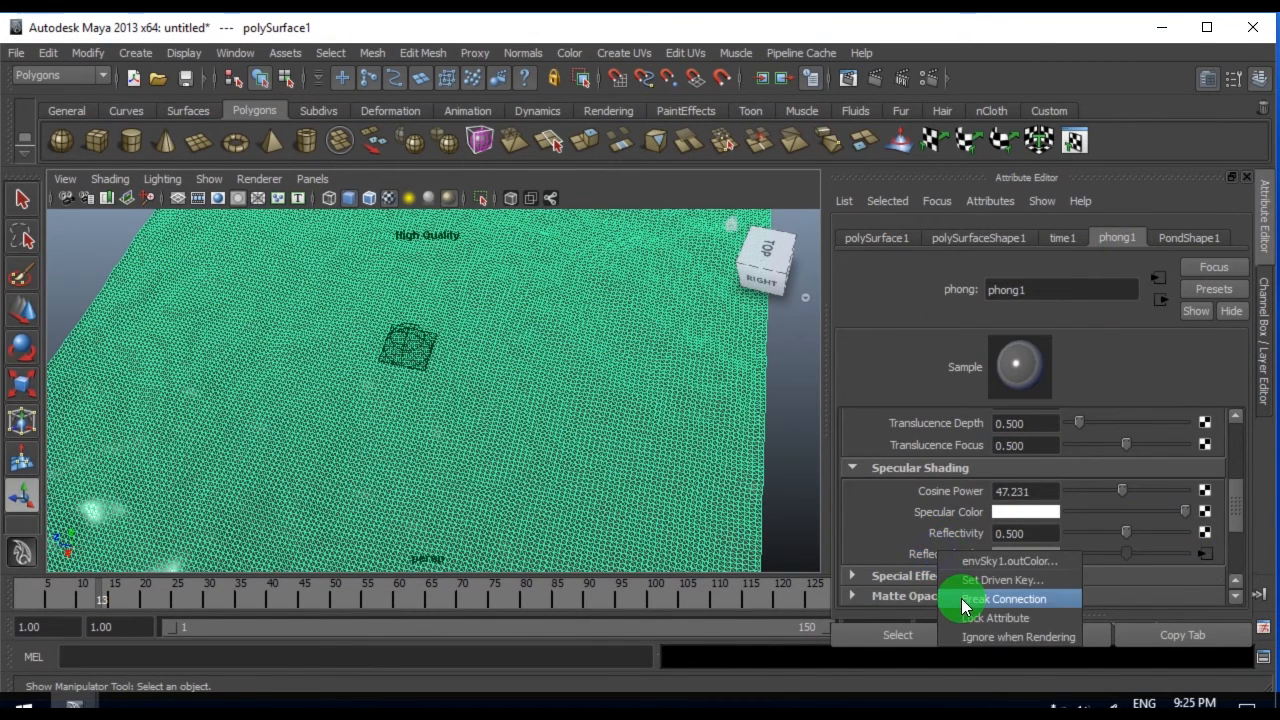
pyautogui.click(1005, 598)
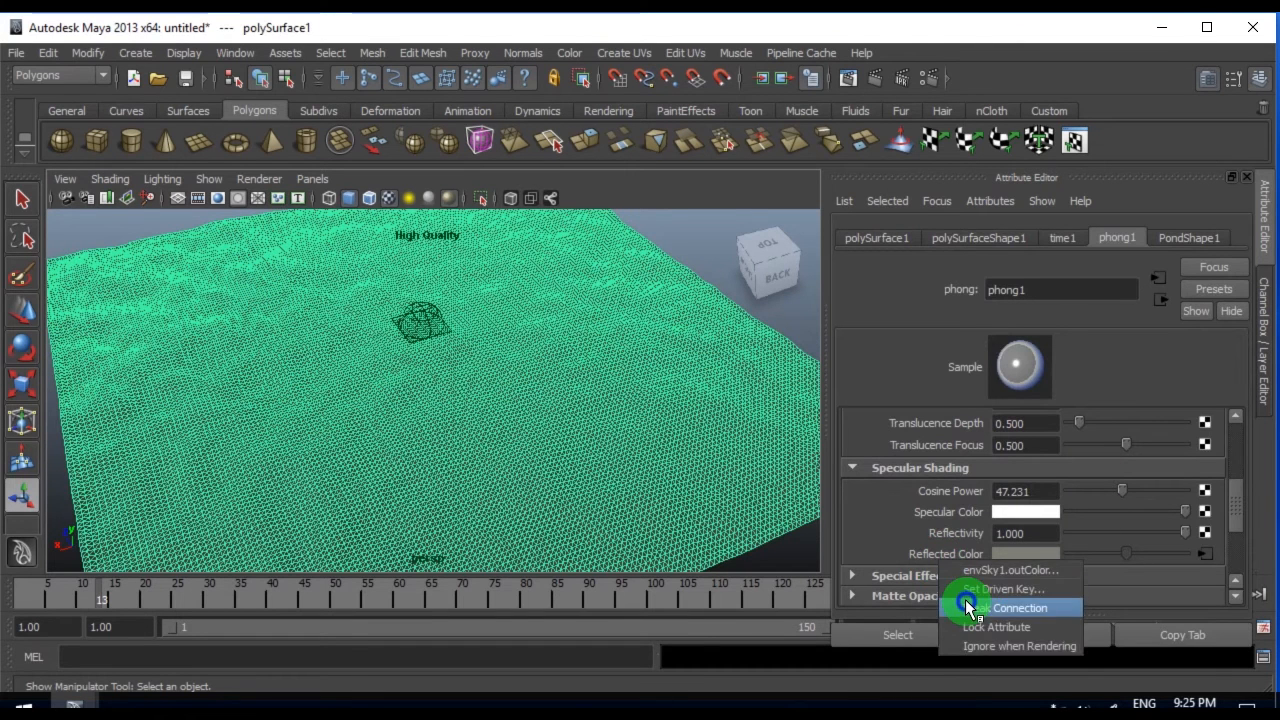
pyautogui.click(1012, 607)
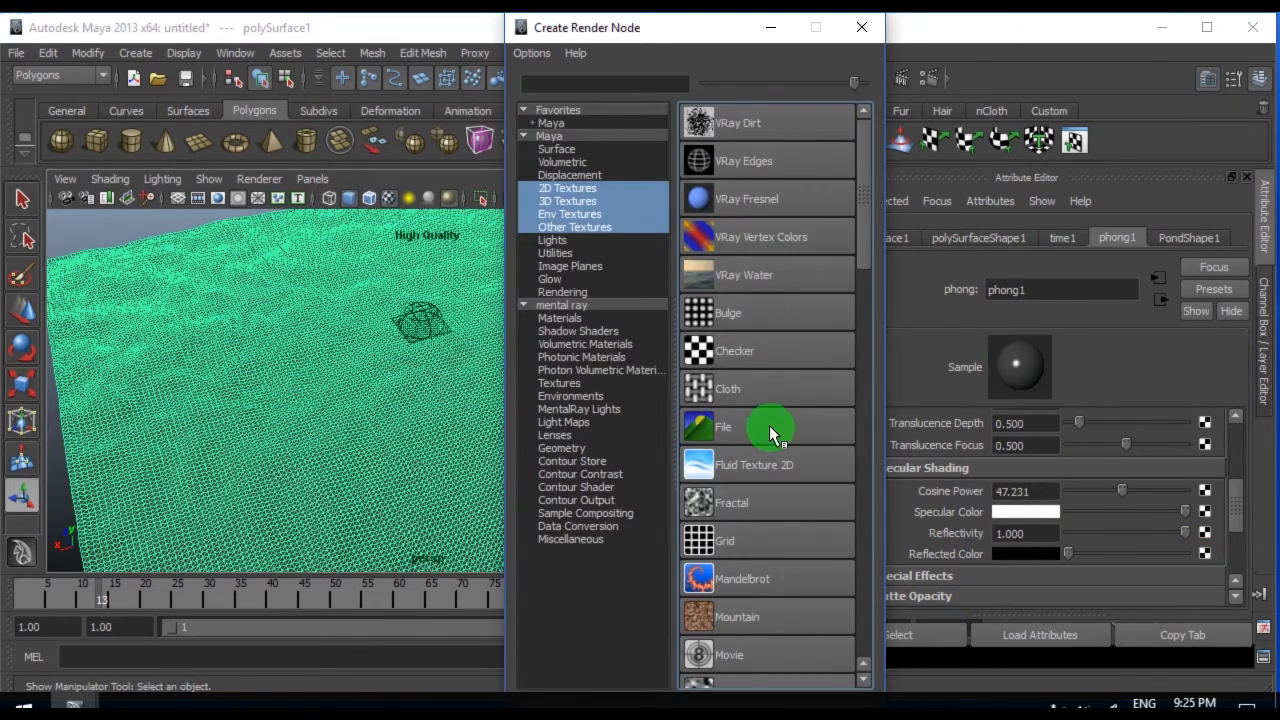
pyautogui.click(570, 214)
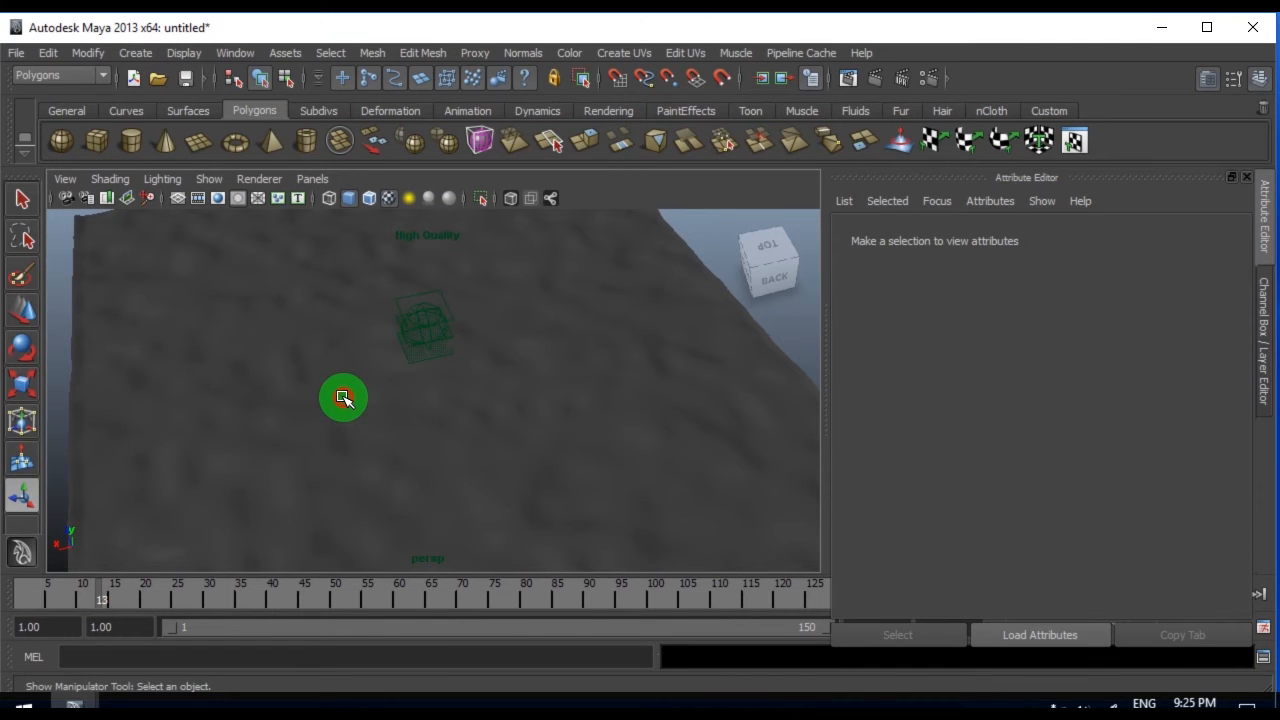
# - Render the current frame, change phong1's colour to a light blue and close the Render View
pyautogui.moveTo(343, 397); pyautogui.dragTo(273, 410)
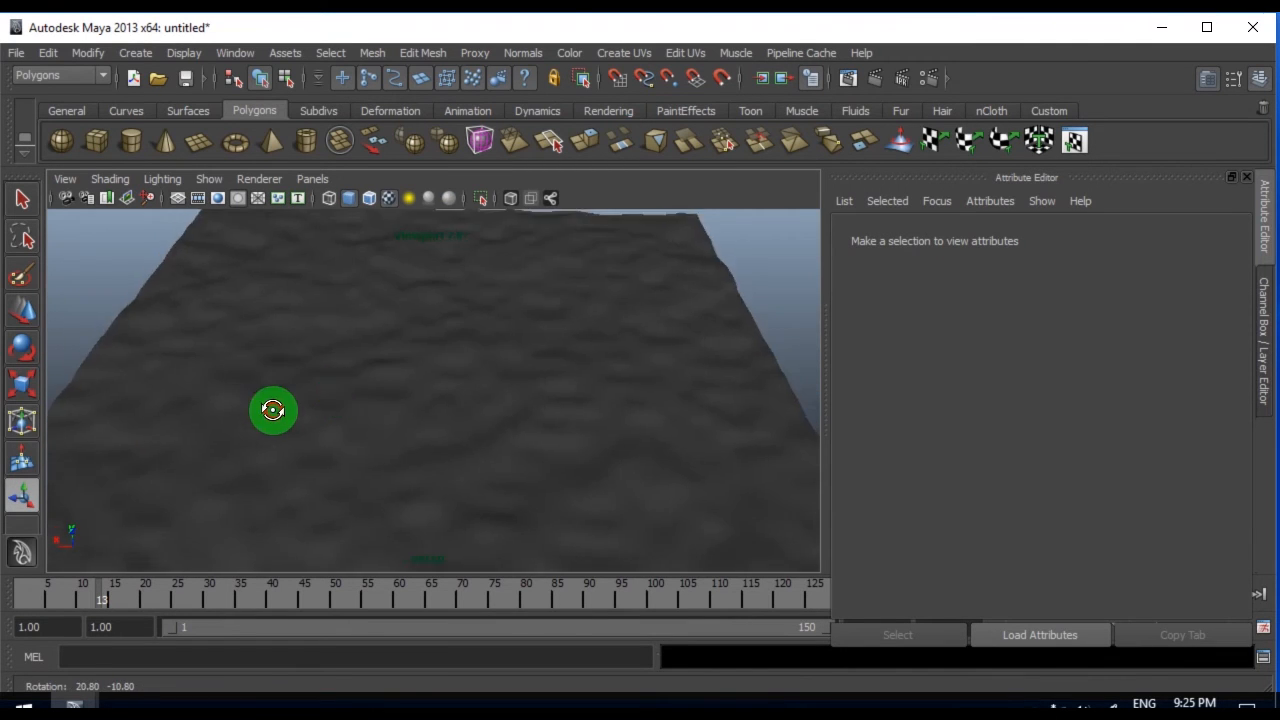
pyautogui.moveTo(273, 410); pyautogui.dragTo(418, 385)
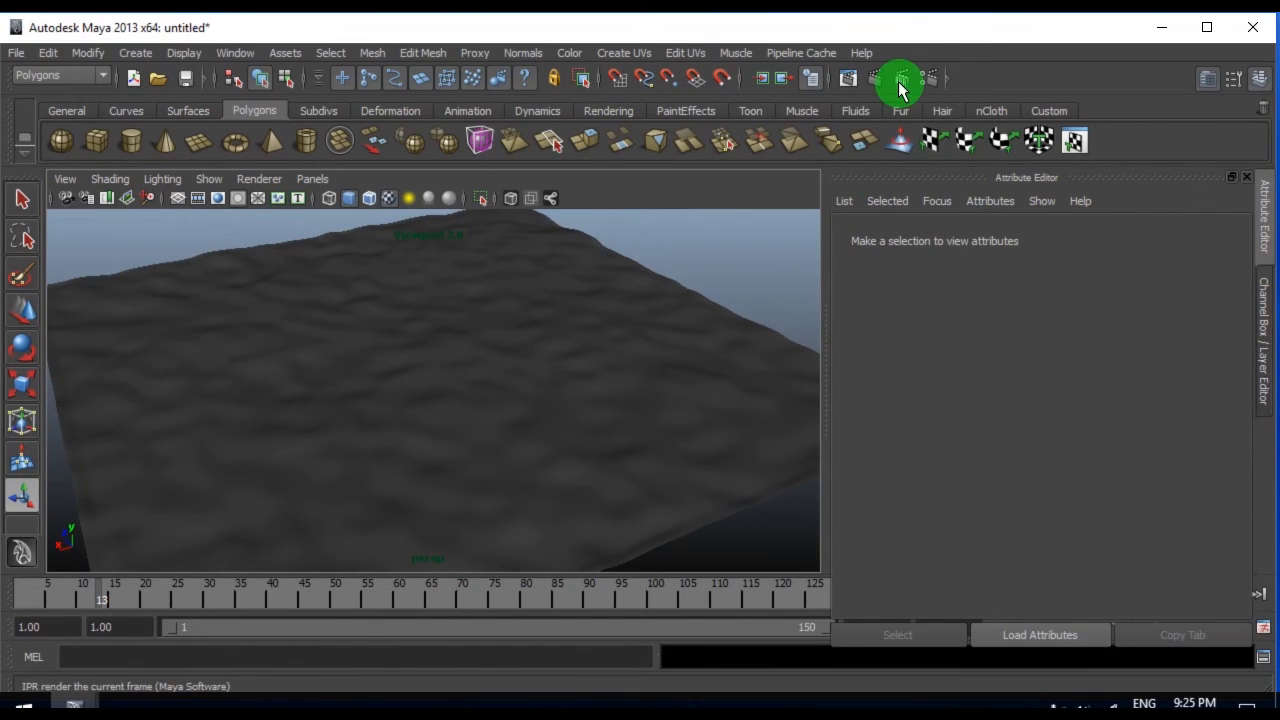
pyautogui.click(898, 78)
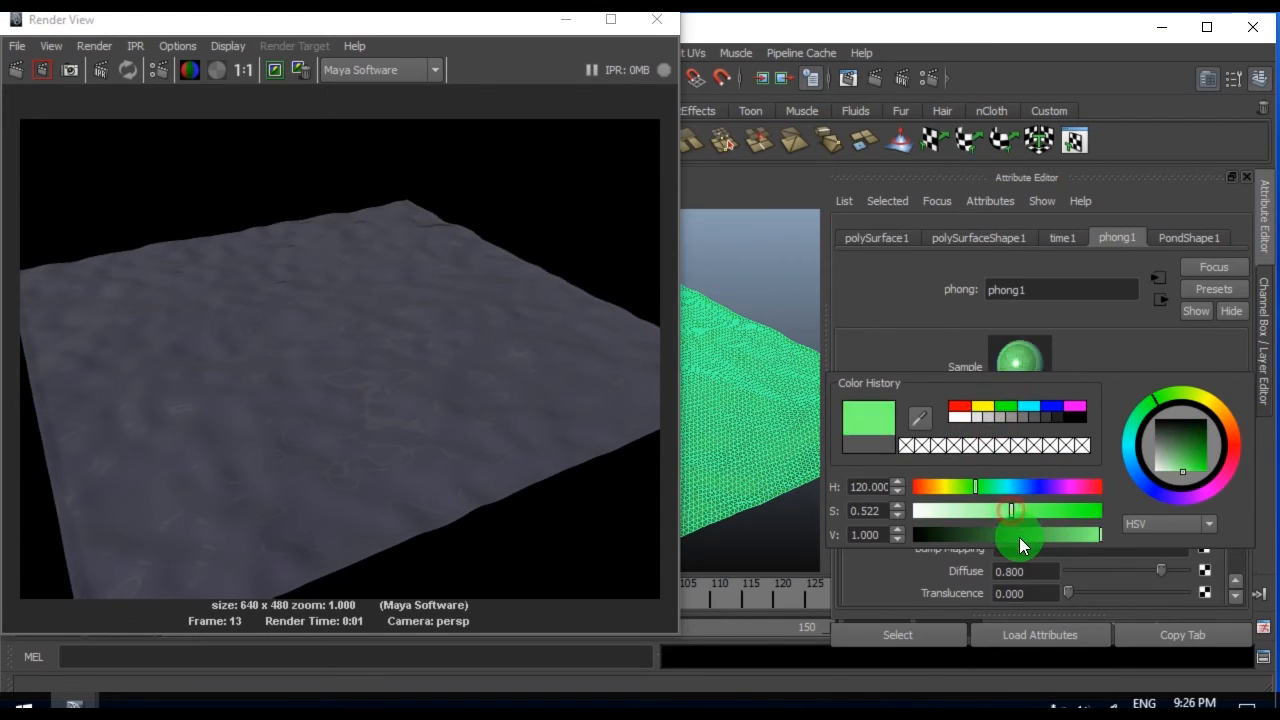
pyautogui.moveTo(975, 487); pyautogui.dragTo(1013, 487)
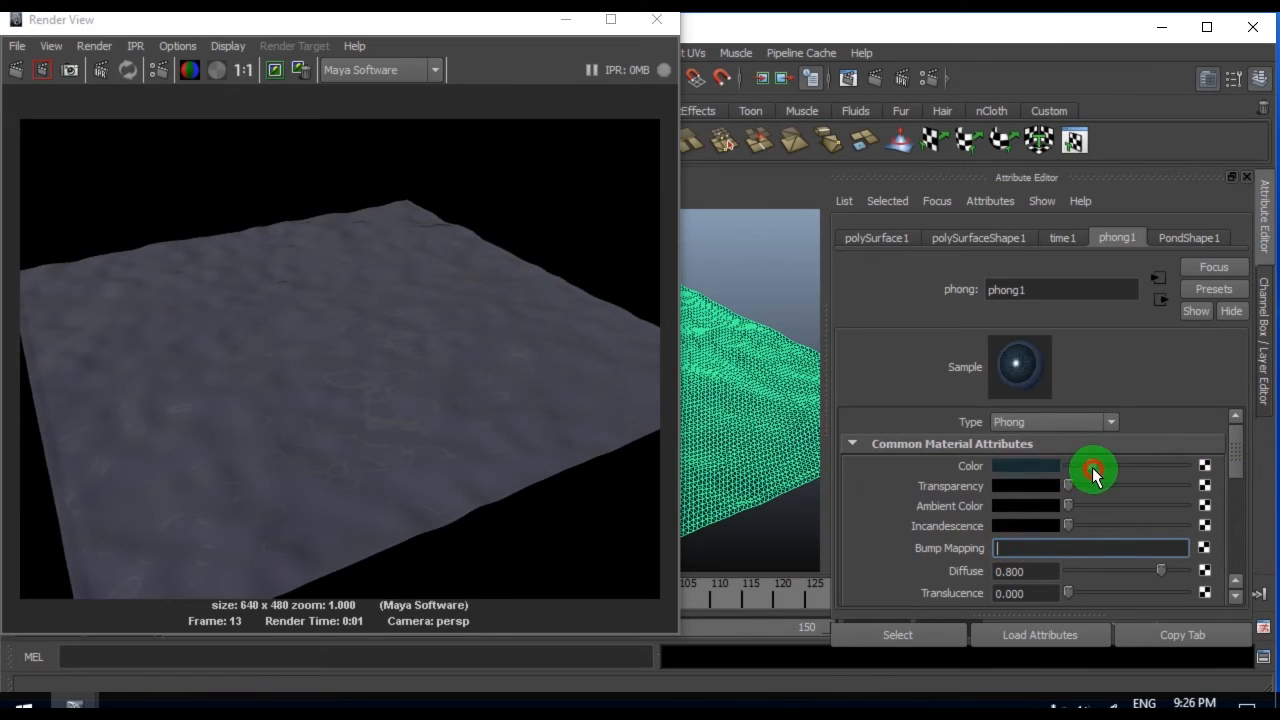
pyautogui.click(1025, 465)
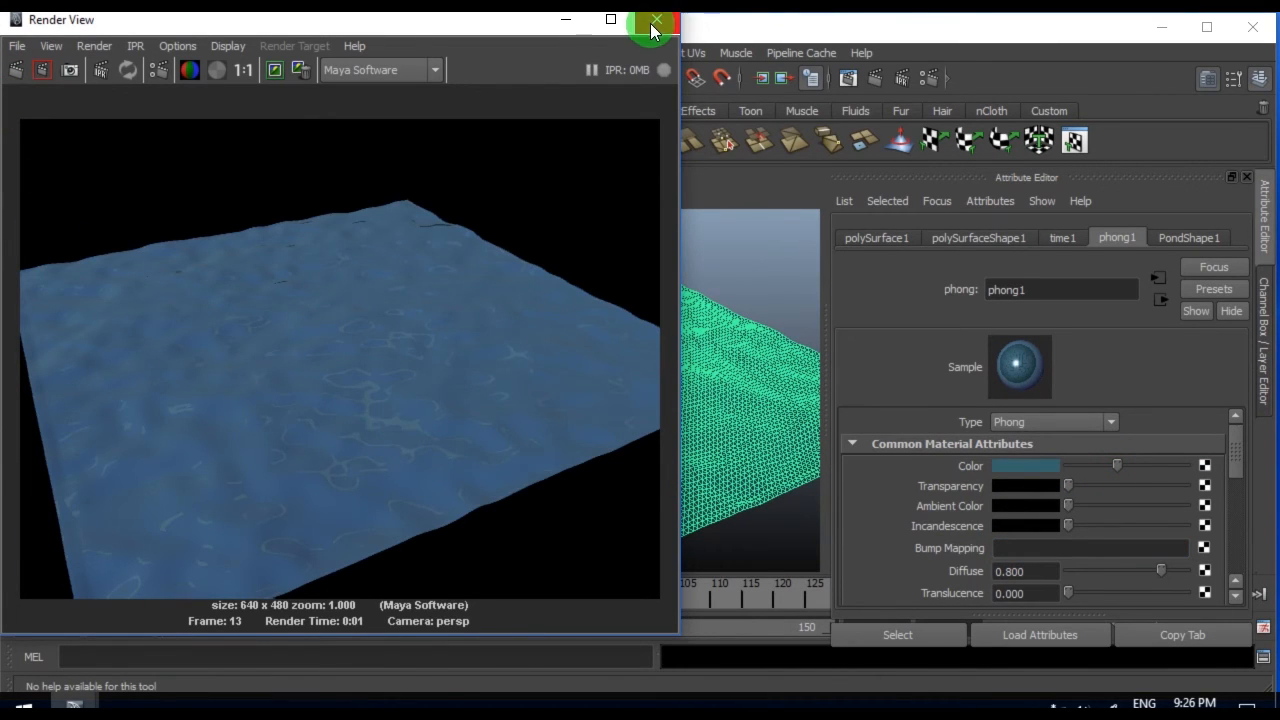
pyautogui.click(655, 22)
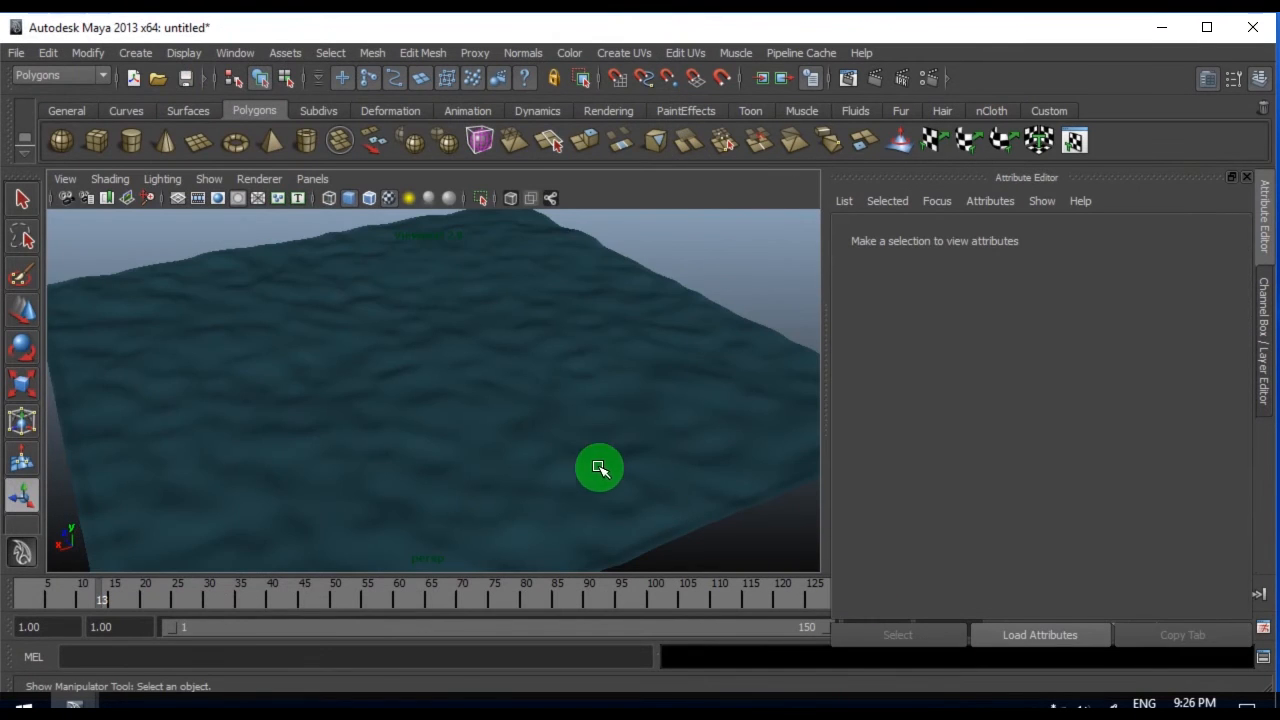
# - Show the Channel Box / Layer Editor and select polySurface1 to see its transform channels
pyautogui.moveTo(599, 467); pyautogui.dragTo(371, 505)
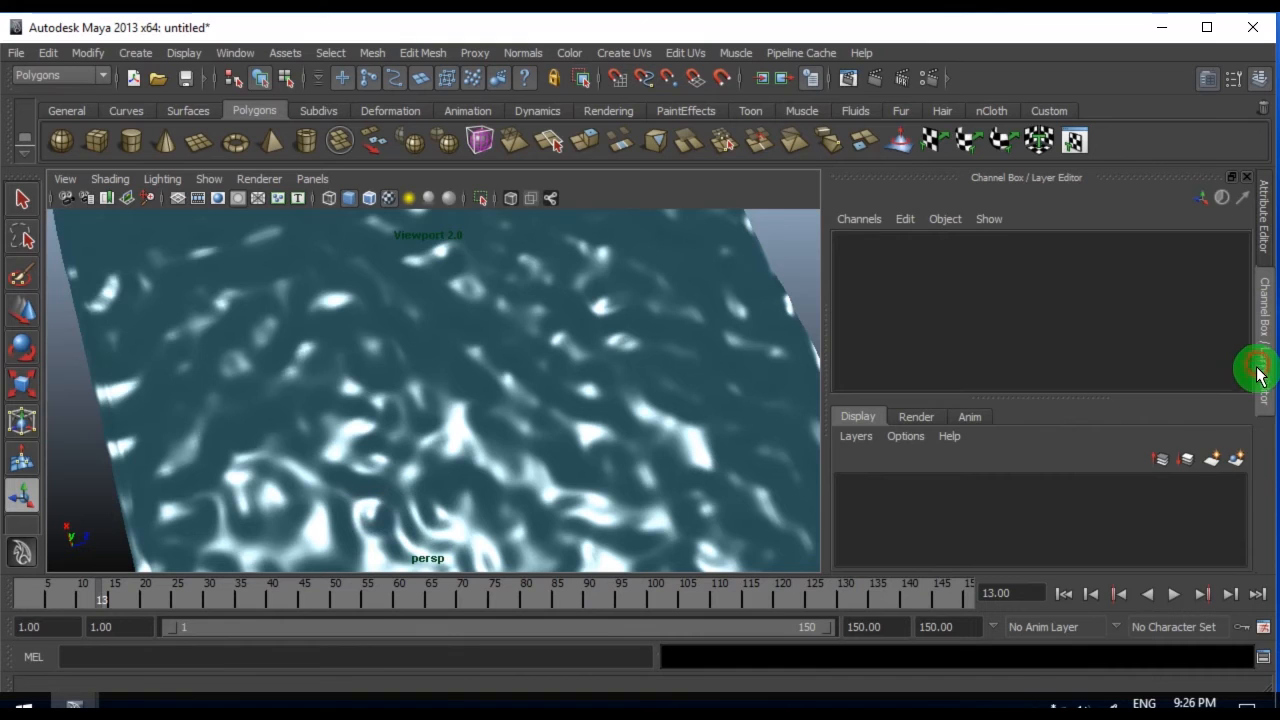
pyautogui.click(1173, 593)
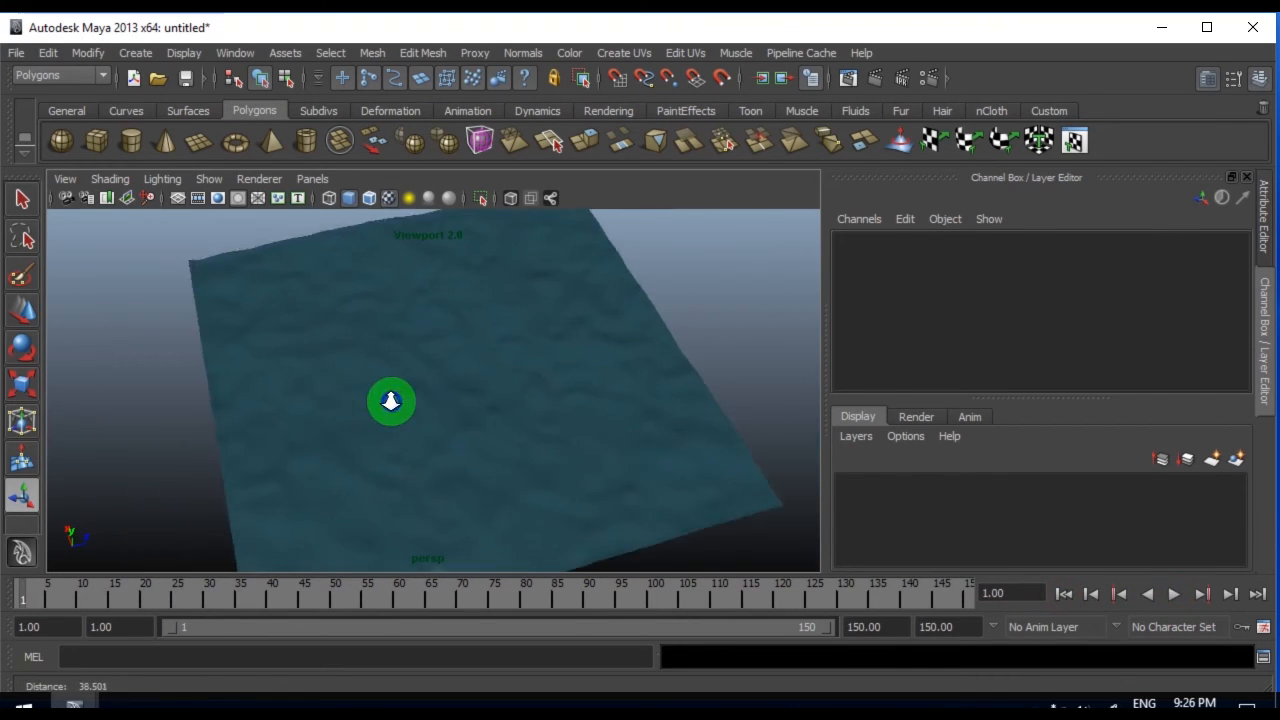
pyautogui.click(505, 405)
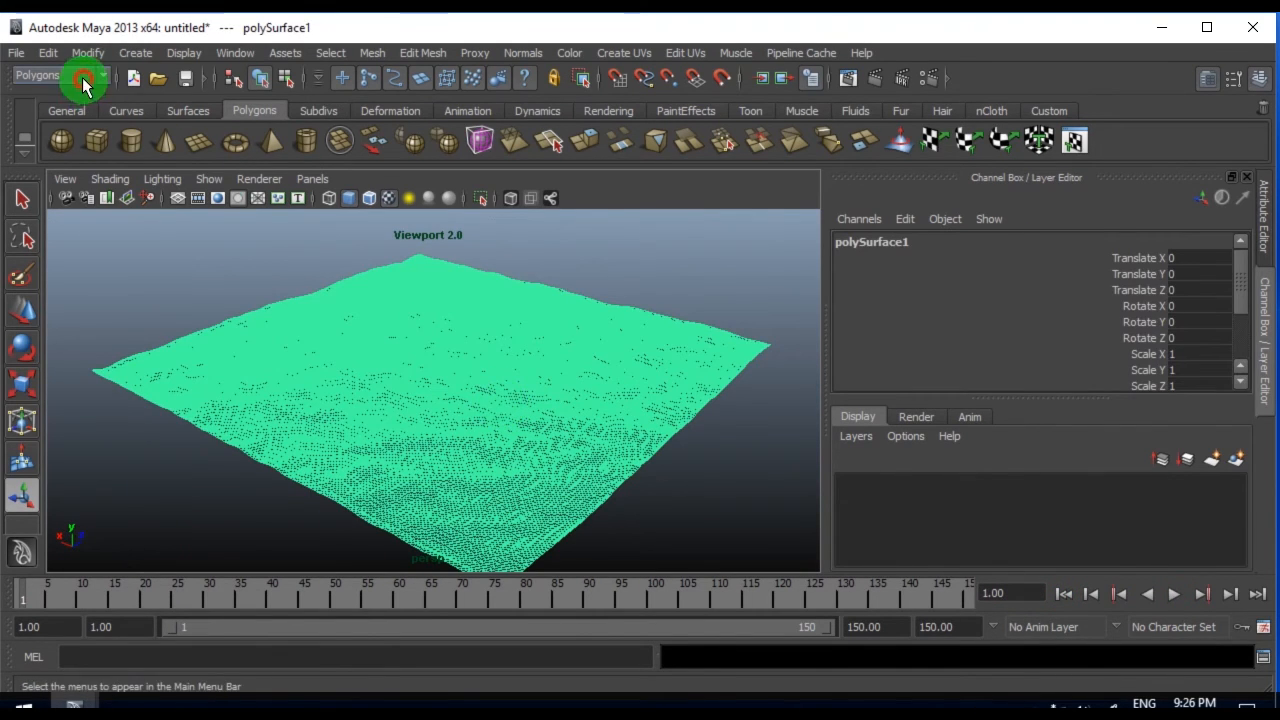
# - Switch to the Animation menu set and add a nonlinear Bend deformer (bend1) to polySurface1
pyautogui.click(55, 75)
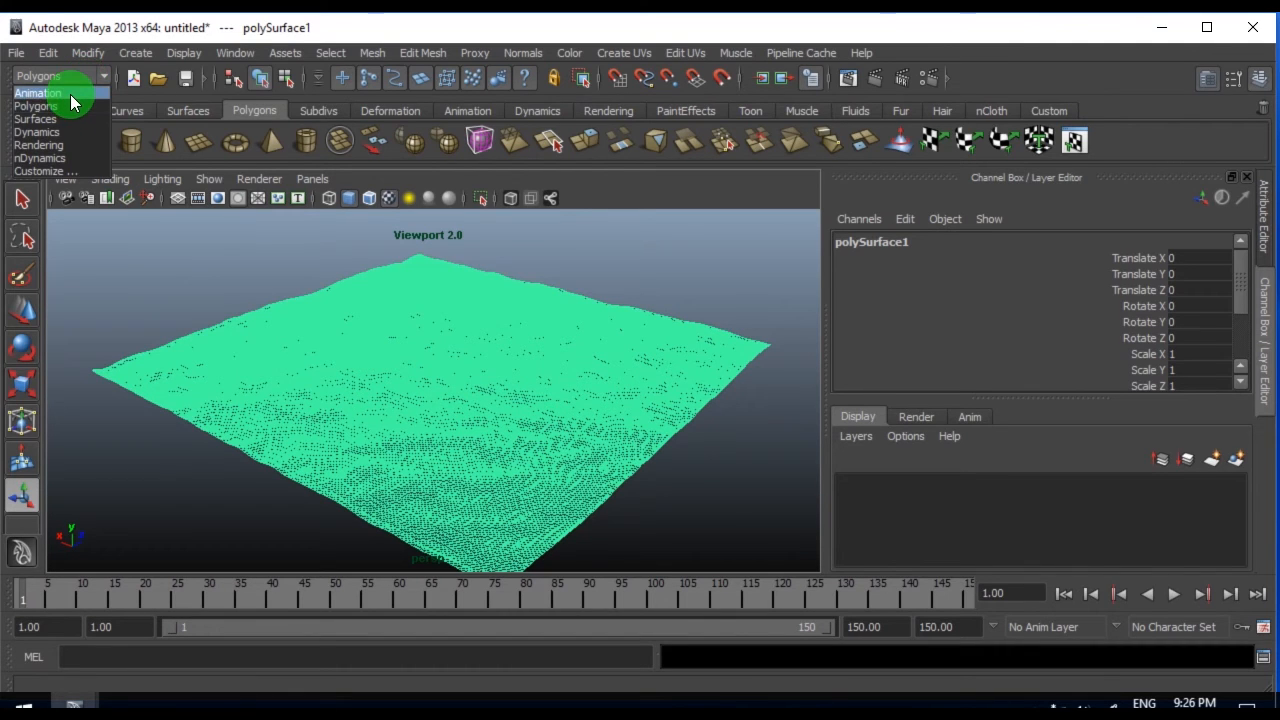
pyautogui.click(38, 92)
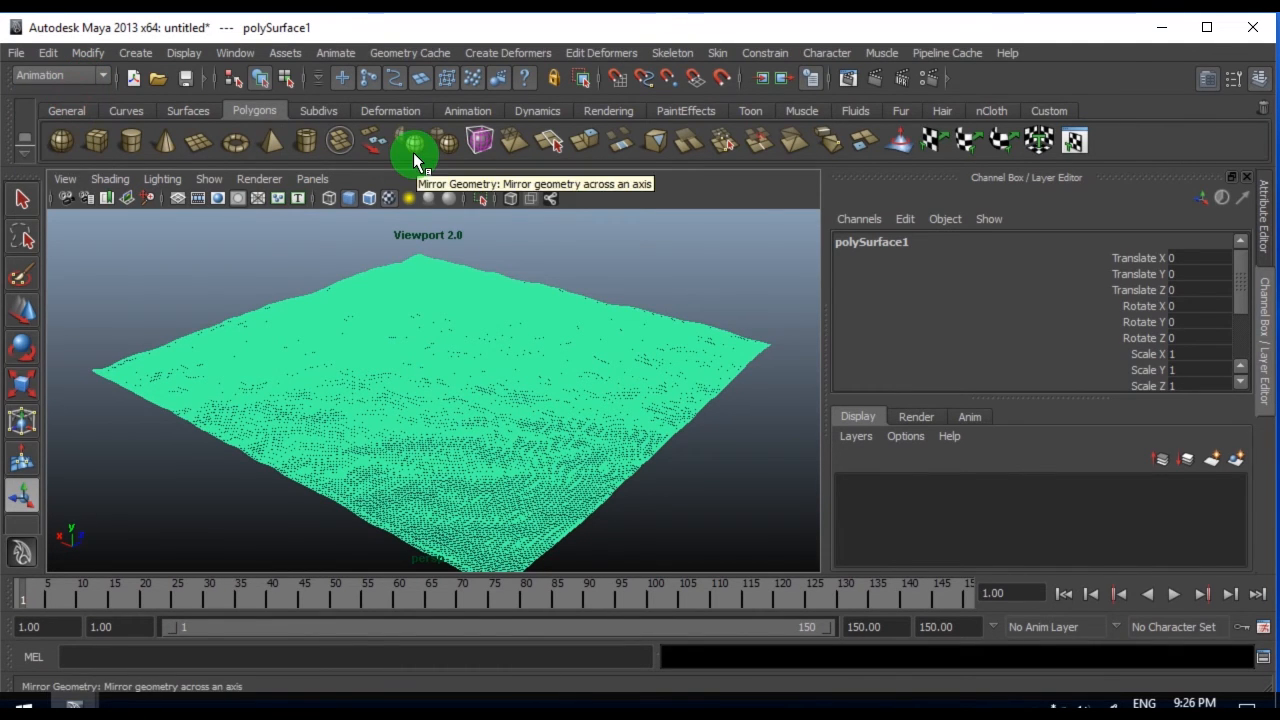
pyautogui.click(508, 52)
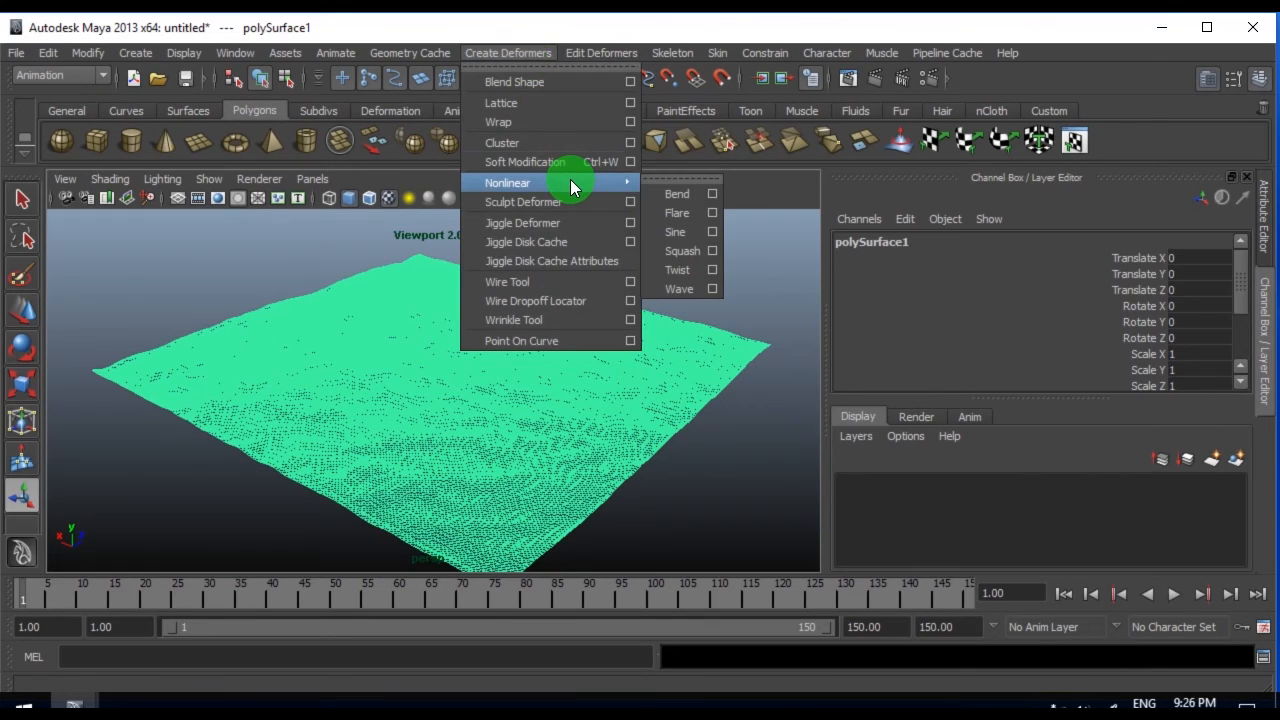
pyautogui.moveTo(677, 193)
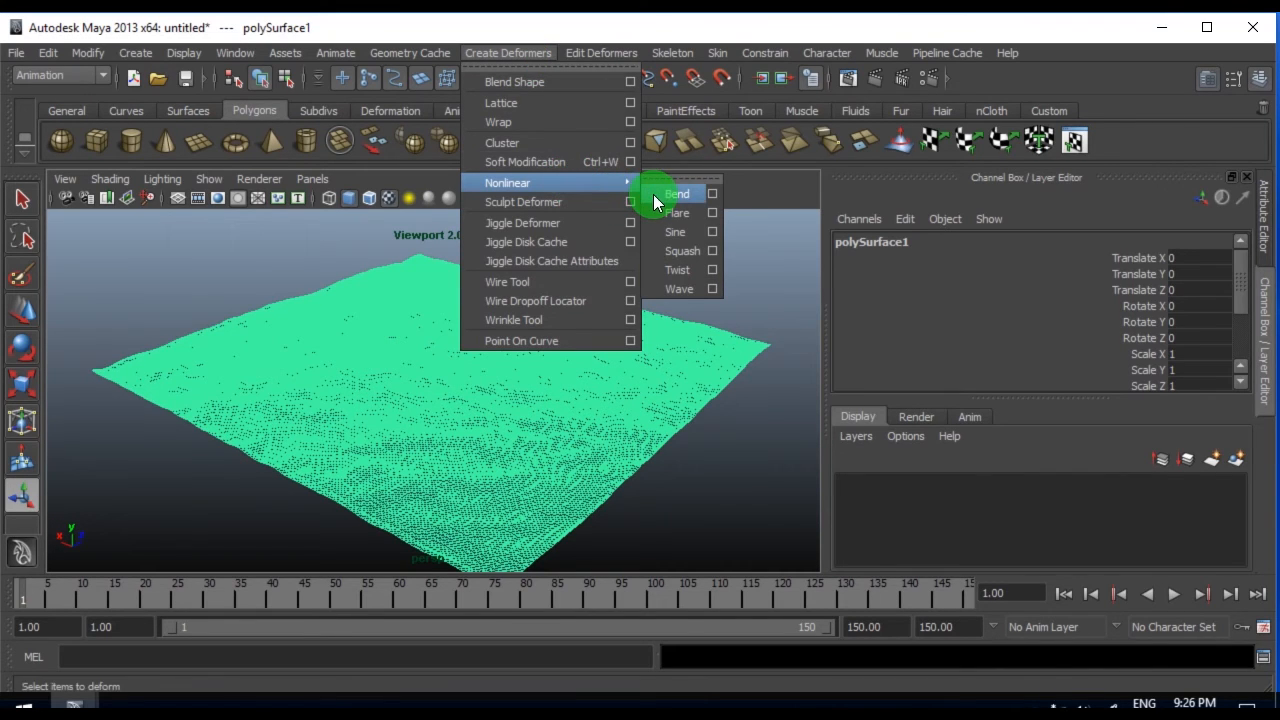
pyautogui.click(677, 193)
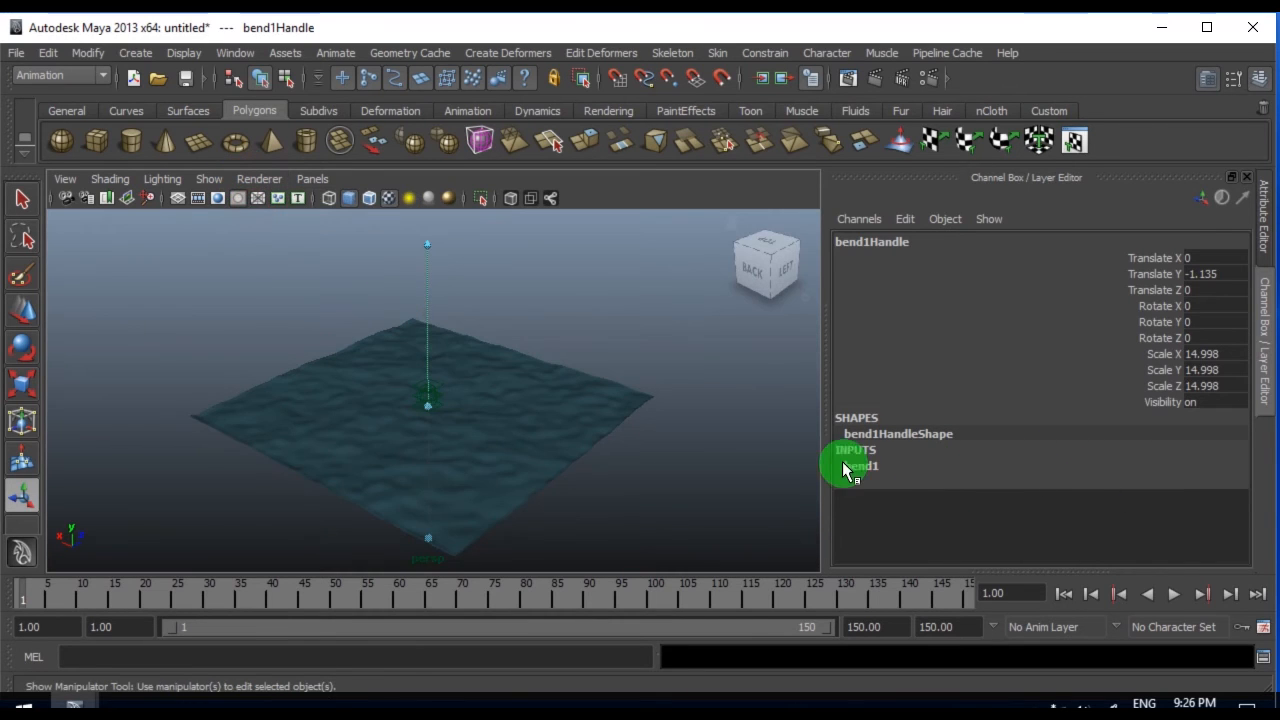
# - Set bend1 to curvature 2 and high bound 0, rotate its handle -90 in Z and move it along X to curl one side
pyautogui.click(861, 465)
pyautogui.write('1')
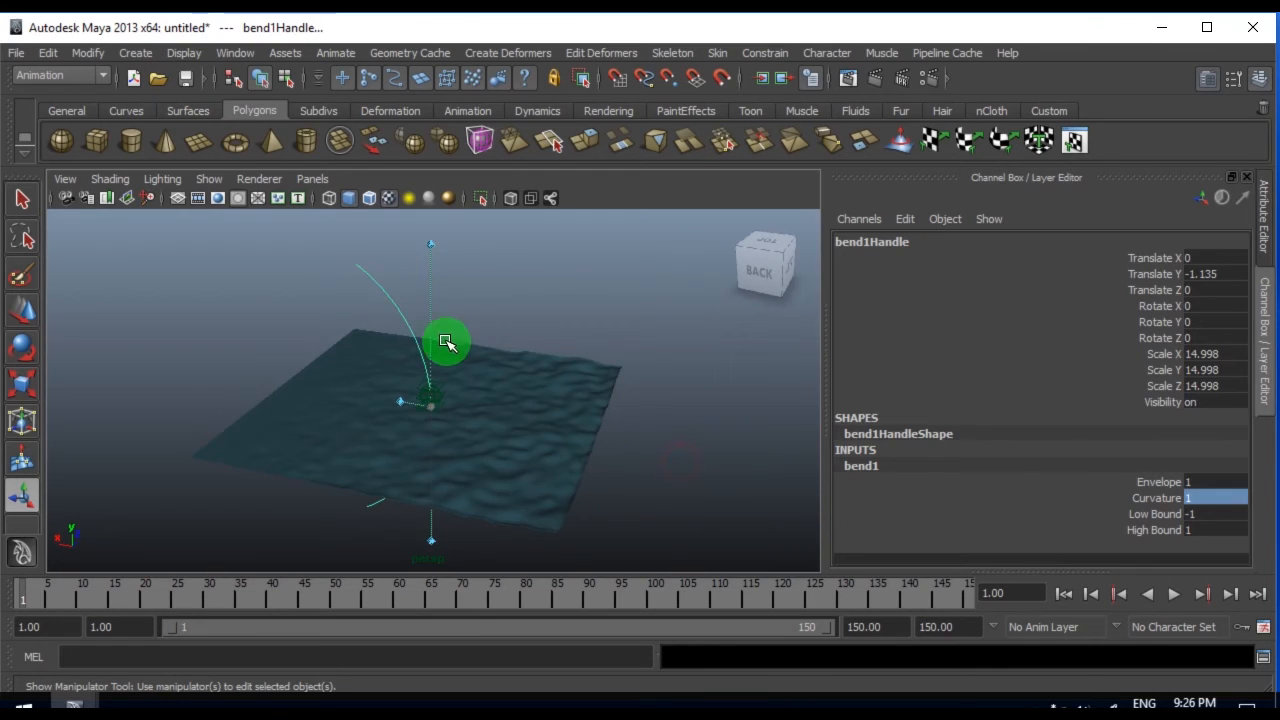
pyautogui.moveTo(447, 342); pyautogui.dragTo(402, 292)
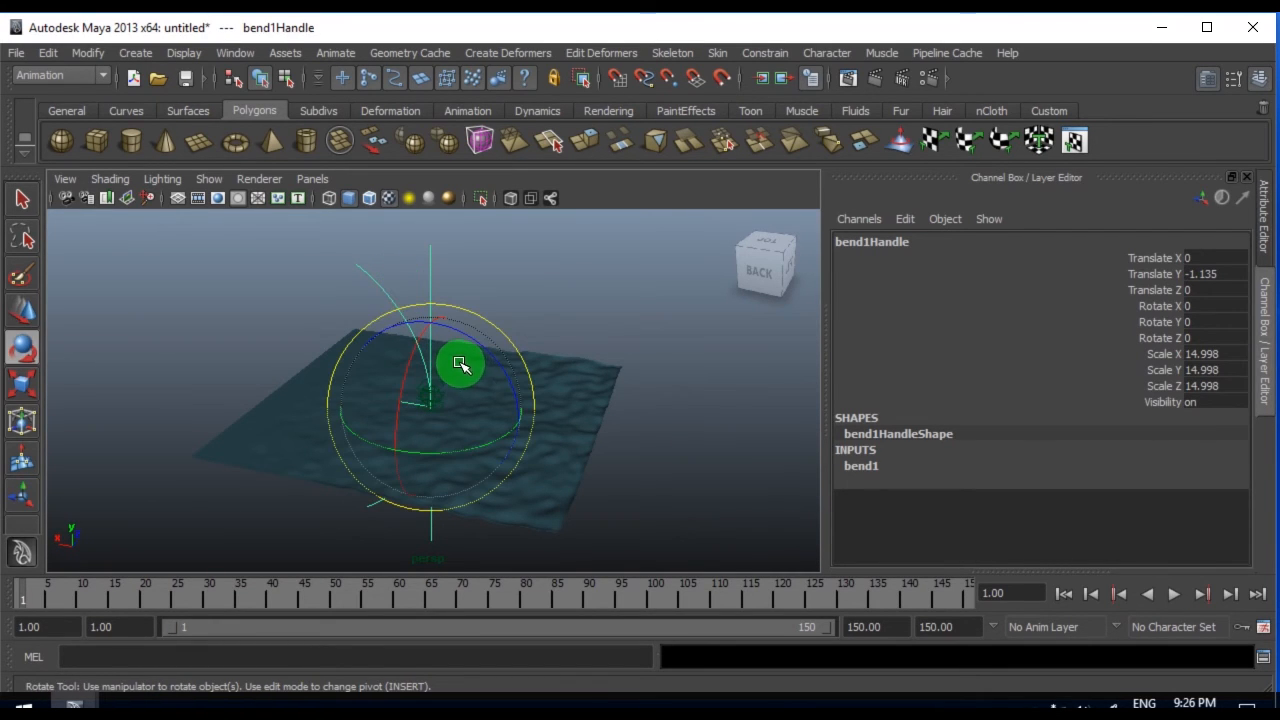
pyautogui.moveTo(460, 362); pyautogui.dragTo(357, 325)
pyautogui.write('0')
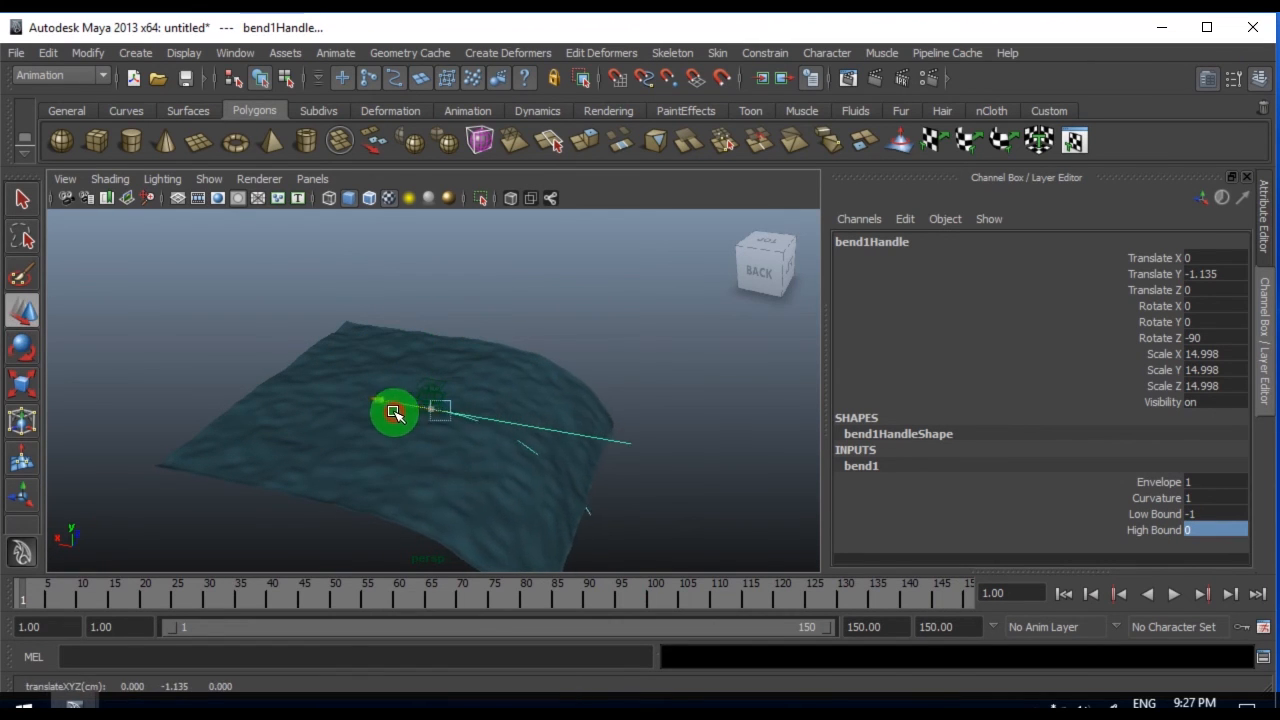
pyautogui.moveTo(393, 413); pyautogui.dragTo(470, 413)
pyautogui.write('2')
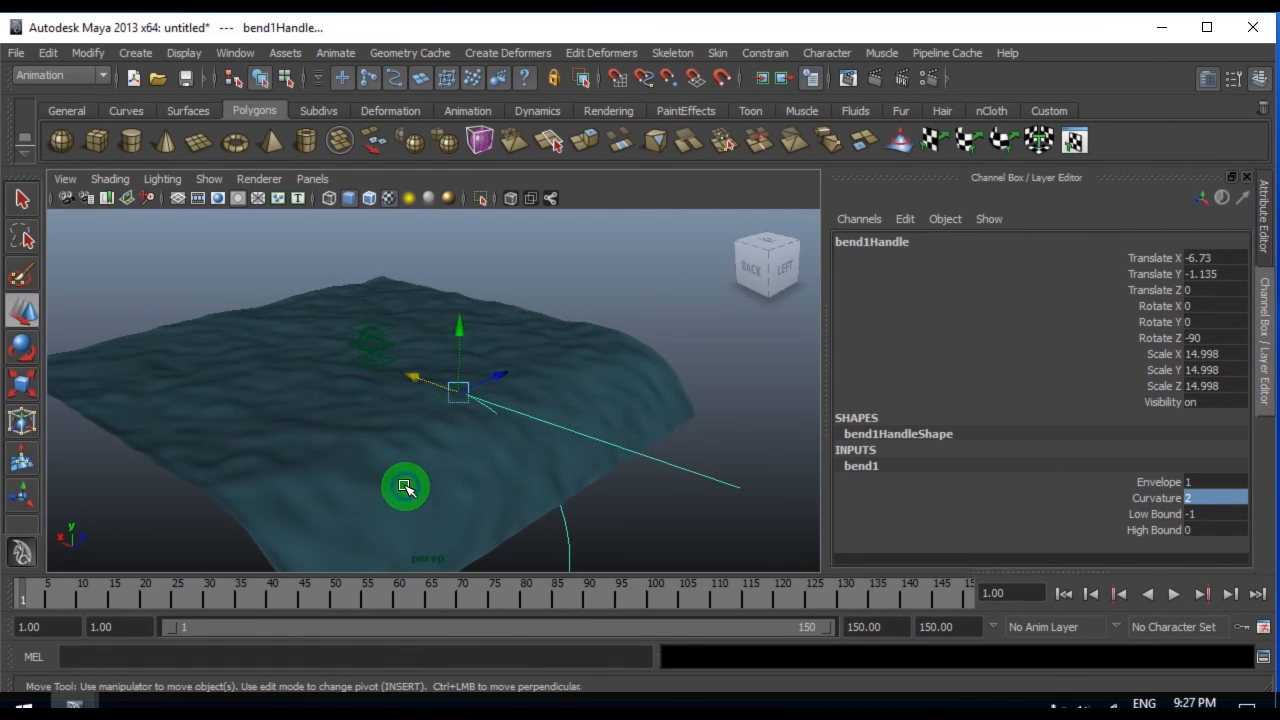
pyautogui.click(628, 305)
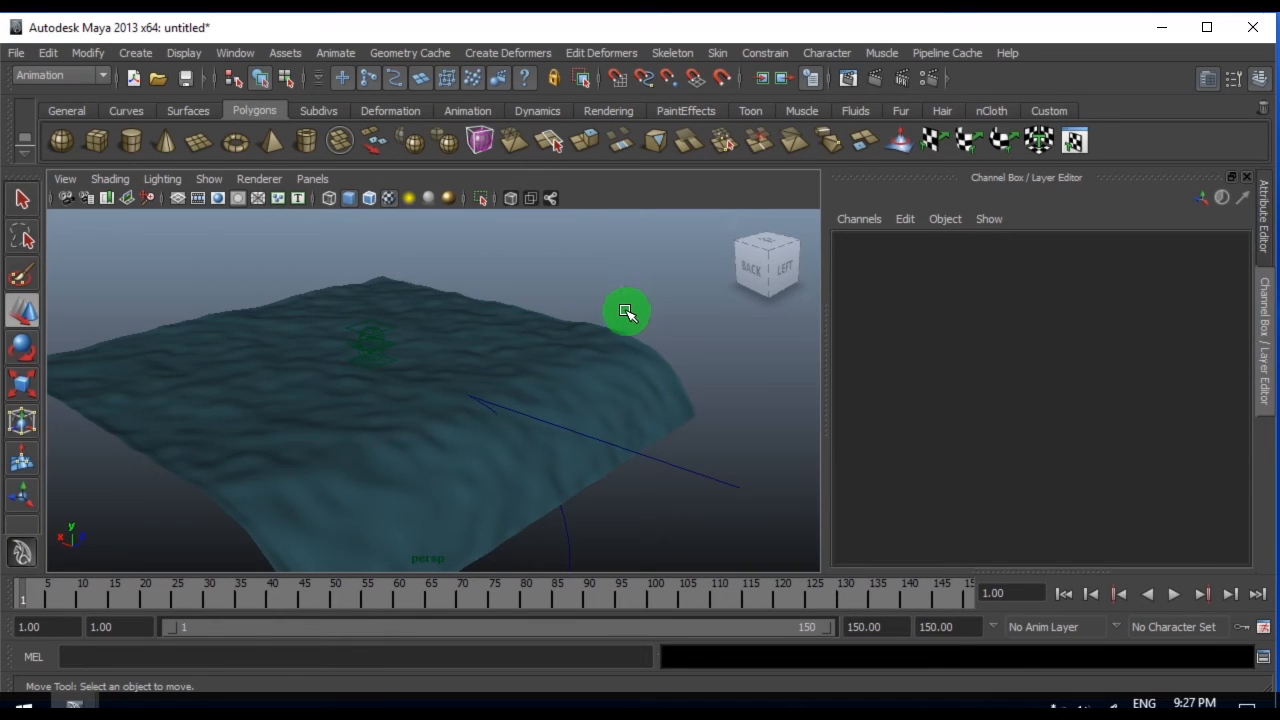
pyautogui.moveTo(530, 410)
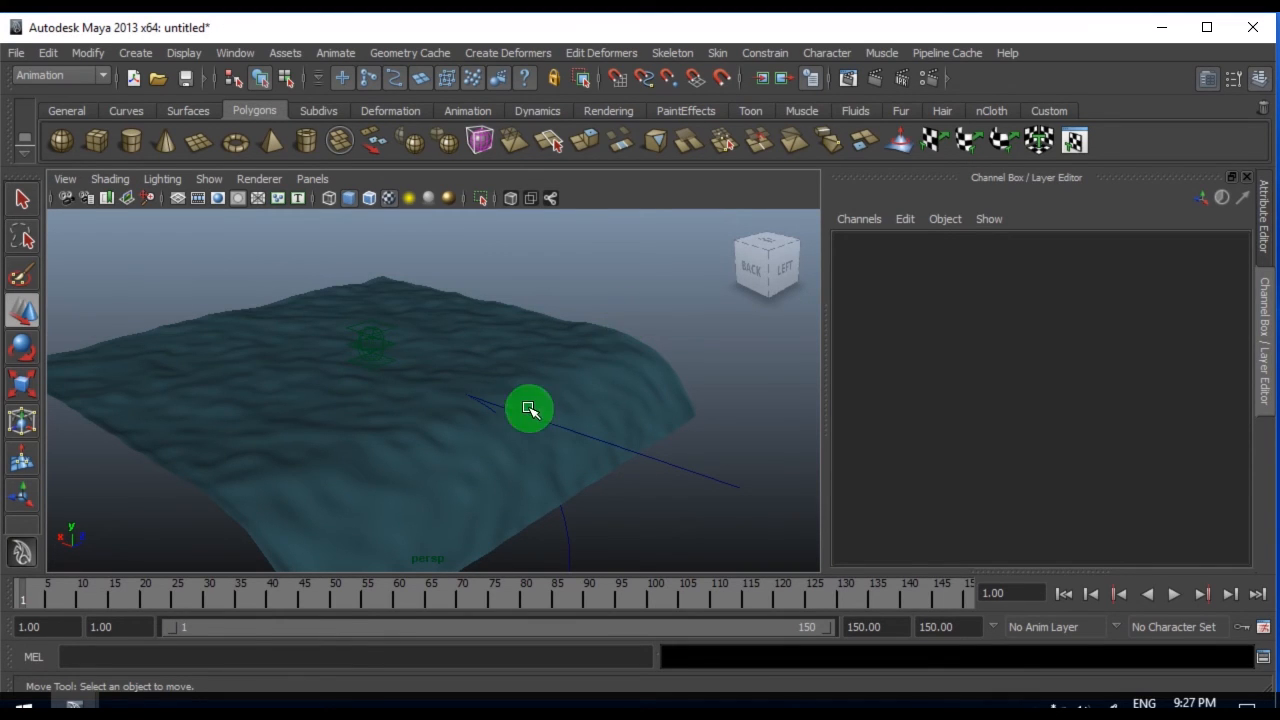
pyautogui.moveTo(622, 416)
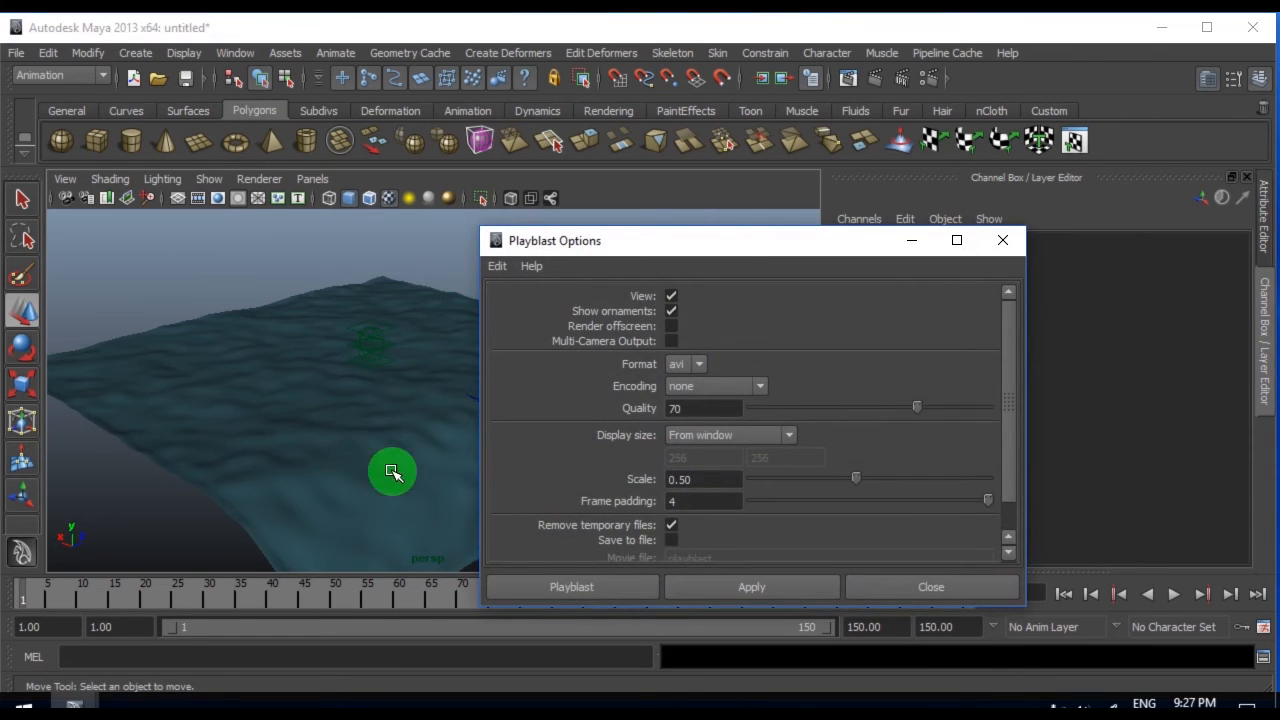
# - Set the playblast format to iff, record the pond animation preview in FCheck and close it
pyautogui.click(820, 268)
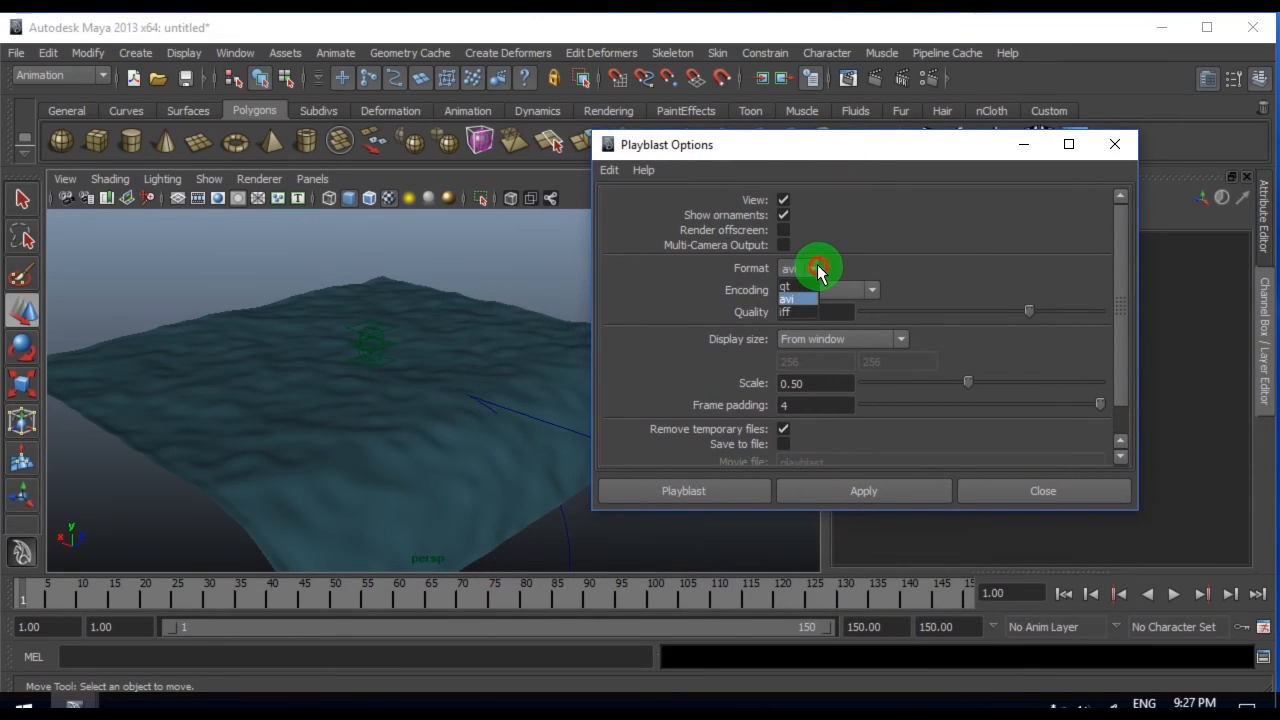
pyautogui.click(786, 311)
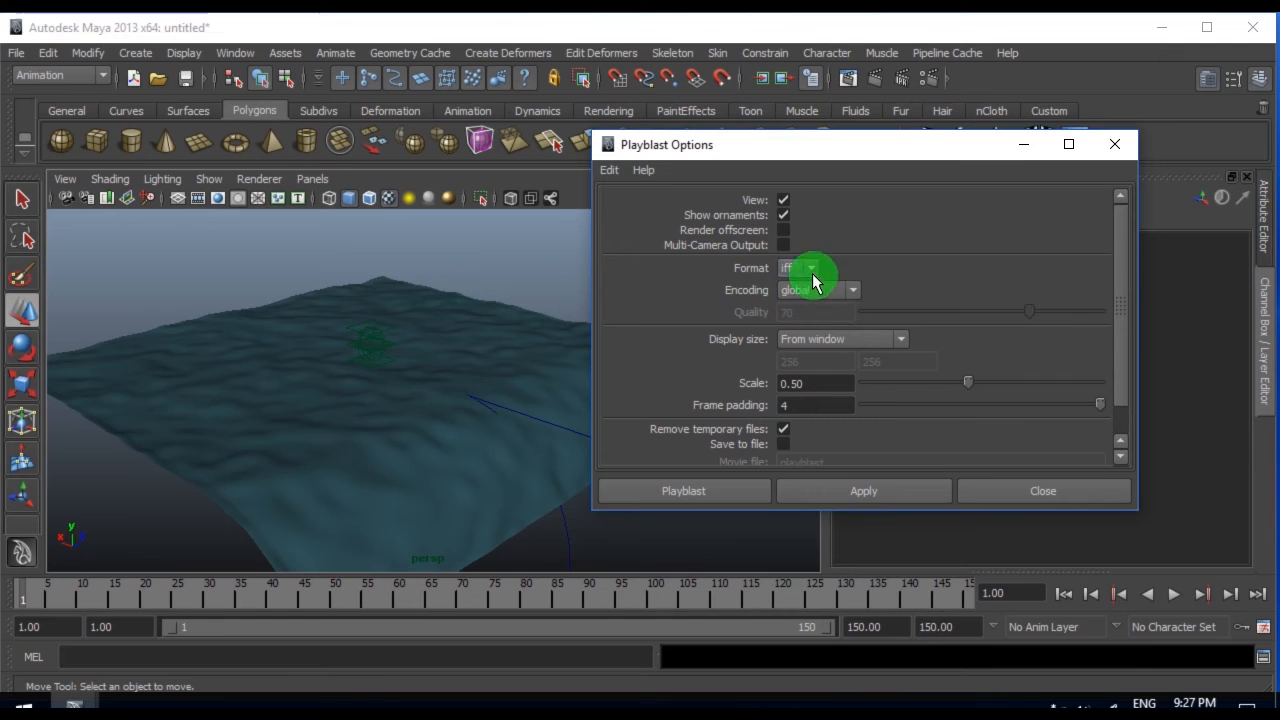
pyautogui.click(683, 490)
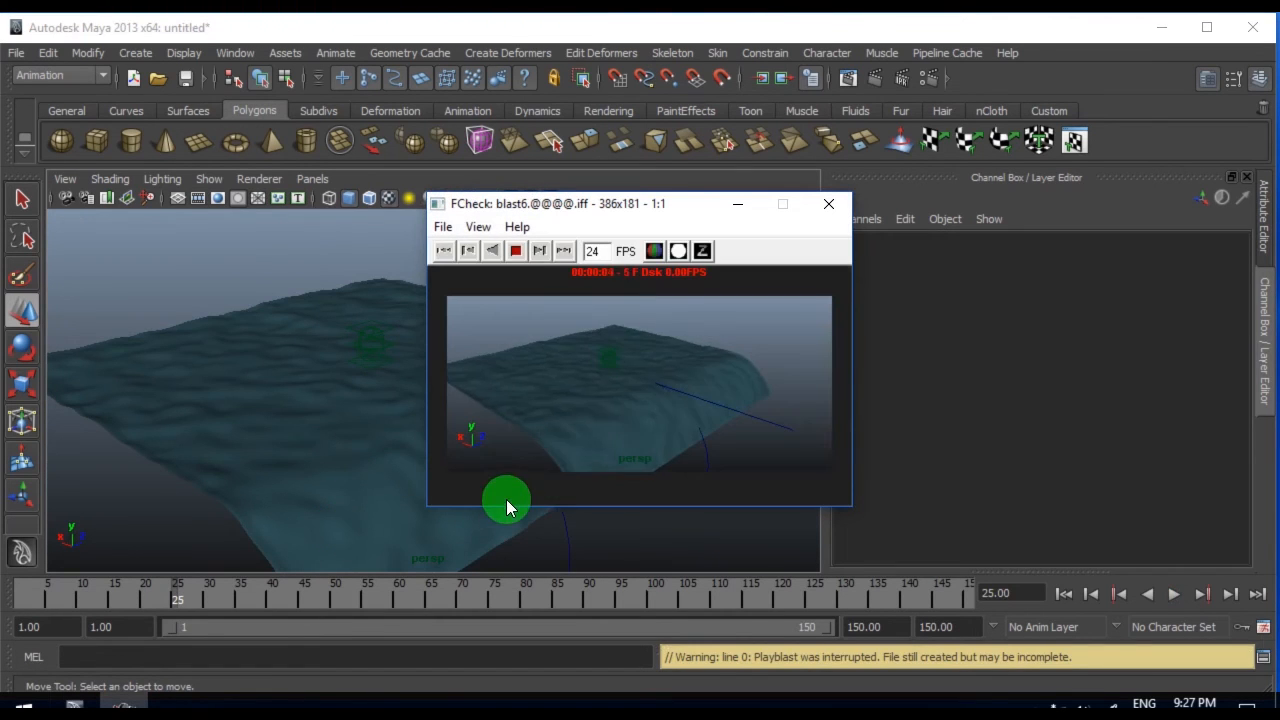
pyautogui.click(828, 204)
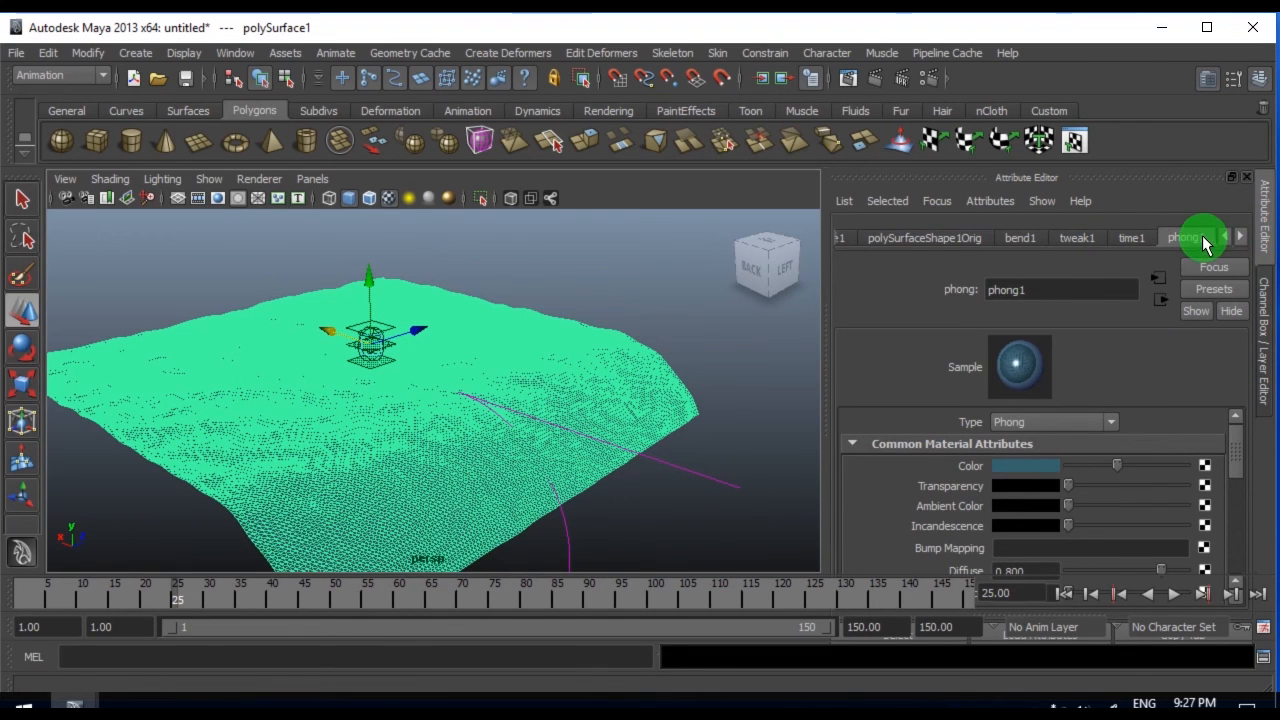
# - Page through polySurface1's Attribute Editor node tabs to reach the bend1 tab
pyautogui.click(975, 238)
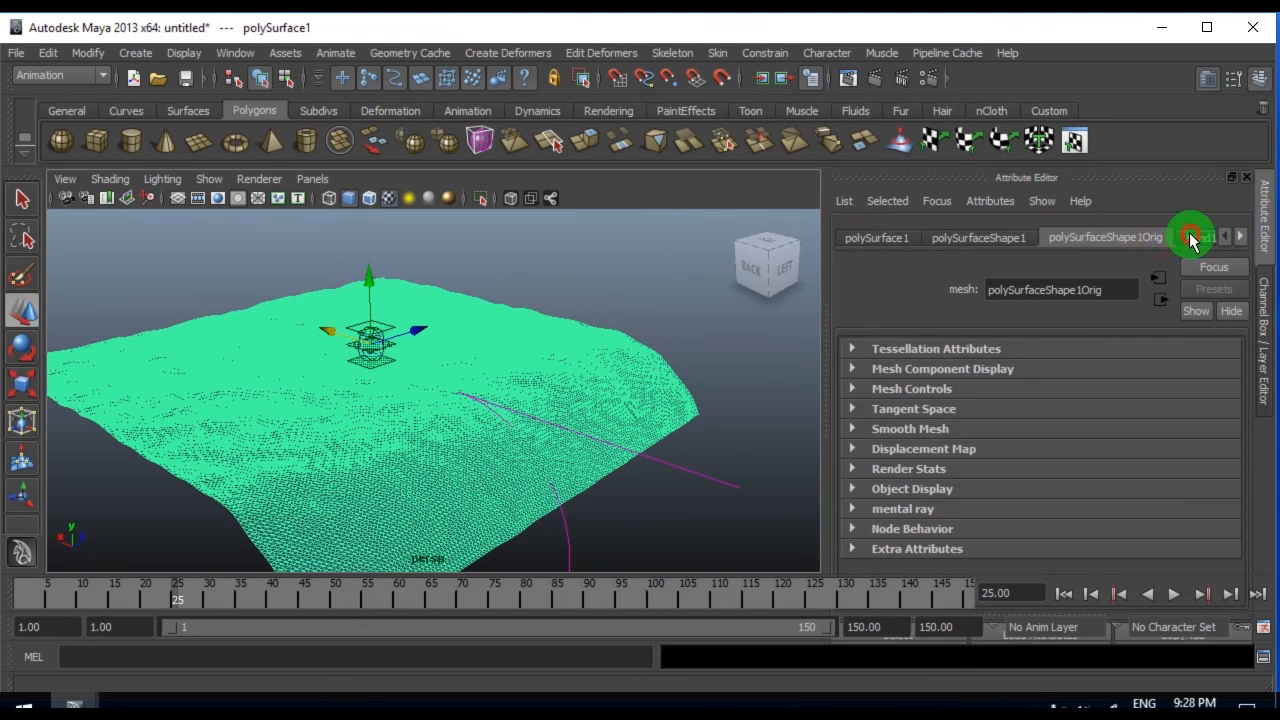
pyautogui.click(1238, 237)
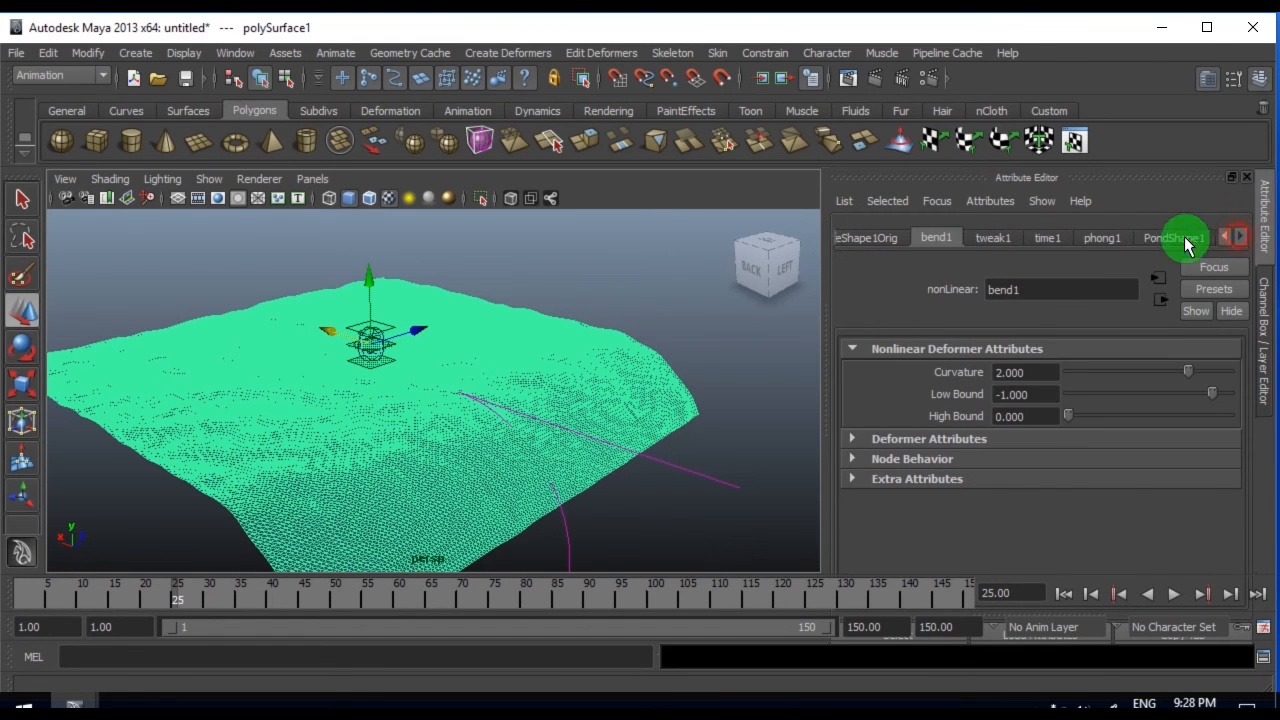
pyautogui.click(1173, 237)
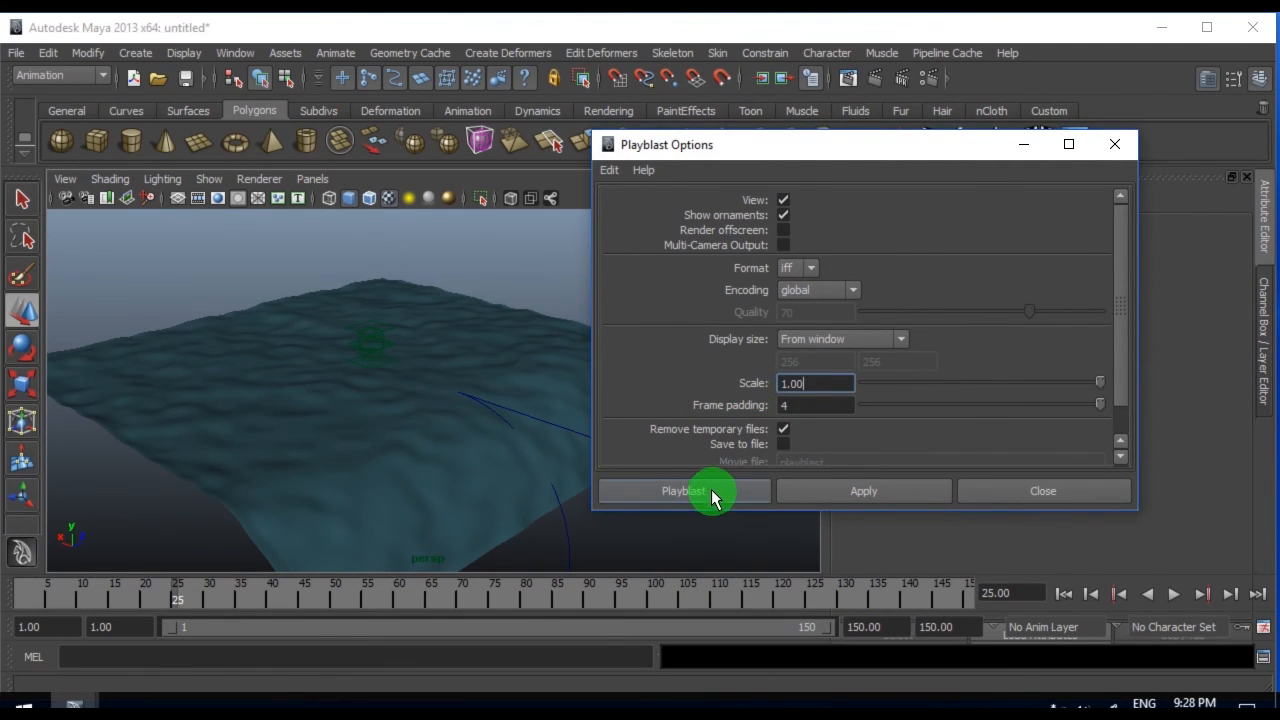
# - Render the full-scale playblast (blast10), watch it in FCheck, then close the FCheck window
pyautogui.click(683, 491)
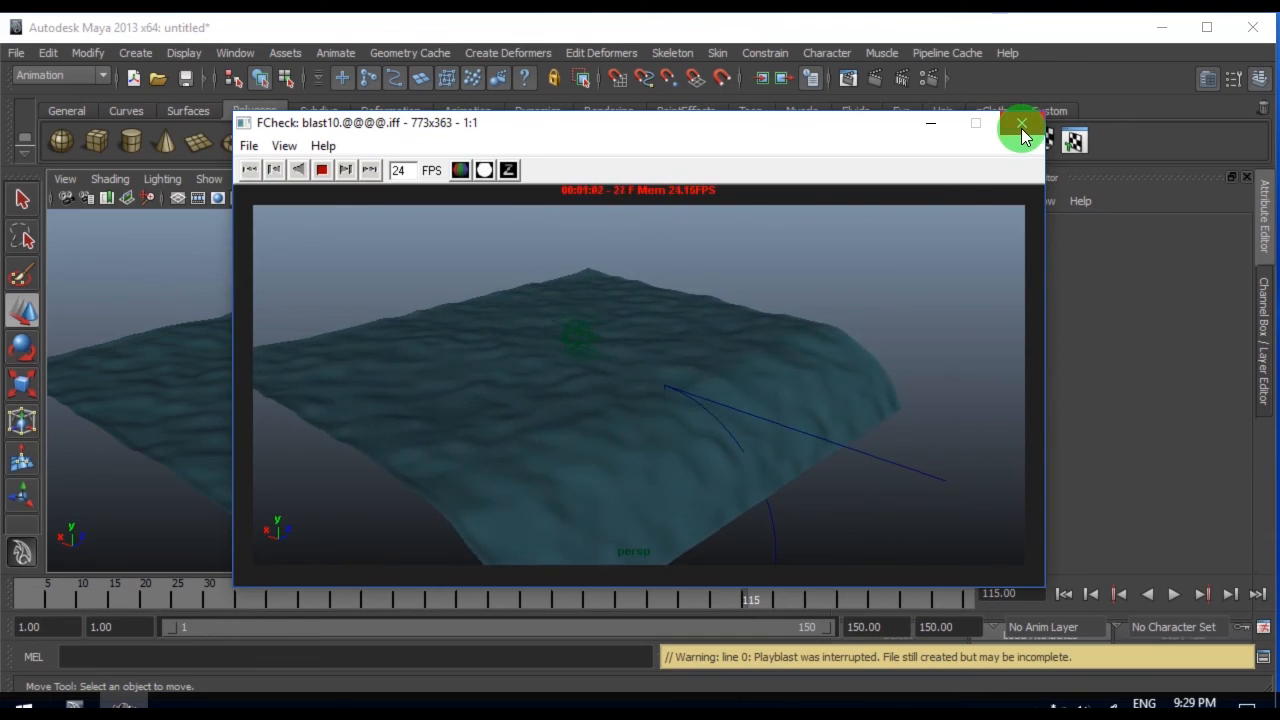
pyautogui.click(1021, 127)
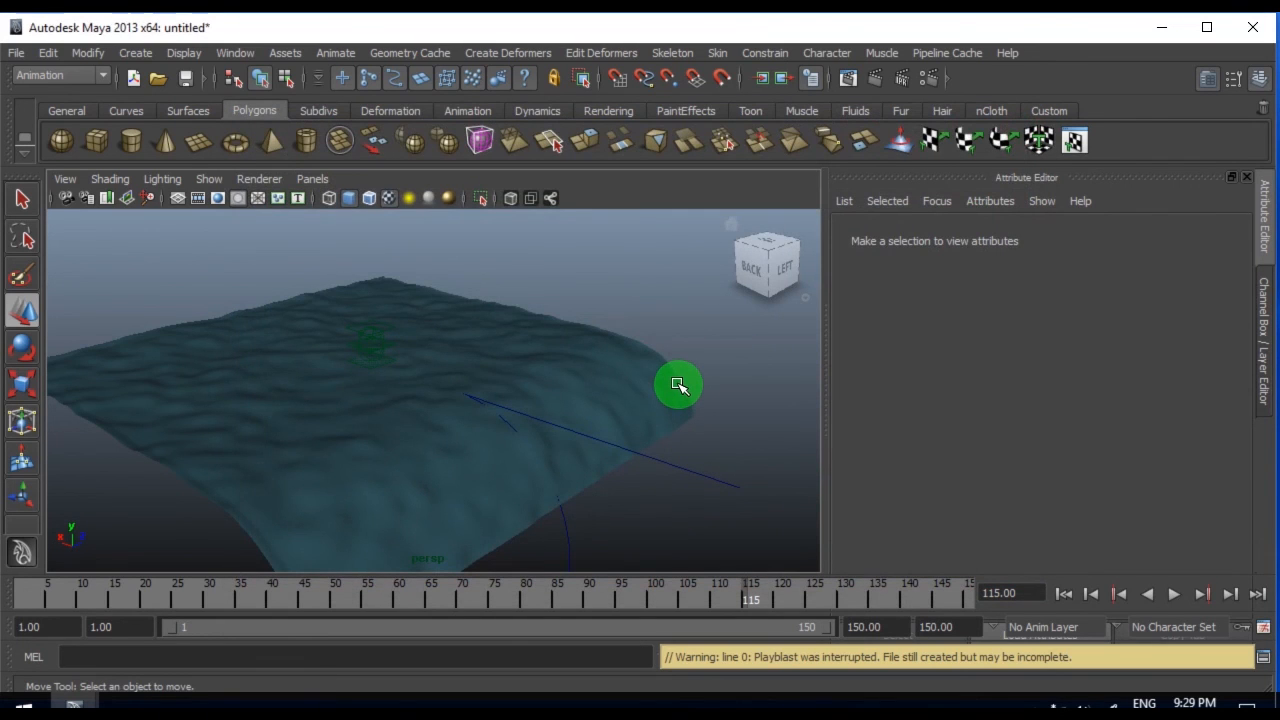